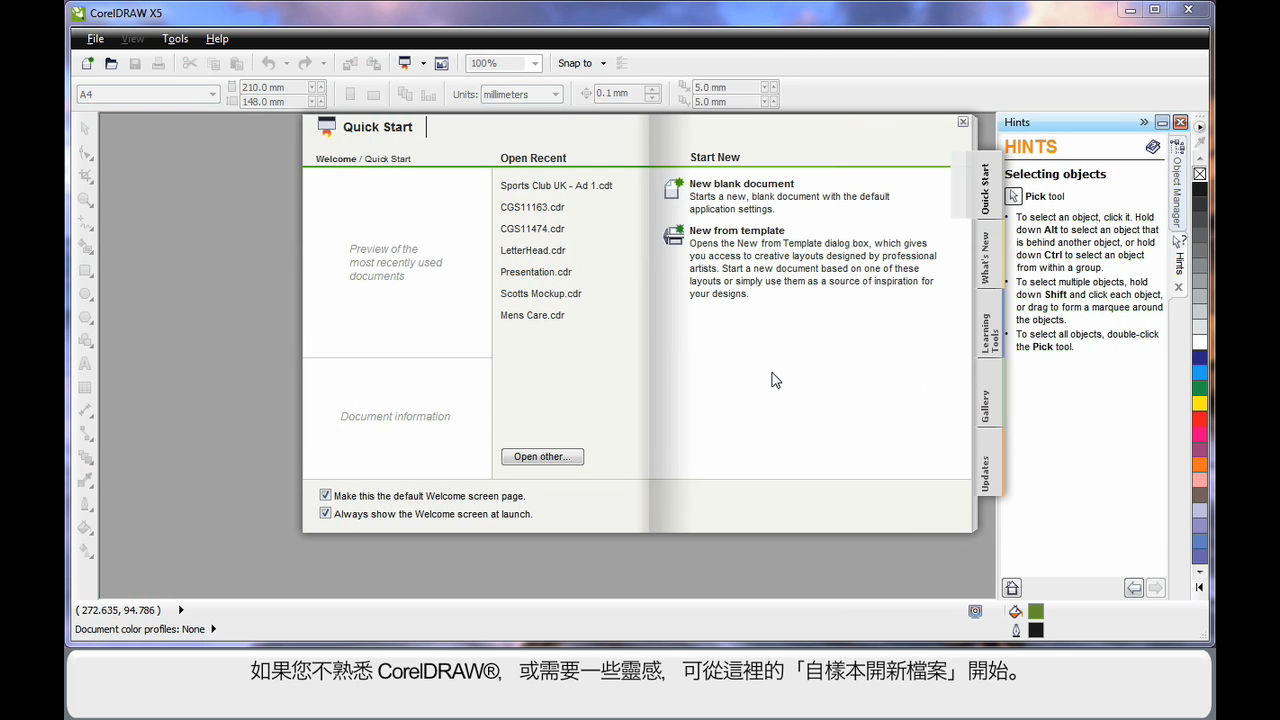
mouse_move(776, 388)
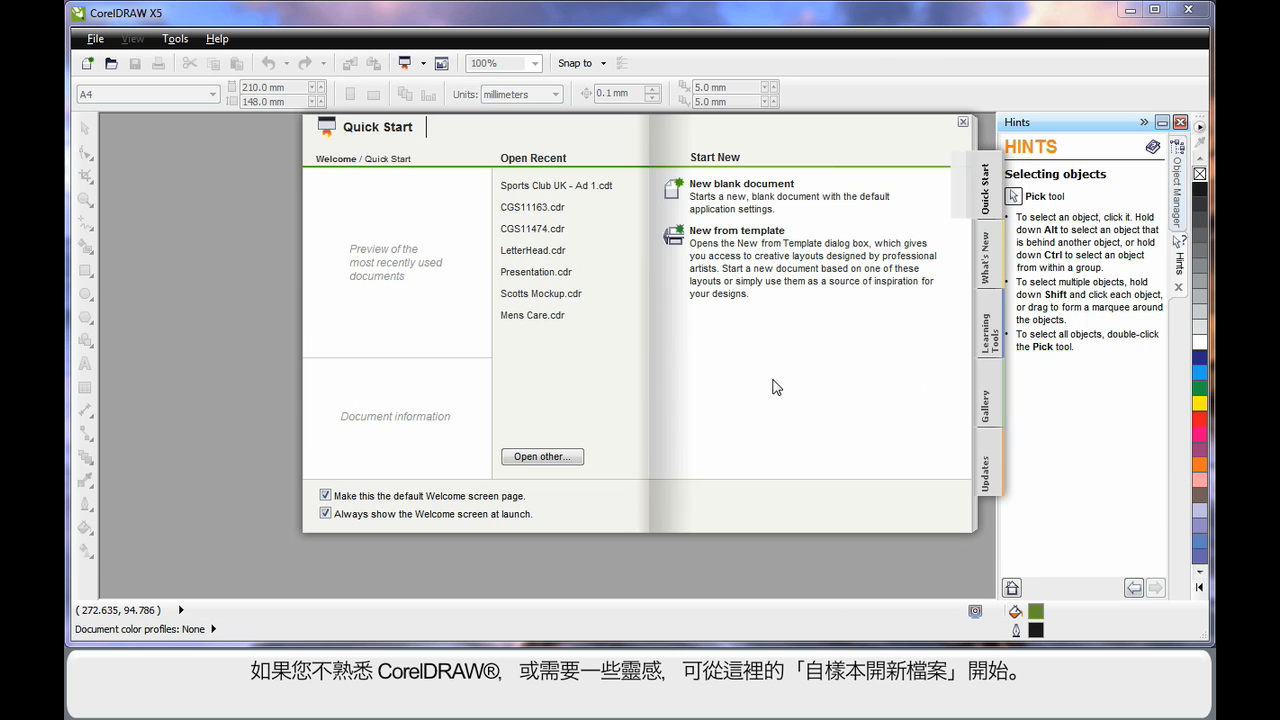
mouse_move(736, 230)
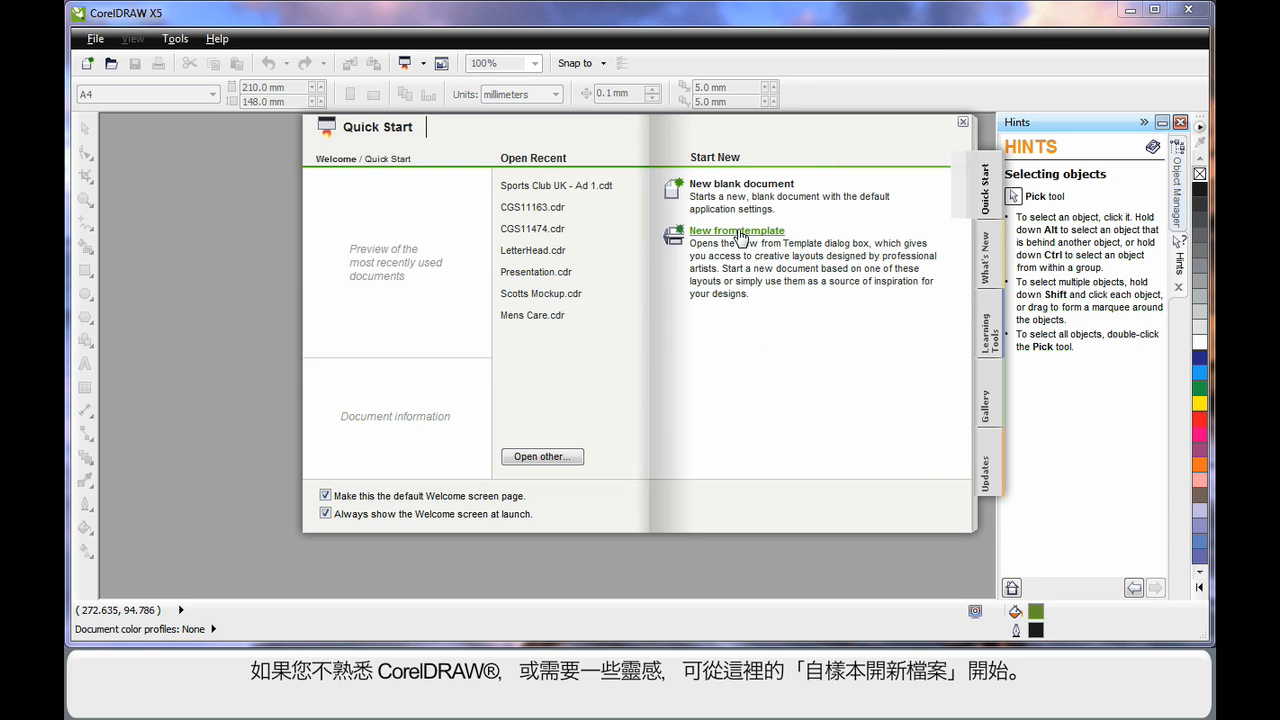
Bring up the New From Template gallery and try larger then smaller thumbnail sizes
click(736, 230)
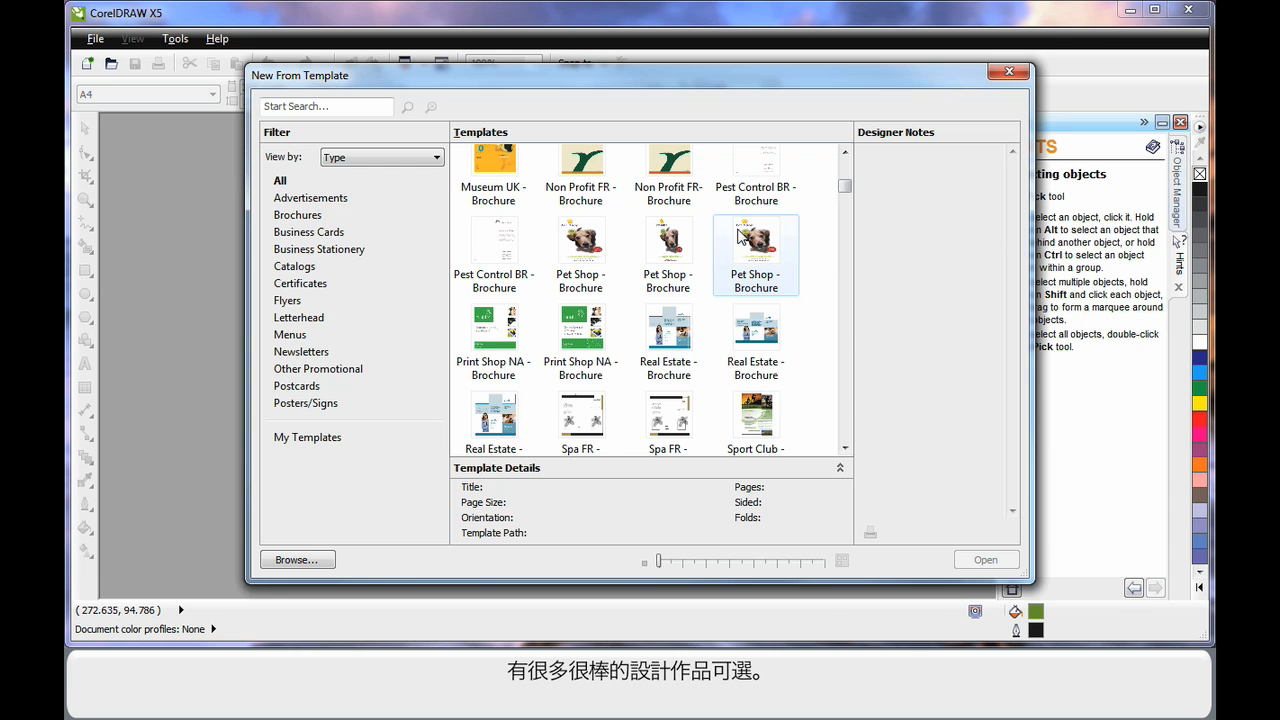
click(492, 344)
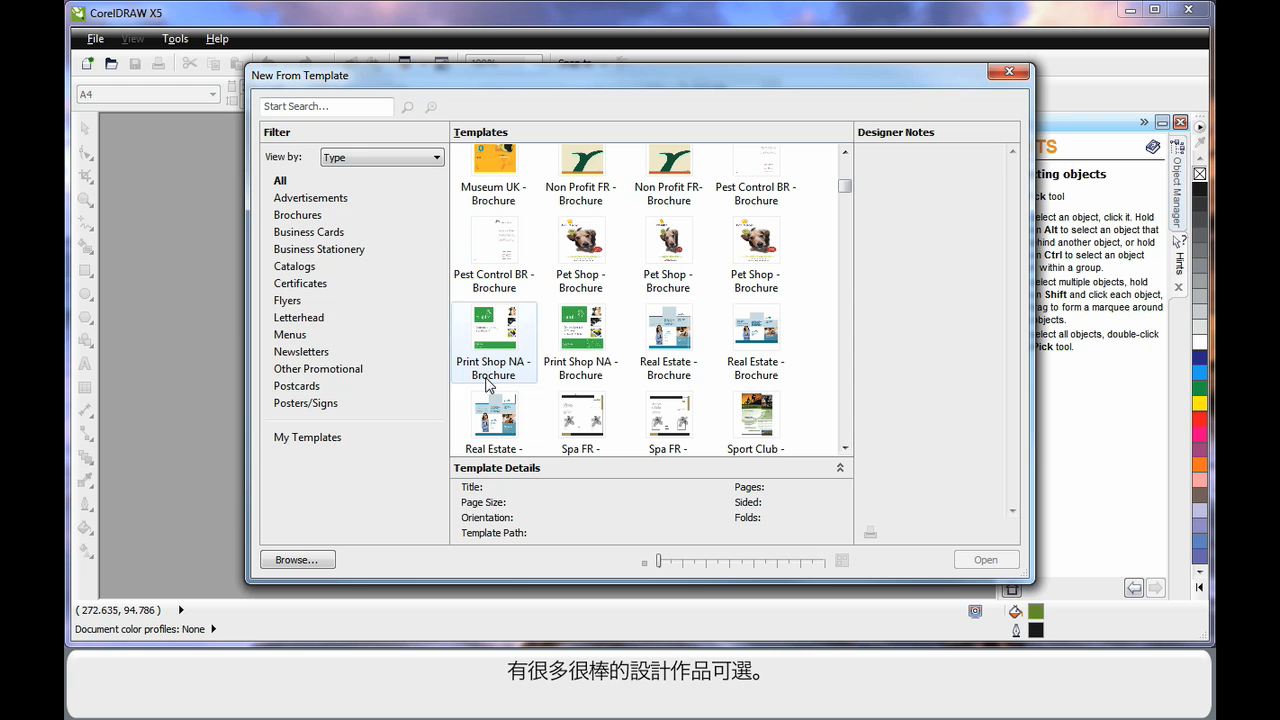
mouse_move(918, 436)
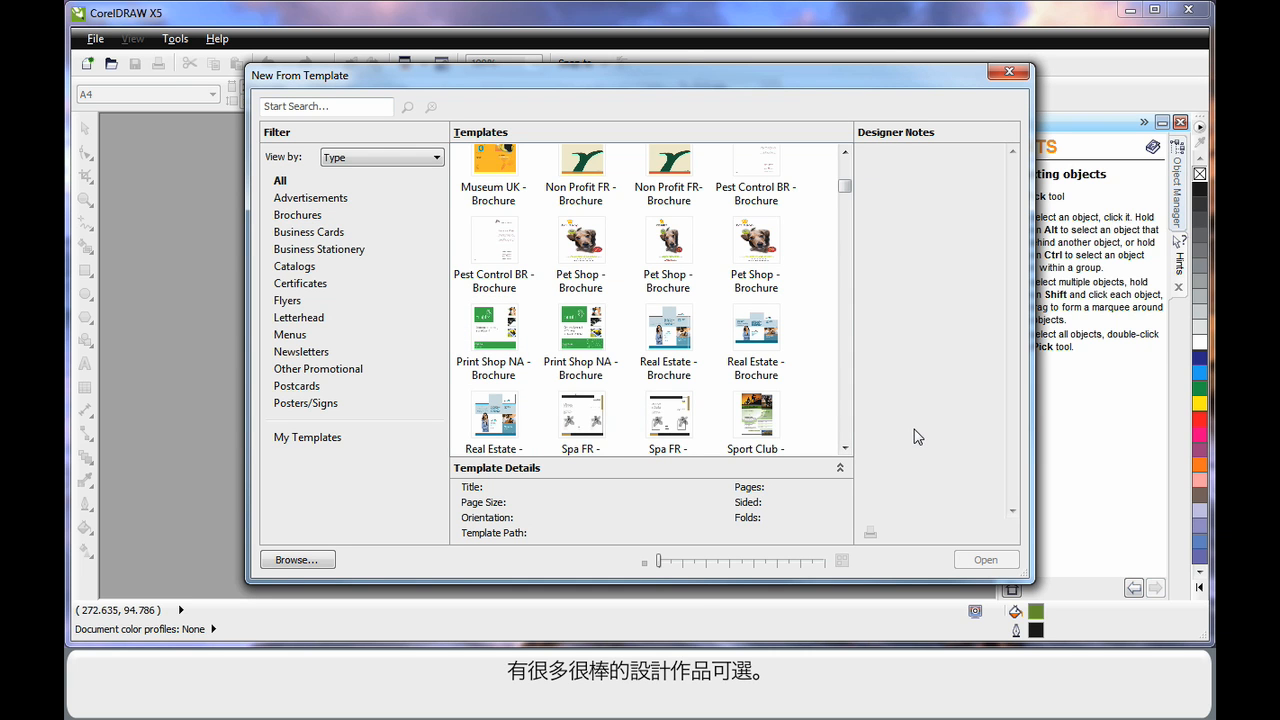
click(580, 240)
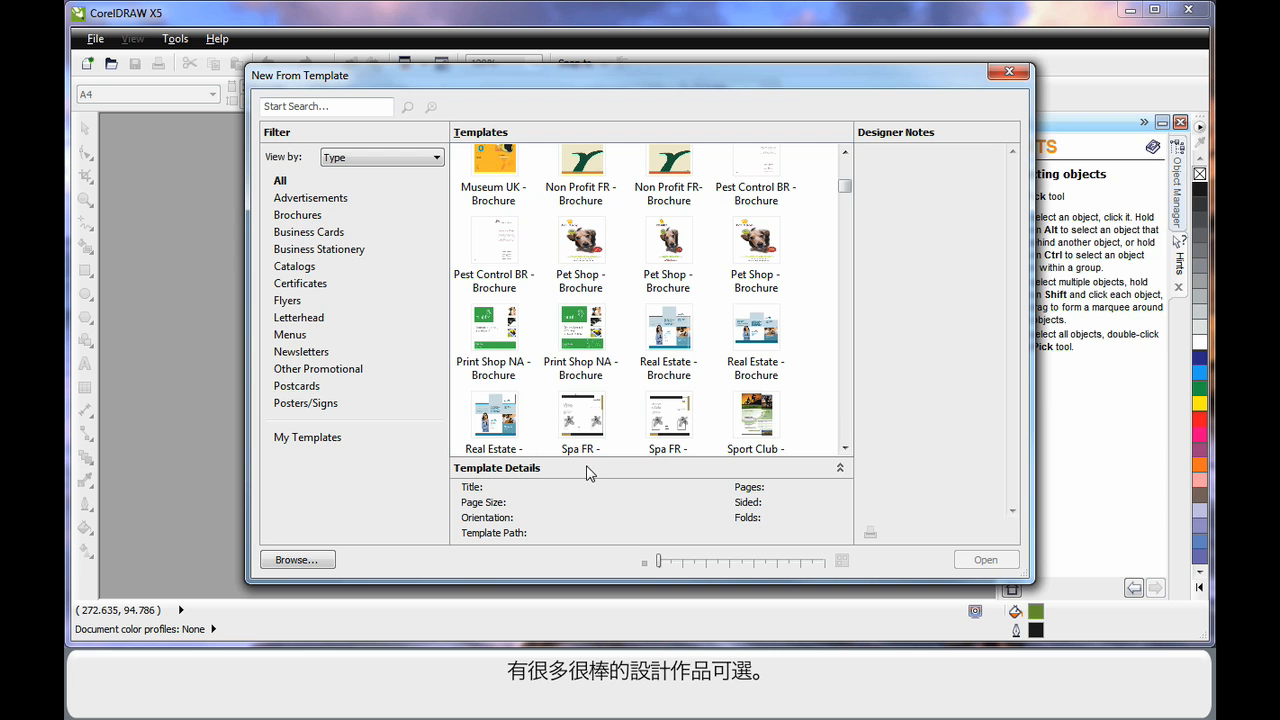
mouse_move(660, 562)
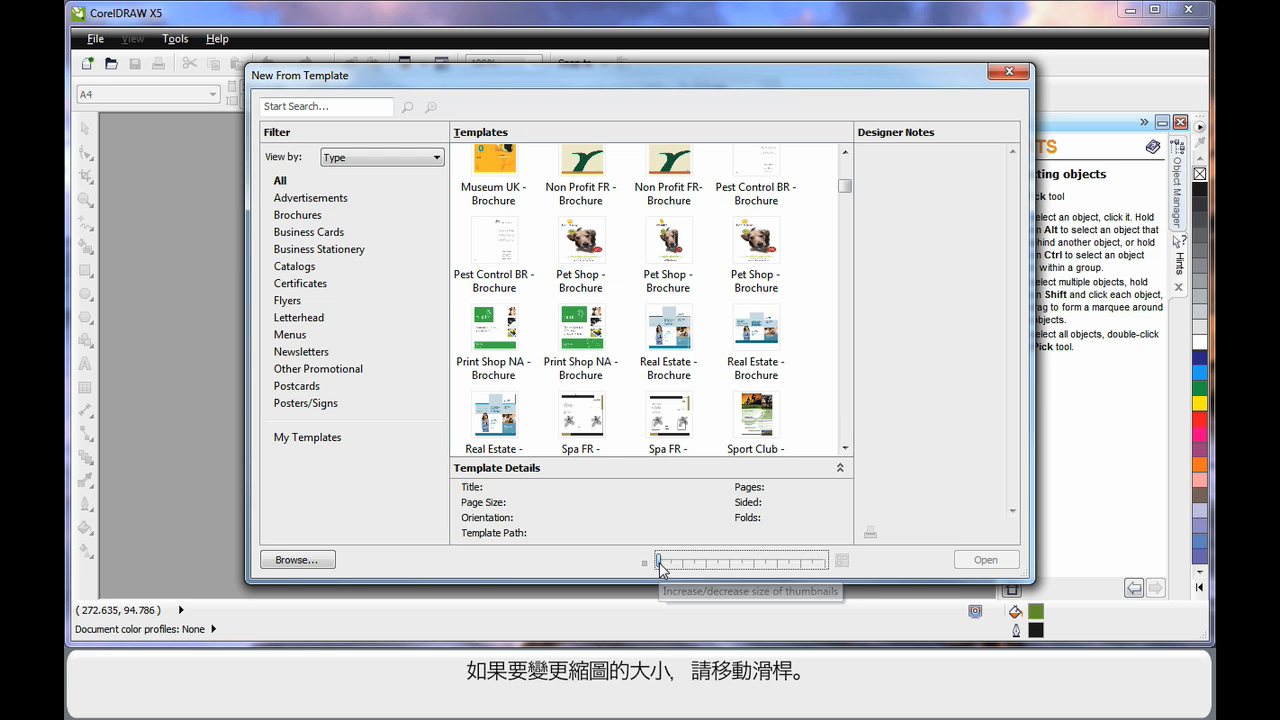
drag(658, 560, 740, 560)
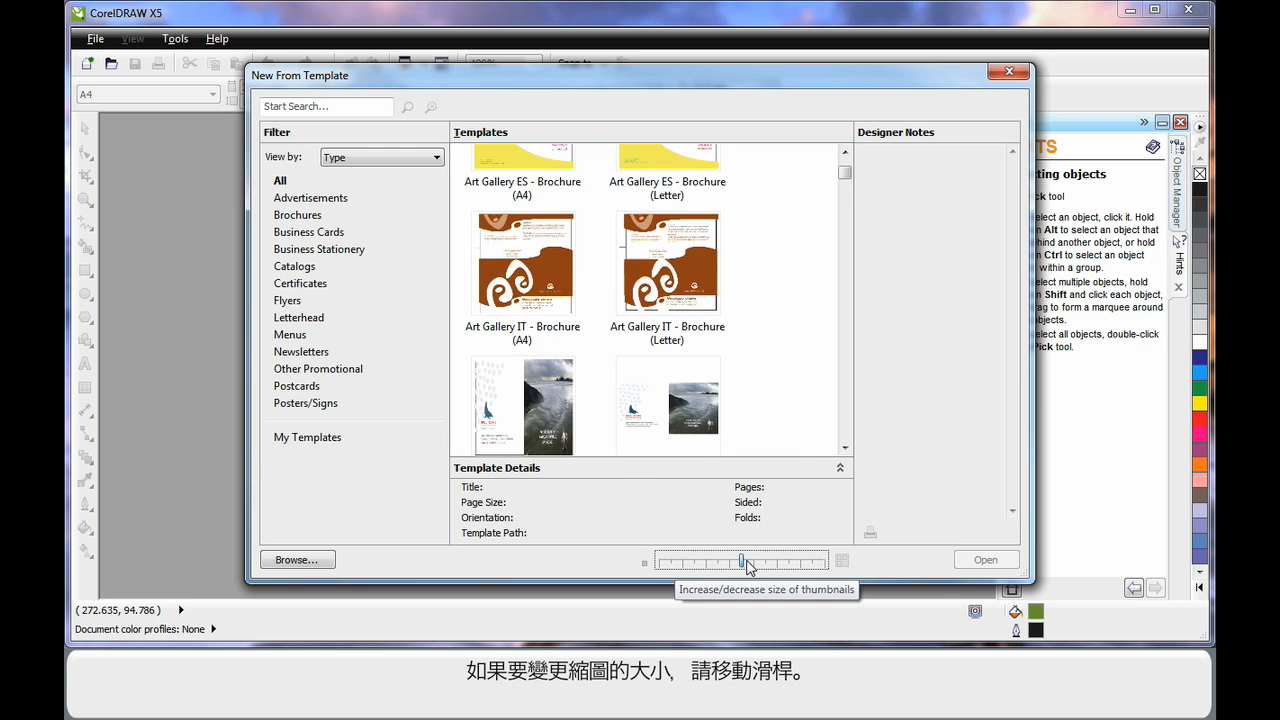
drag(742, 560, 762, 560)
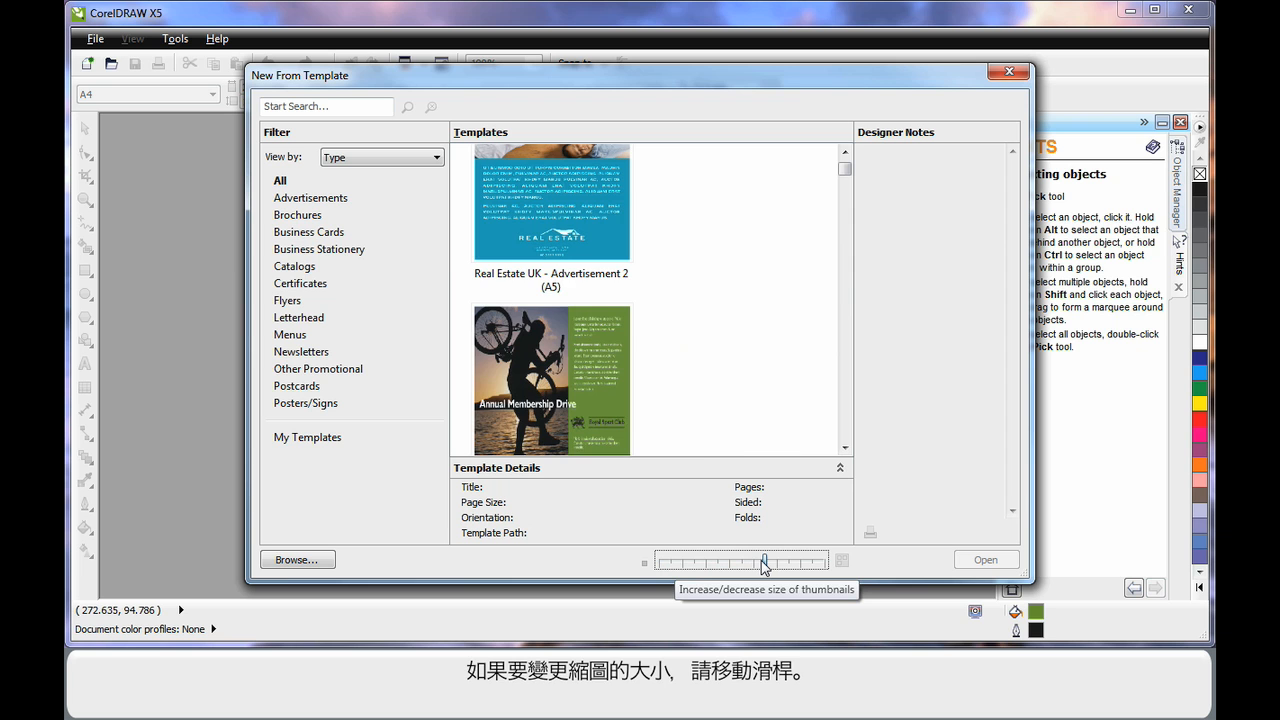
drag(764, 560, 670, 560)
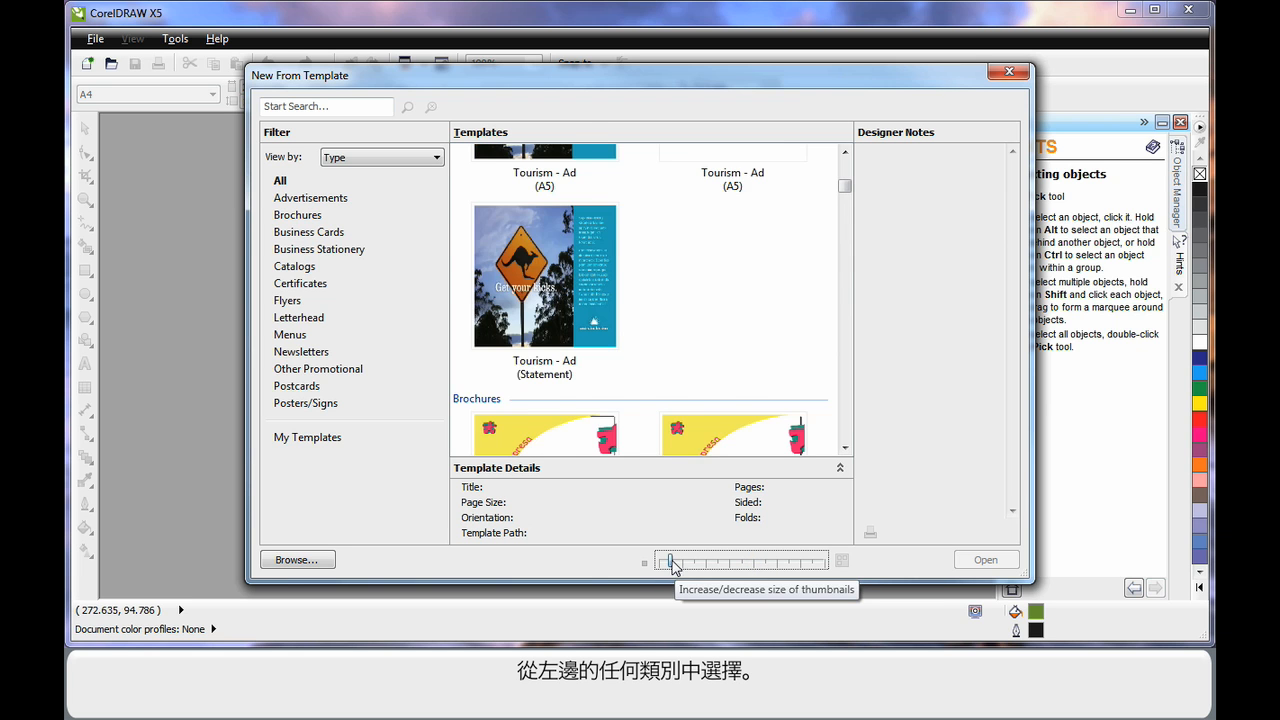
Filter to brochure templates and search the gallery for 'sport'
click(296, 216)
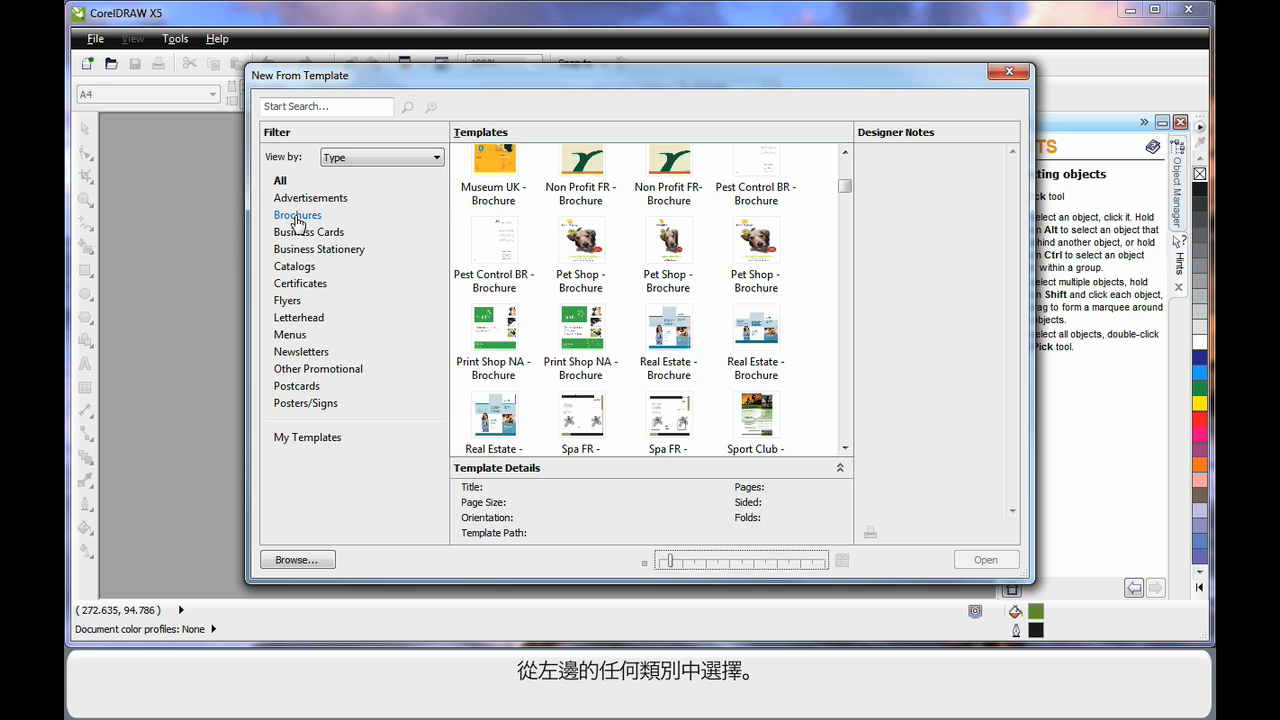
click(296, 214)
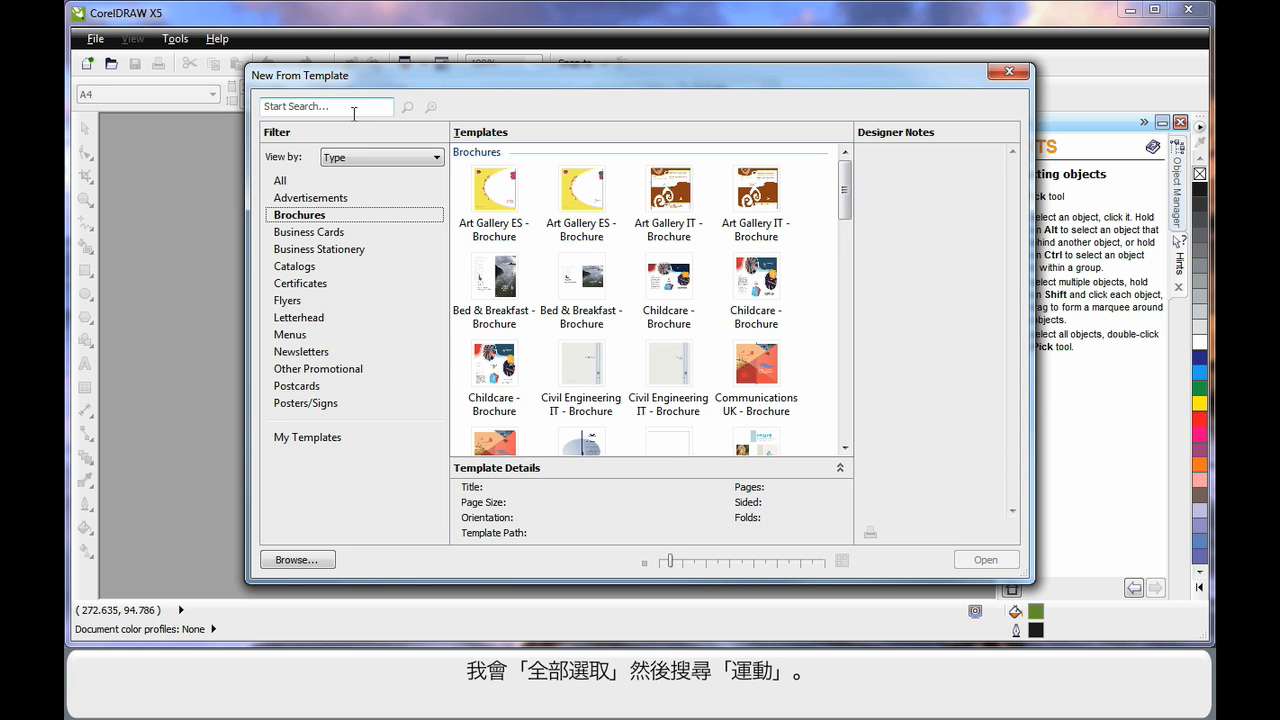
click(280, 180)
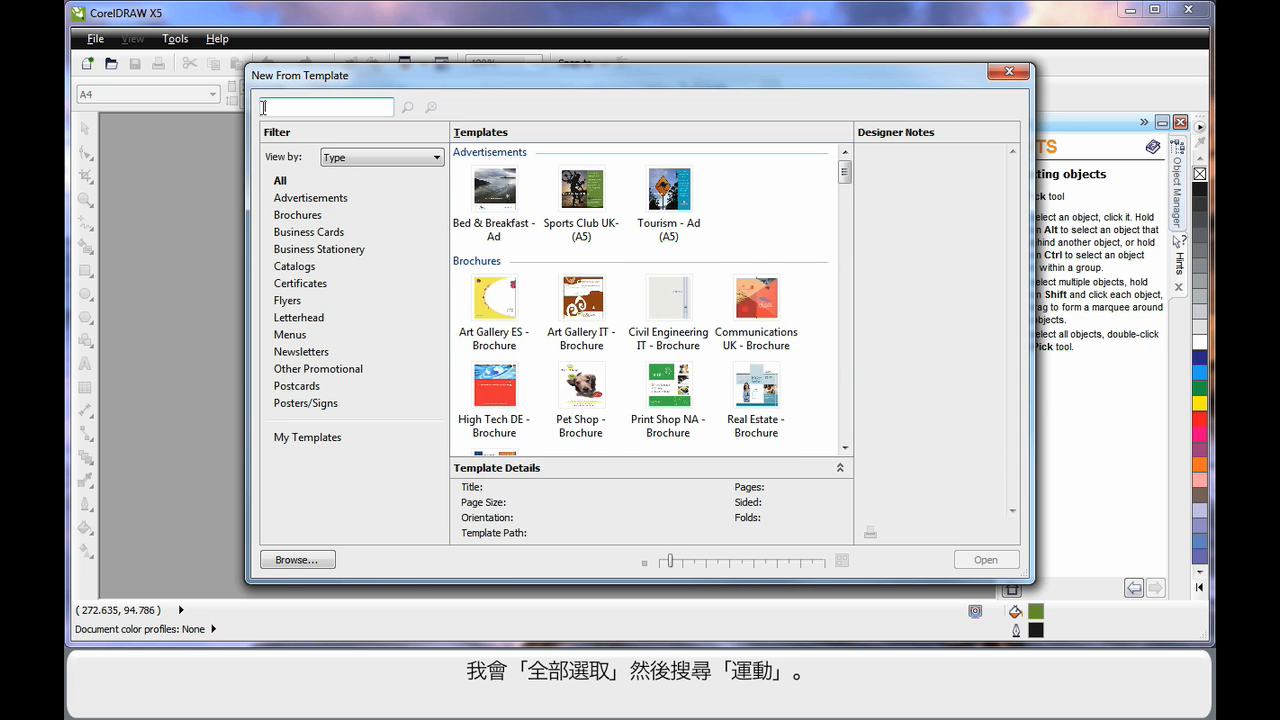
text(sport)
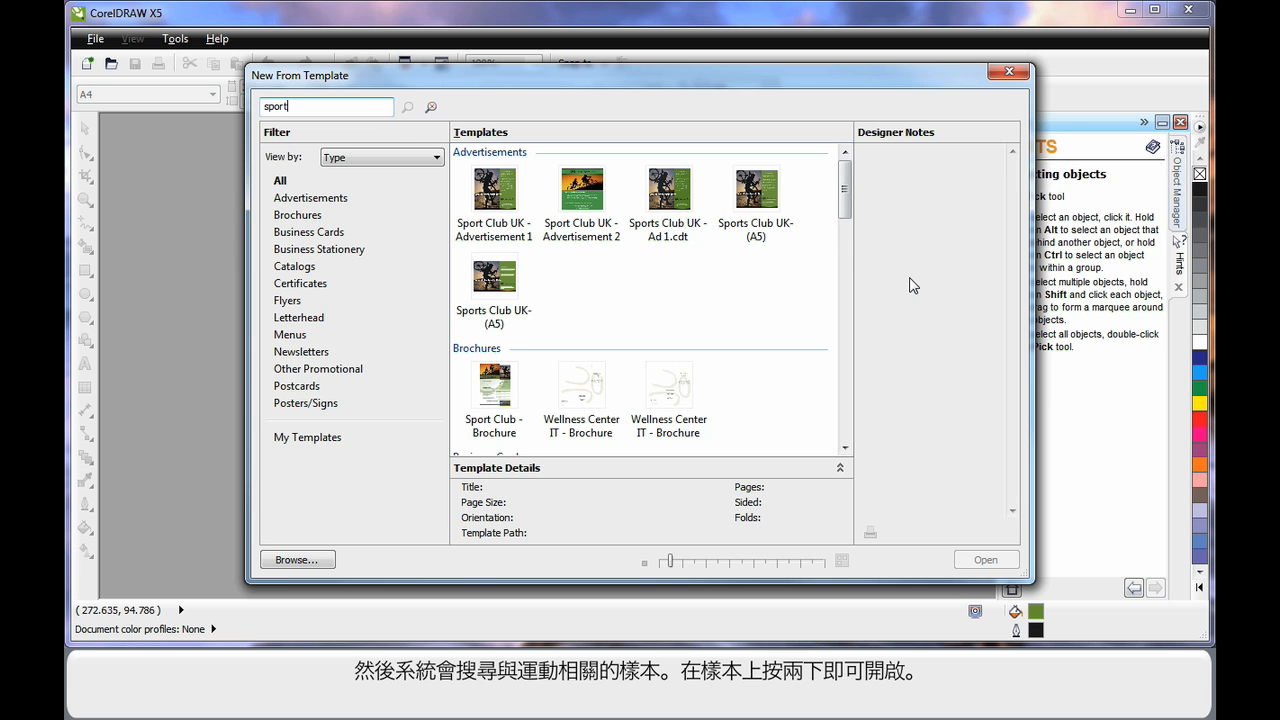
Start from the Sports Club UK - Ad 1 template, recolour the club name and tilt the Annual Membership Drive heading upward
click(494, 278)
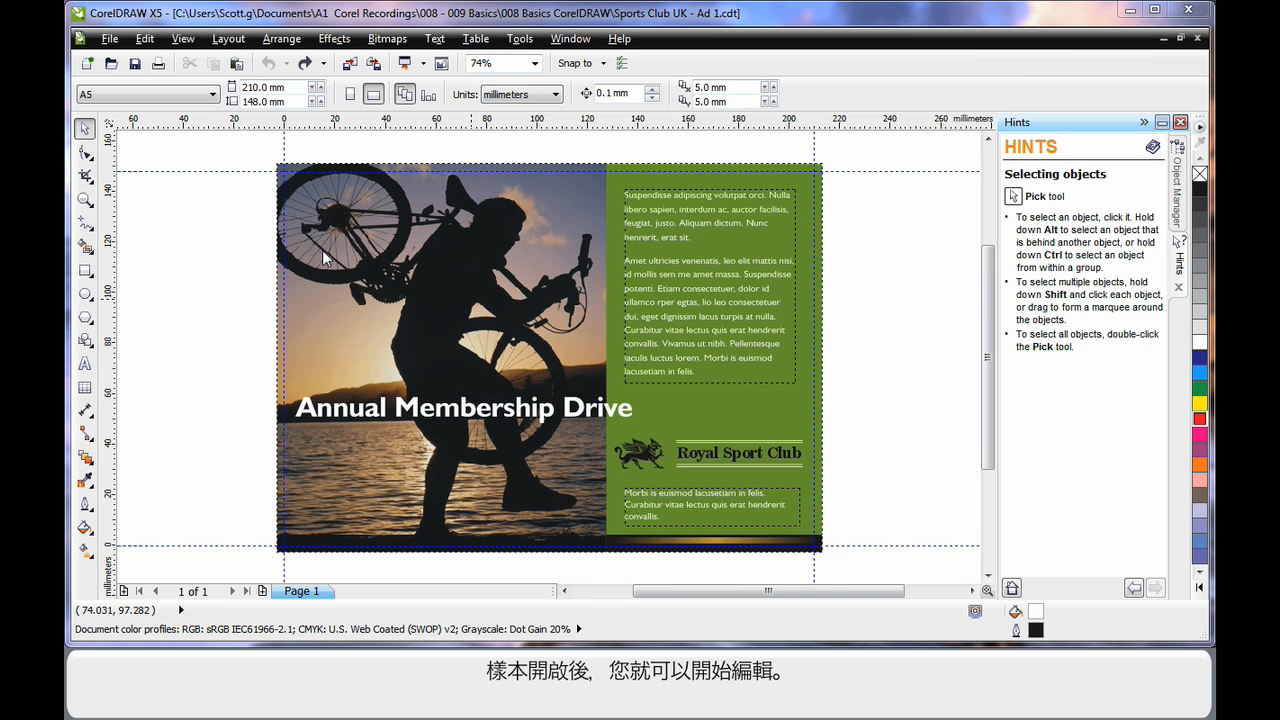
mouse_move(628, 404)
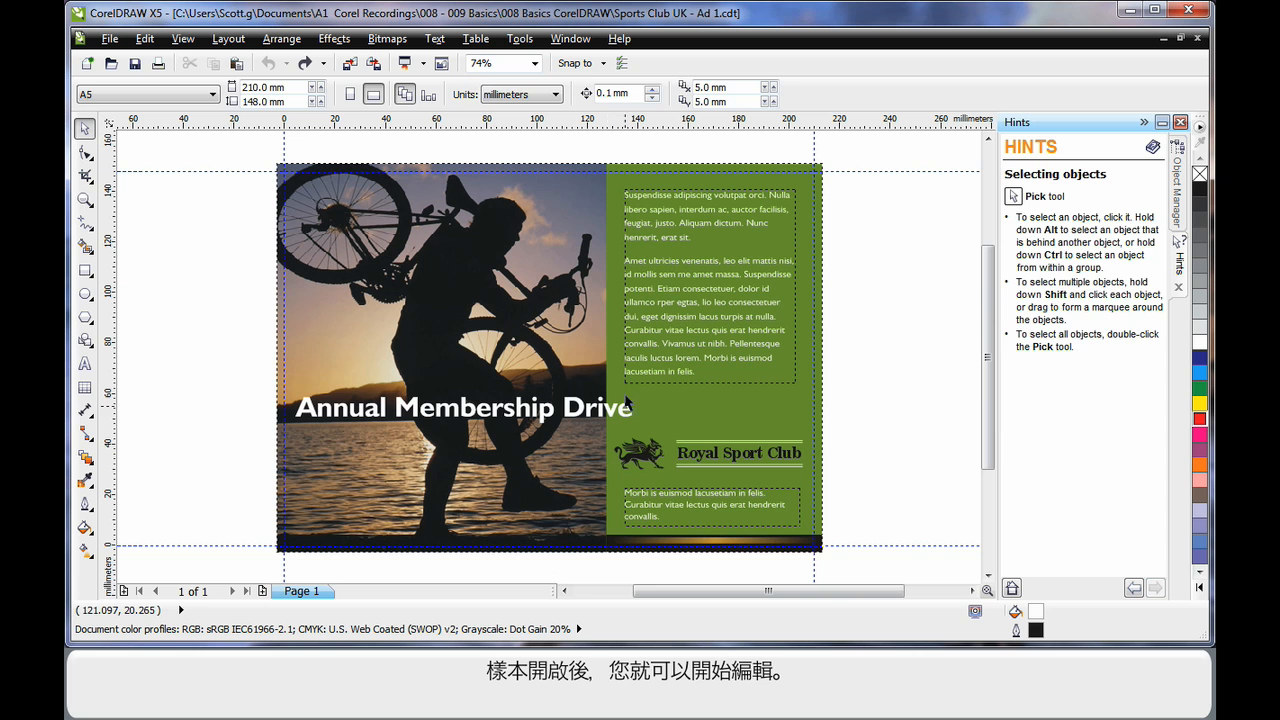
click(462, 406)
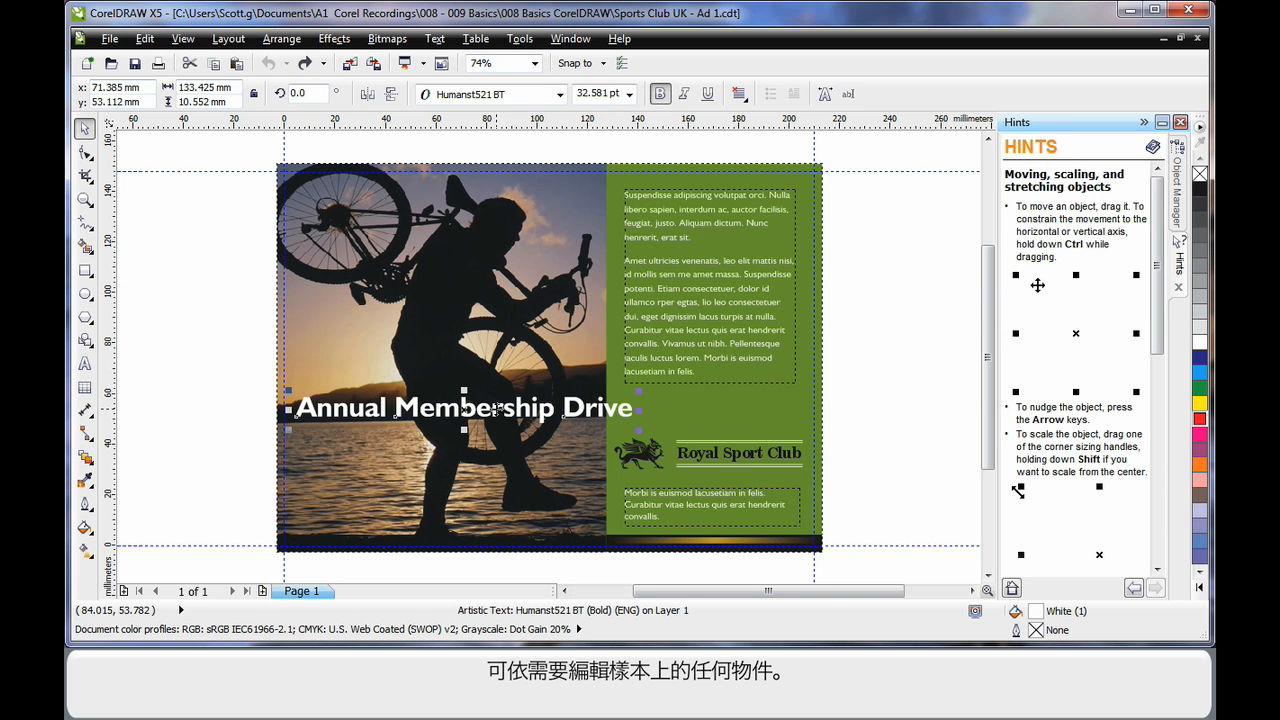
click(704, 290)
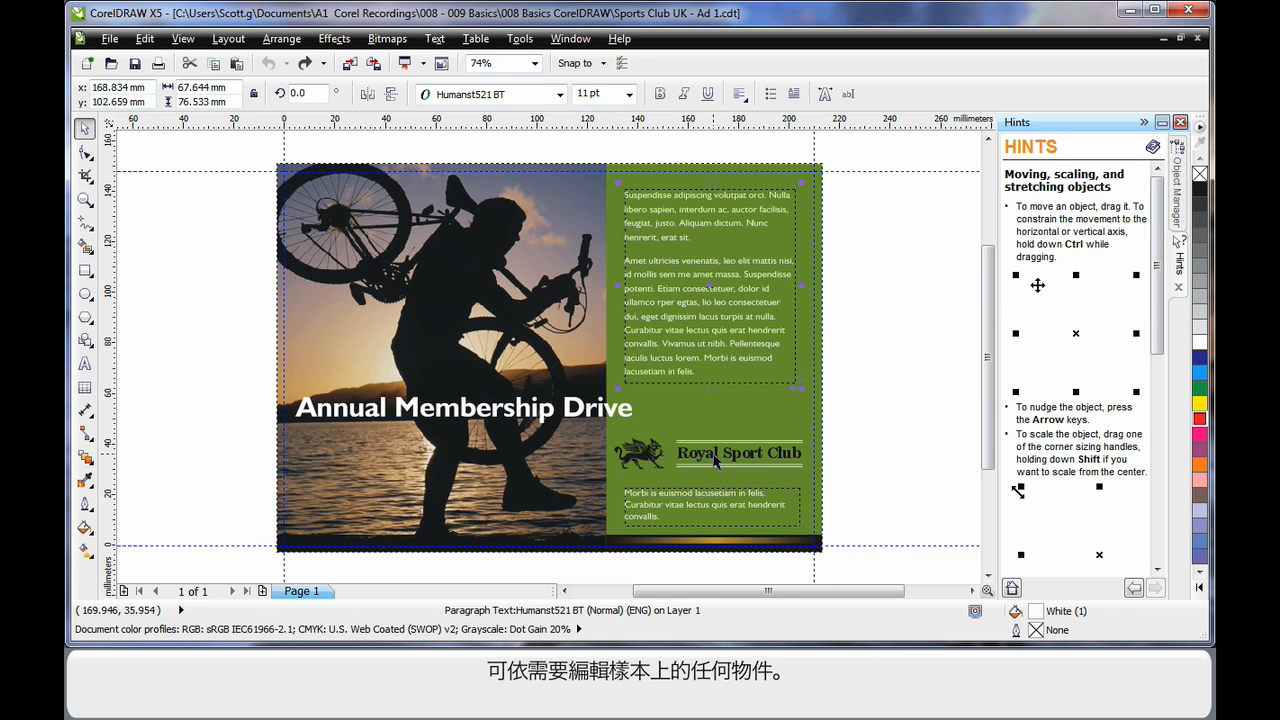
click(740, 452)
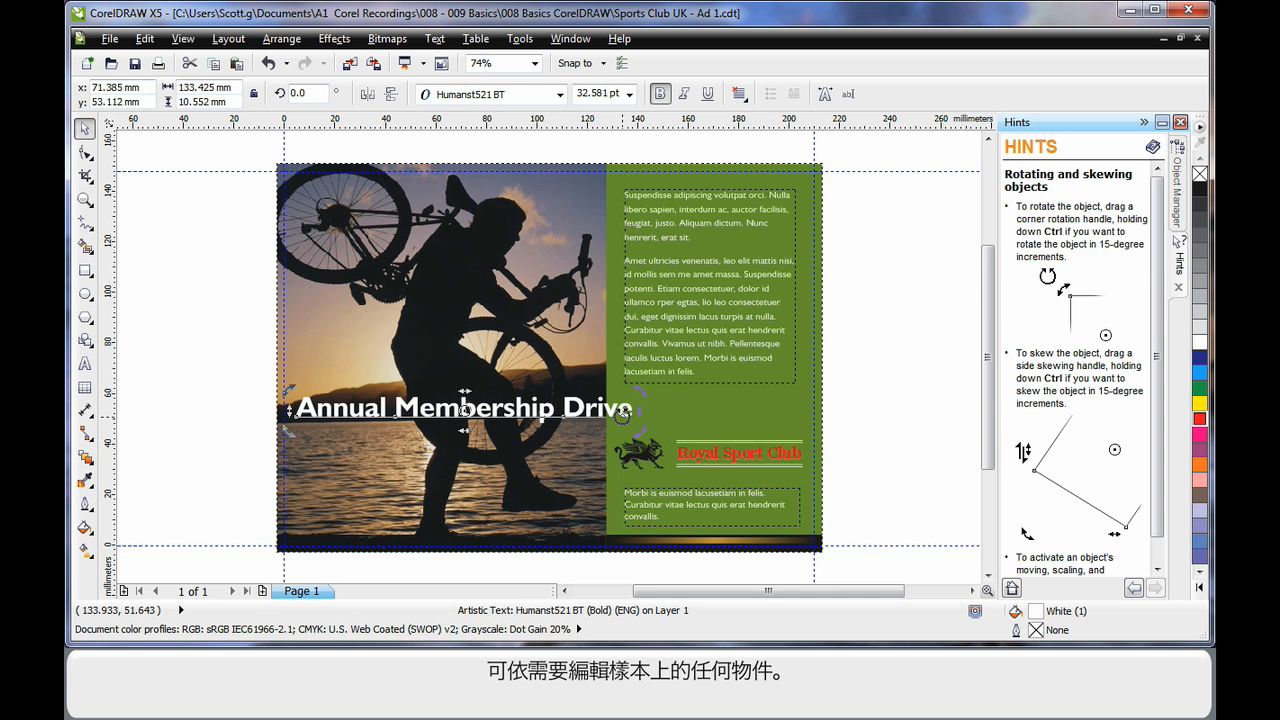
drag(636, 404, 620, 384)
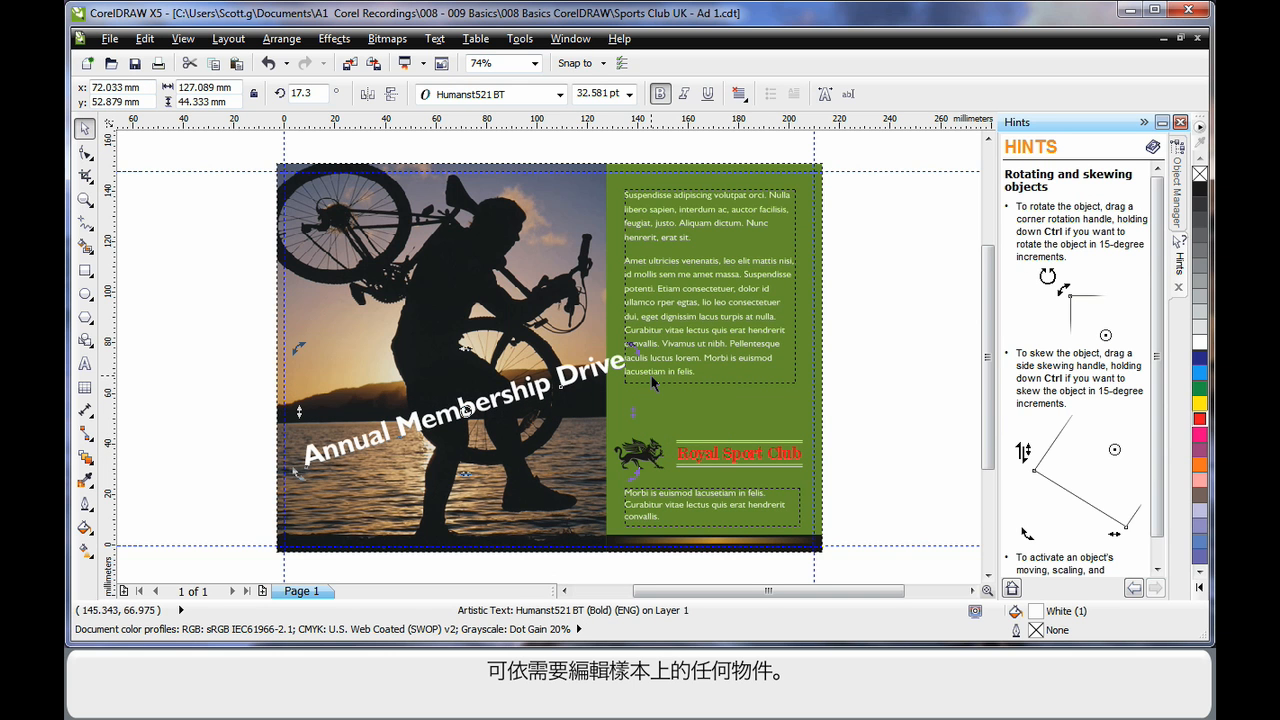
mouse_move(736, 450)
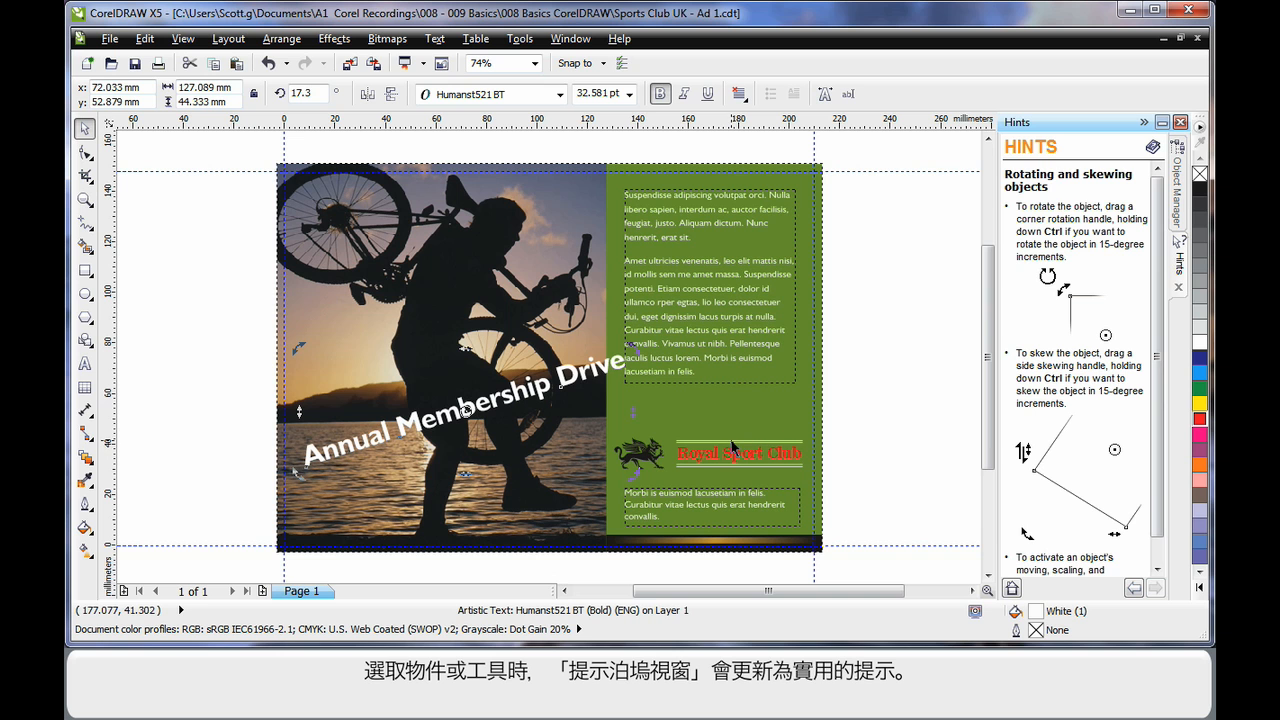
mouse_move(1068, 496)
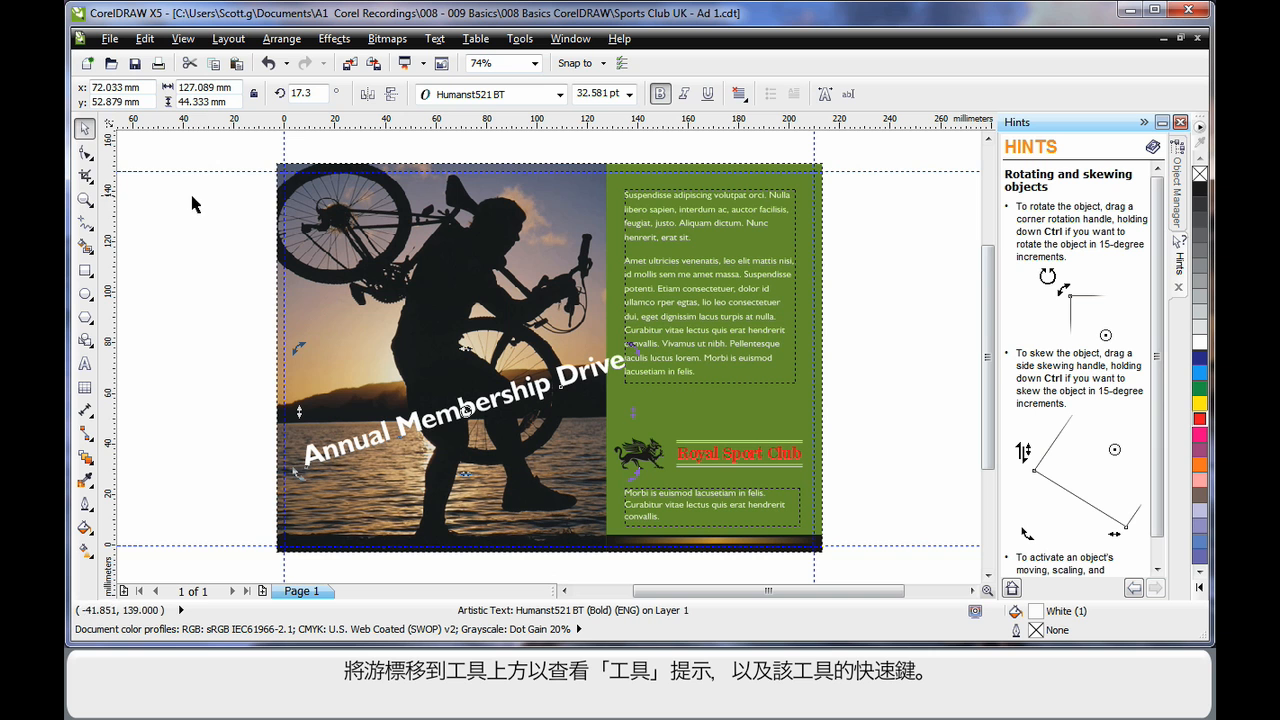
mouse_move(88, 152)
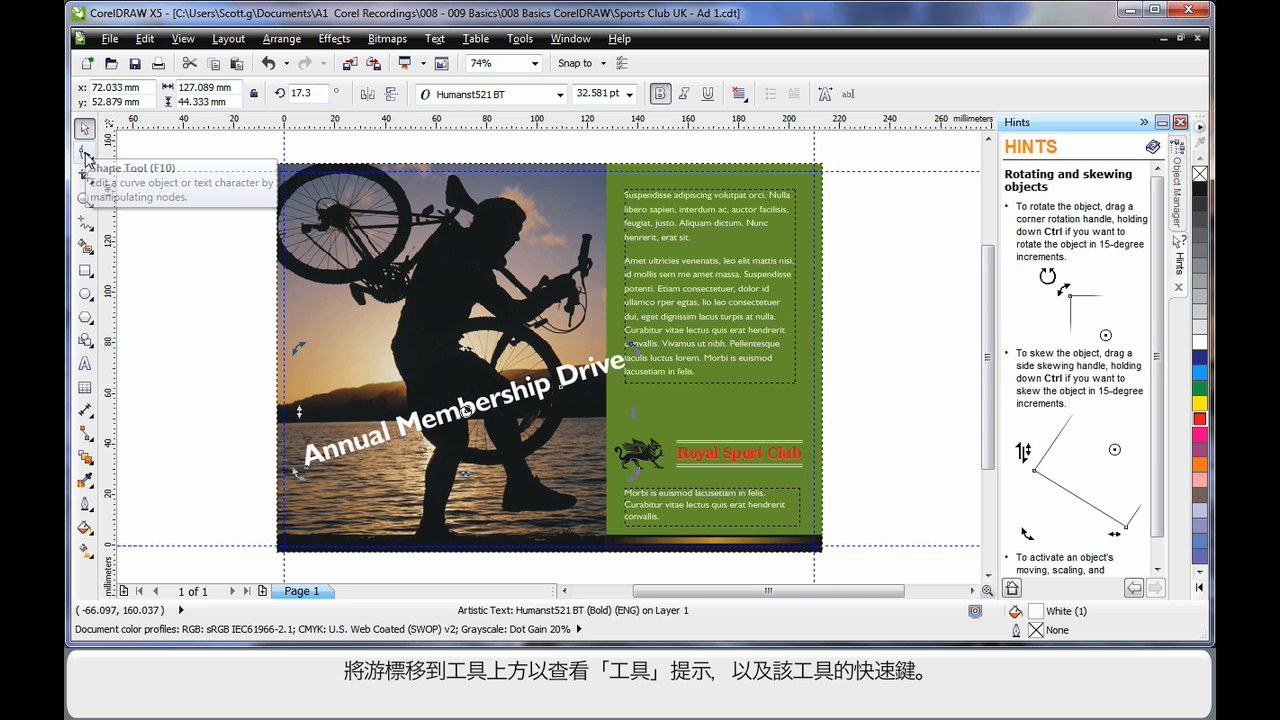
mouse_move(84, 200)
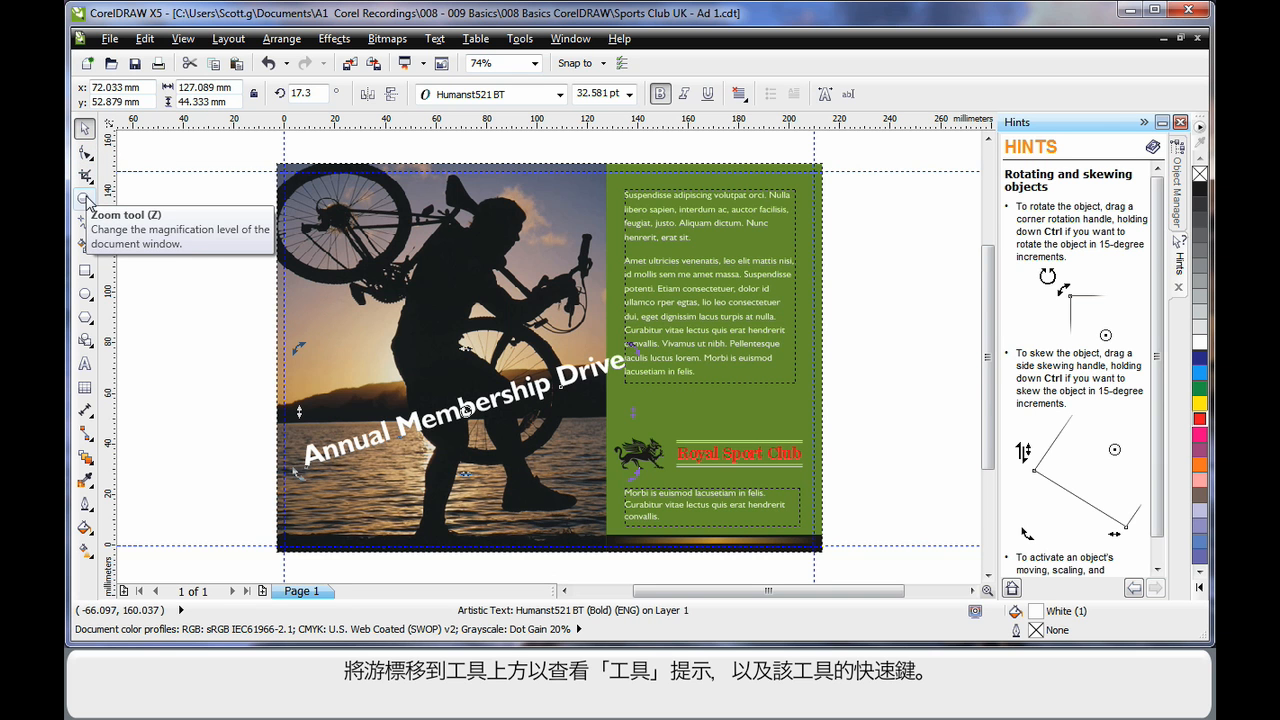
mouse_move(84, 224)
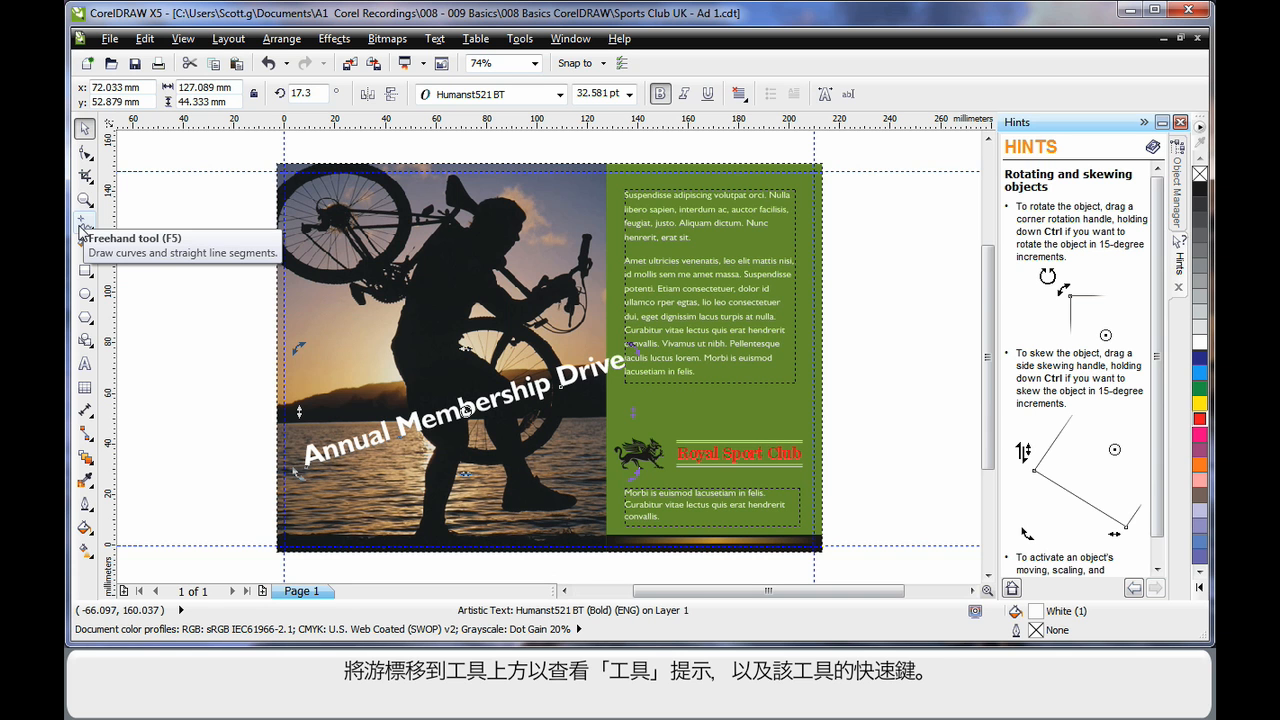
Activate the Rectangle tool from the toolbox
click(84, 270)
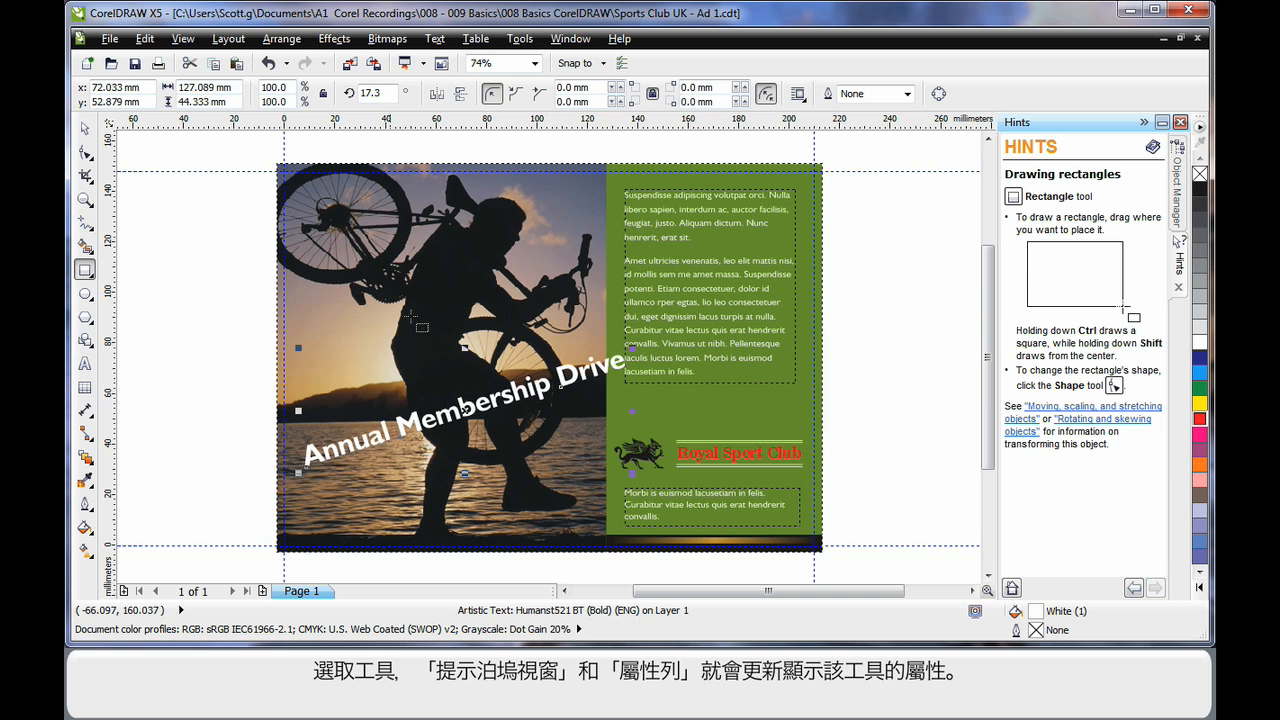
mouse_move(1080, 458)
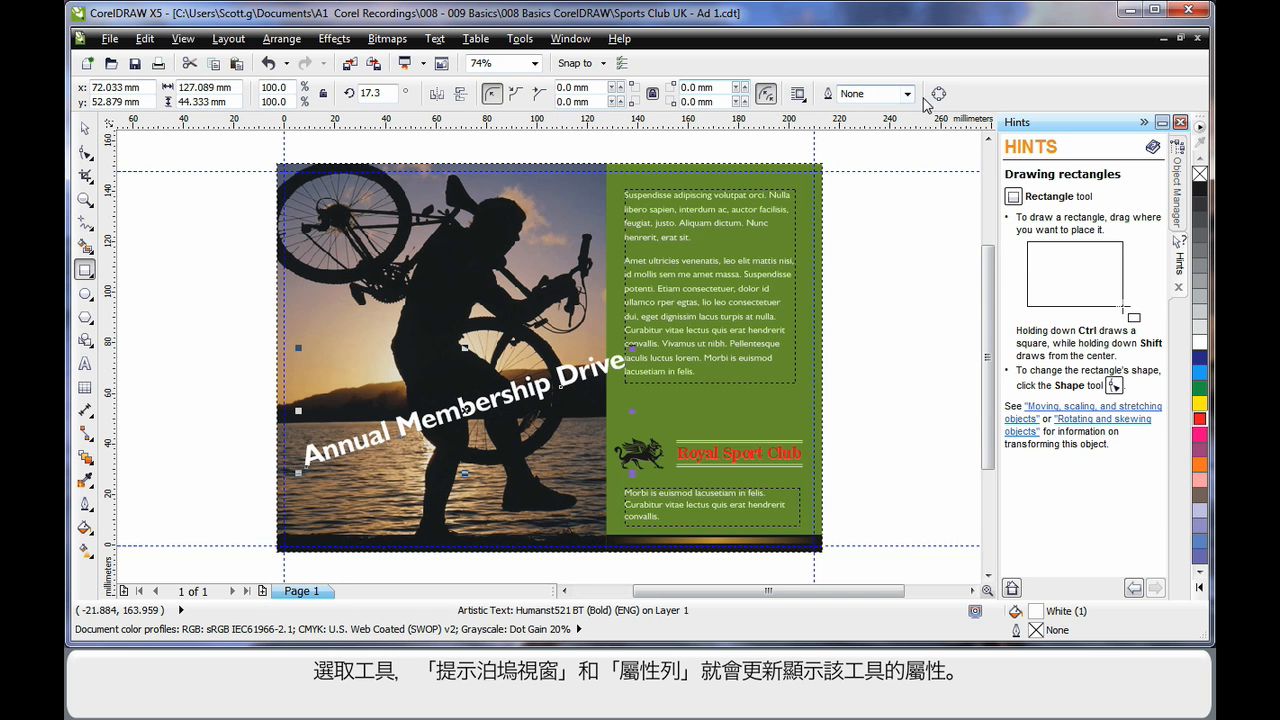
mouse_move(492, 94)
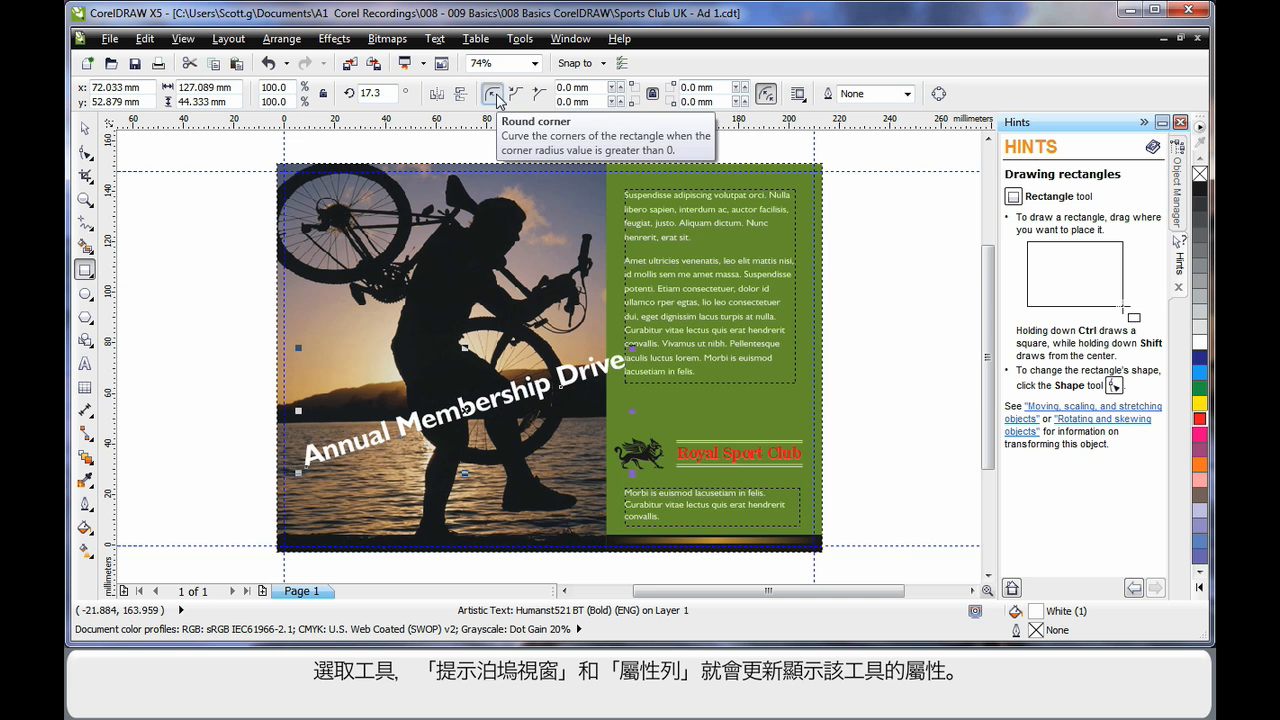
mouse_move(164, 180)
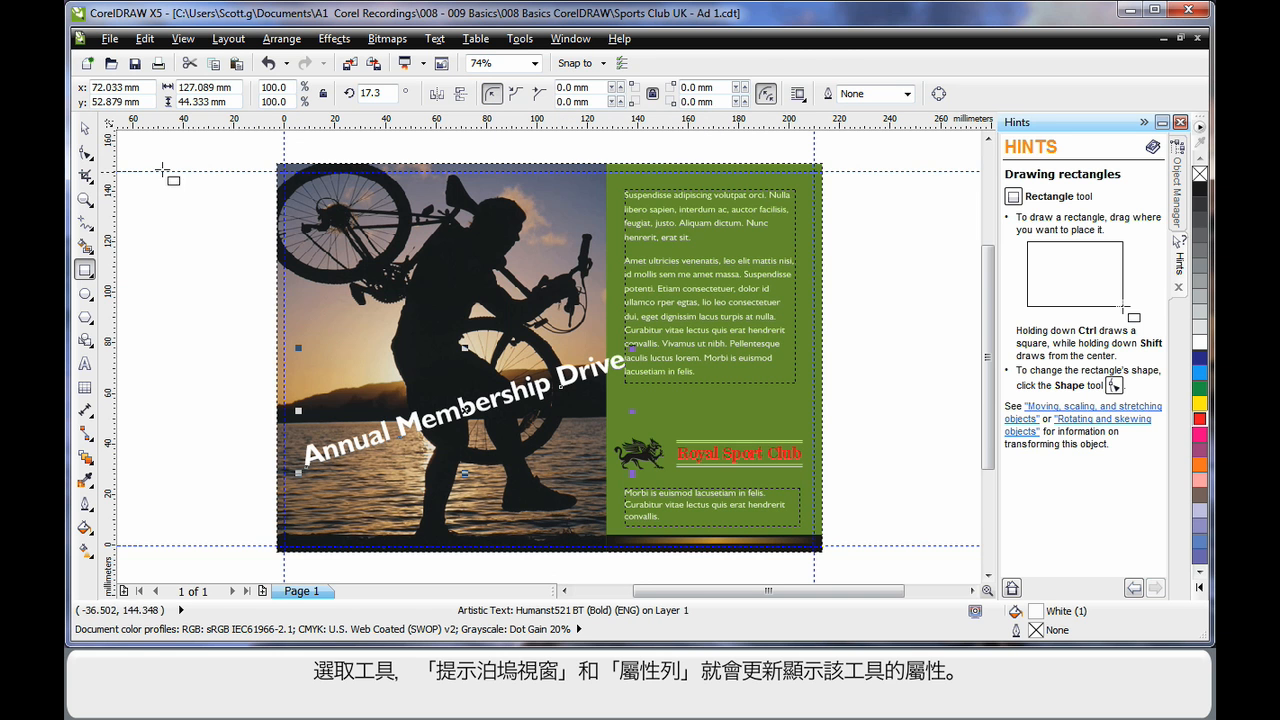
click(84, 128)
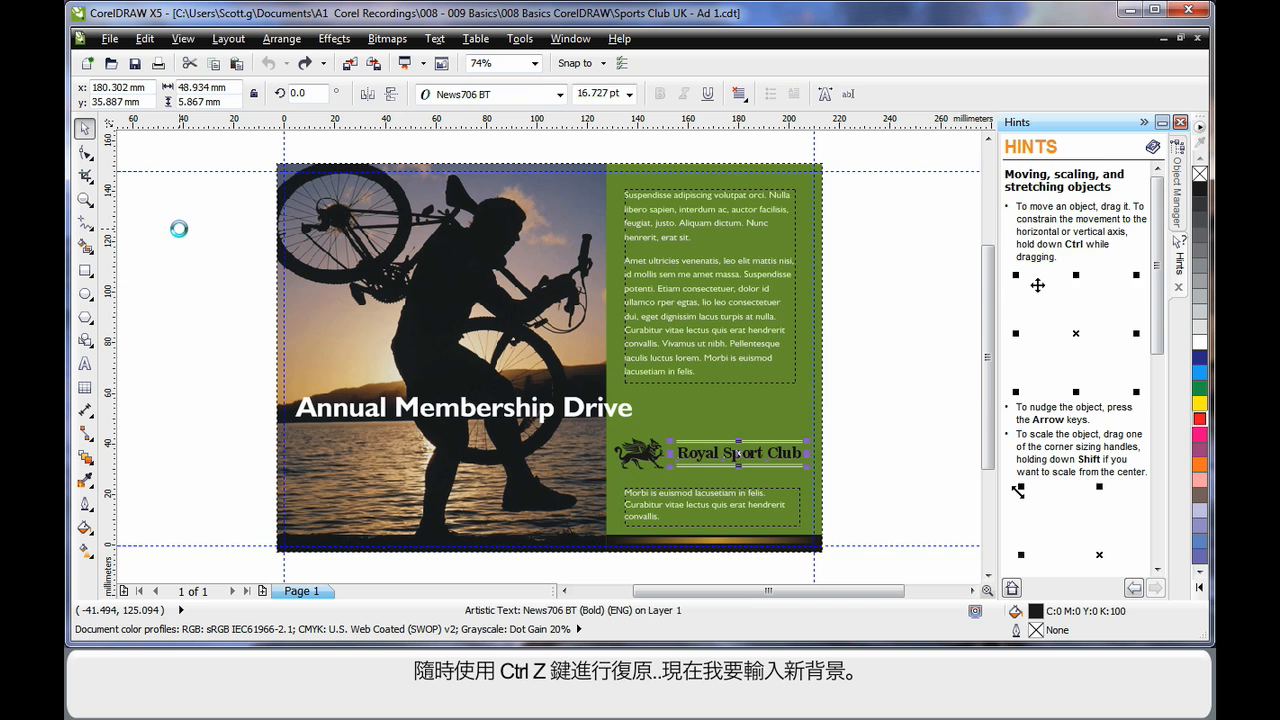
click(192, 282)
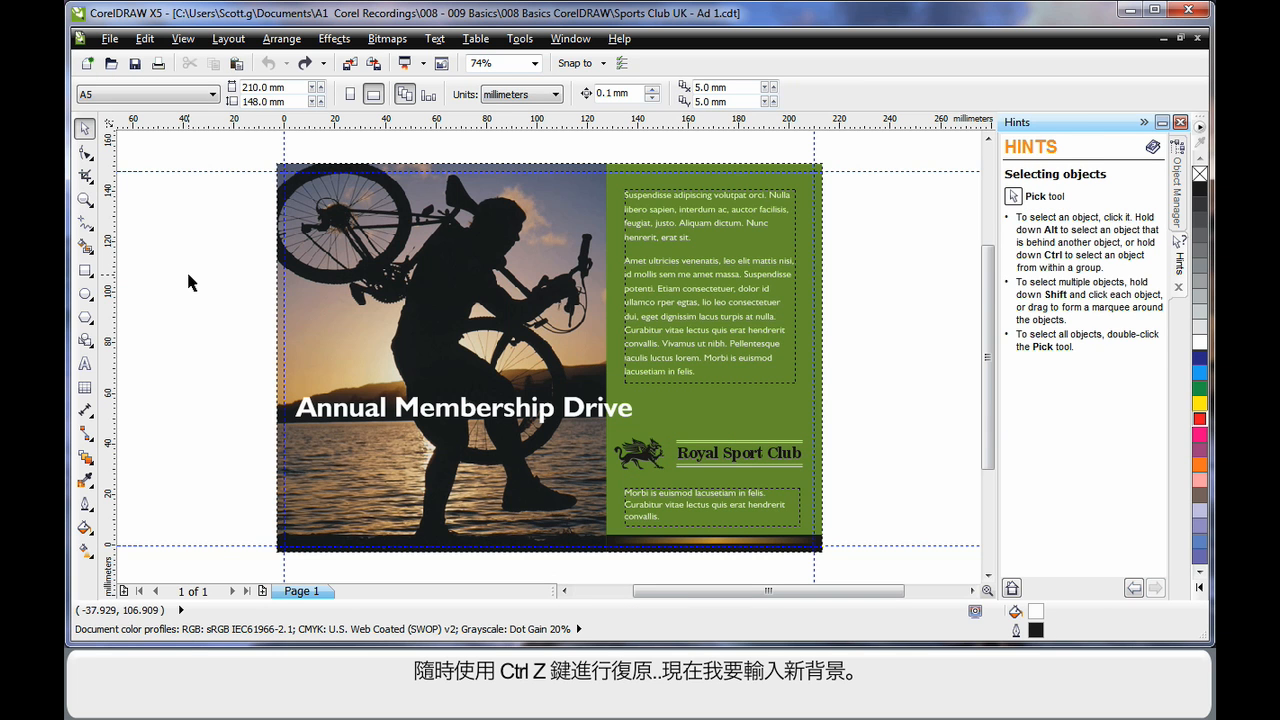
mouse_move(322, 190)
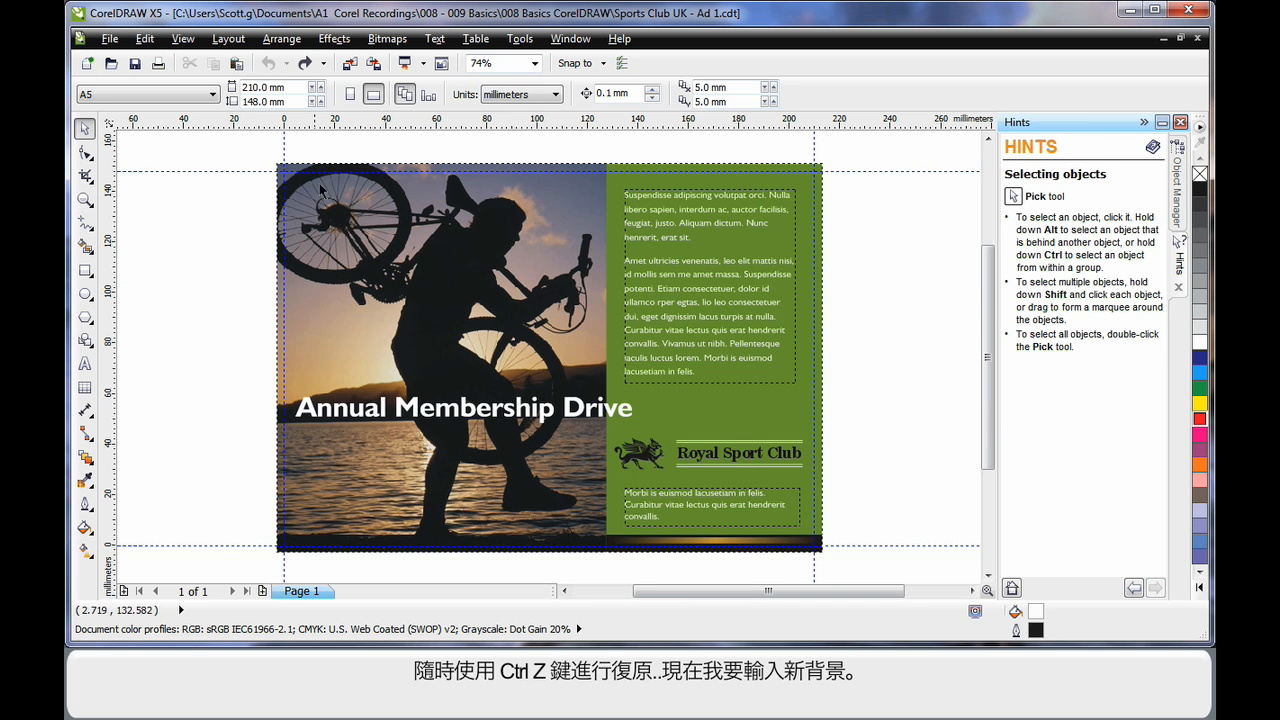
mouse_move(350, 62)
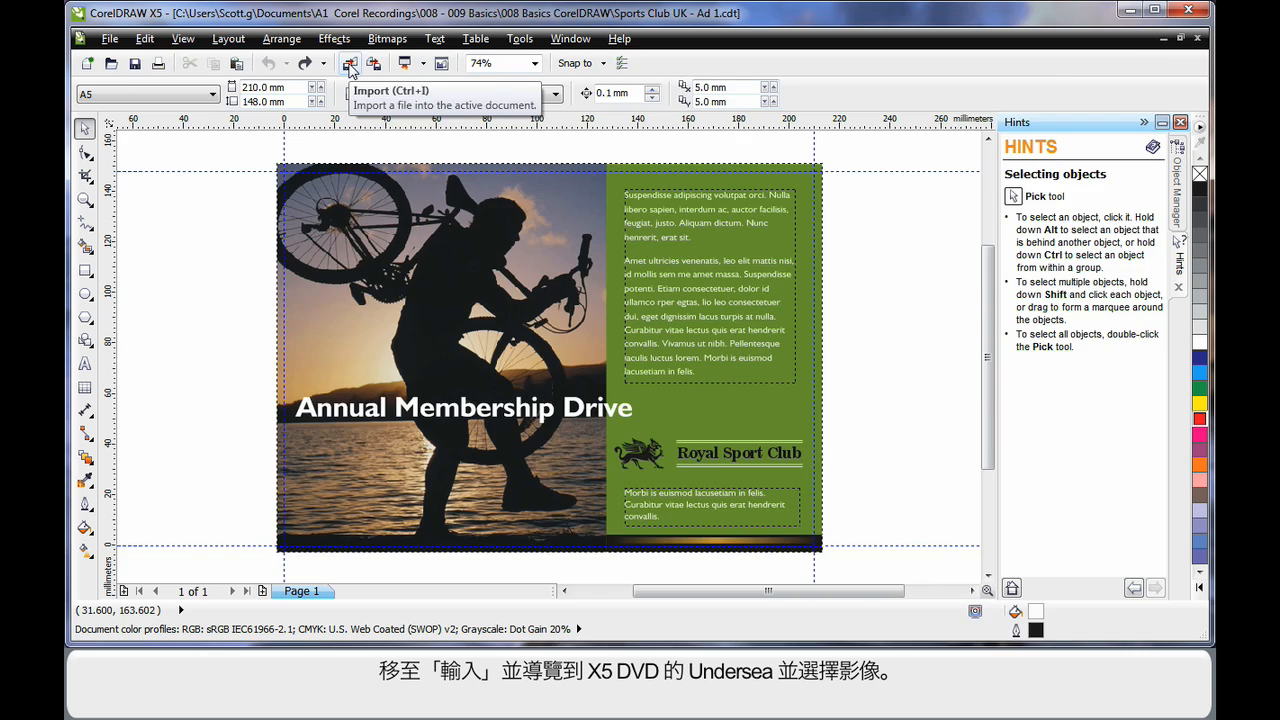
Import PH00896.jpg from the Photos > Undersea folder onto the page
click(352, 62)
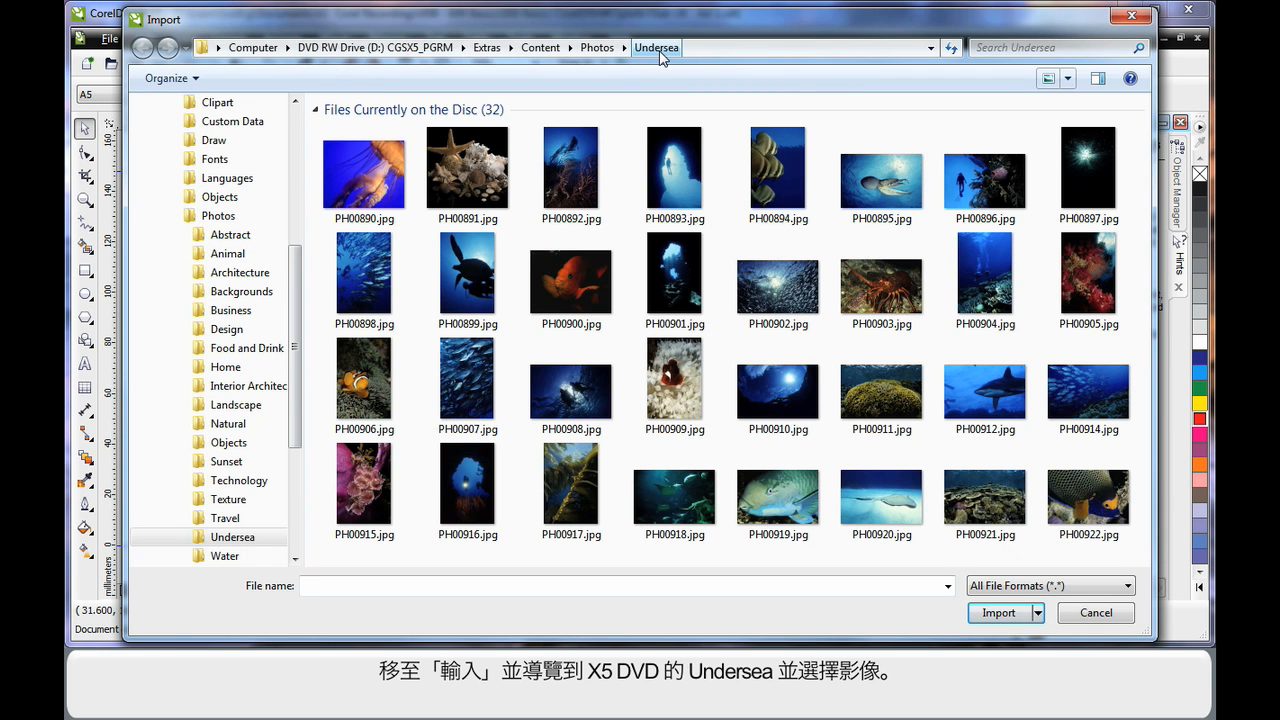
click(984, 176)
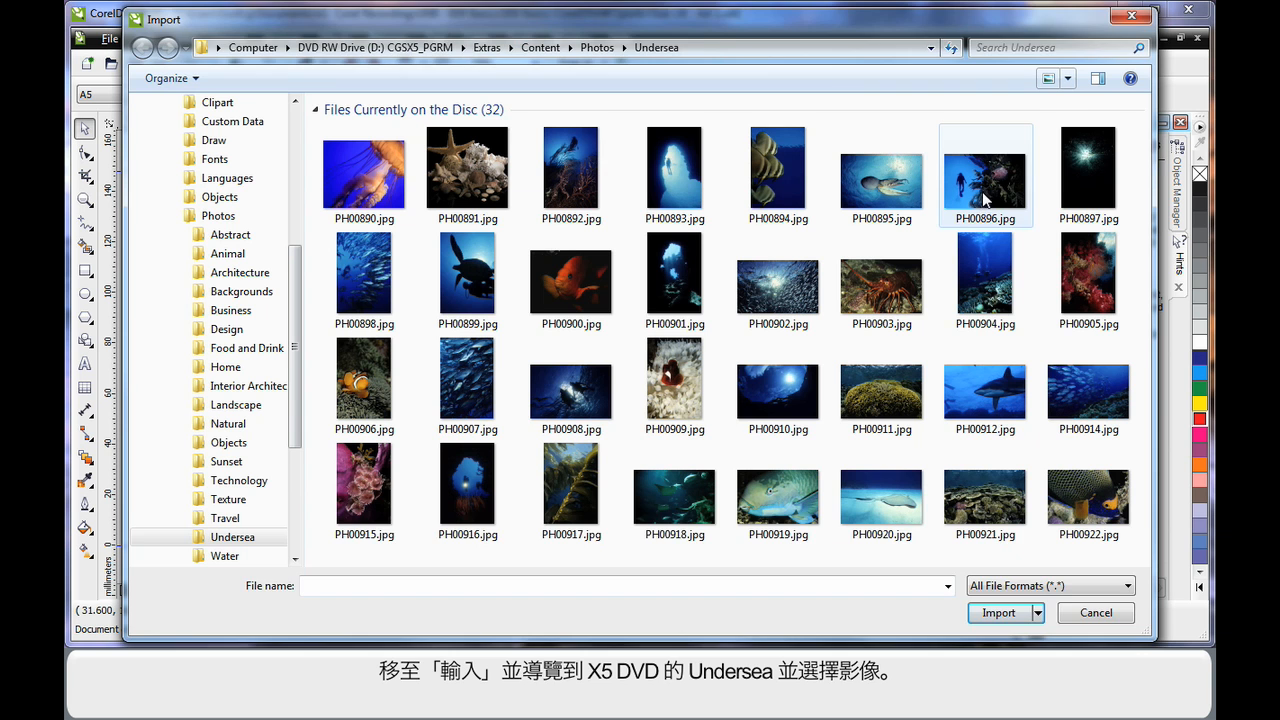
click(984, 164)
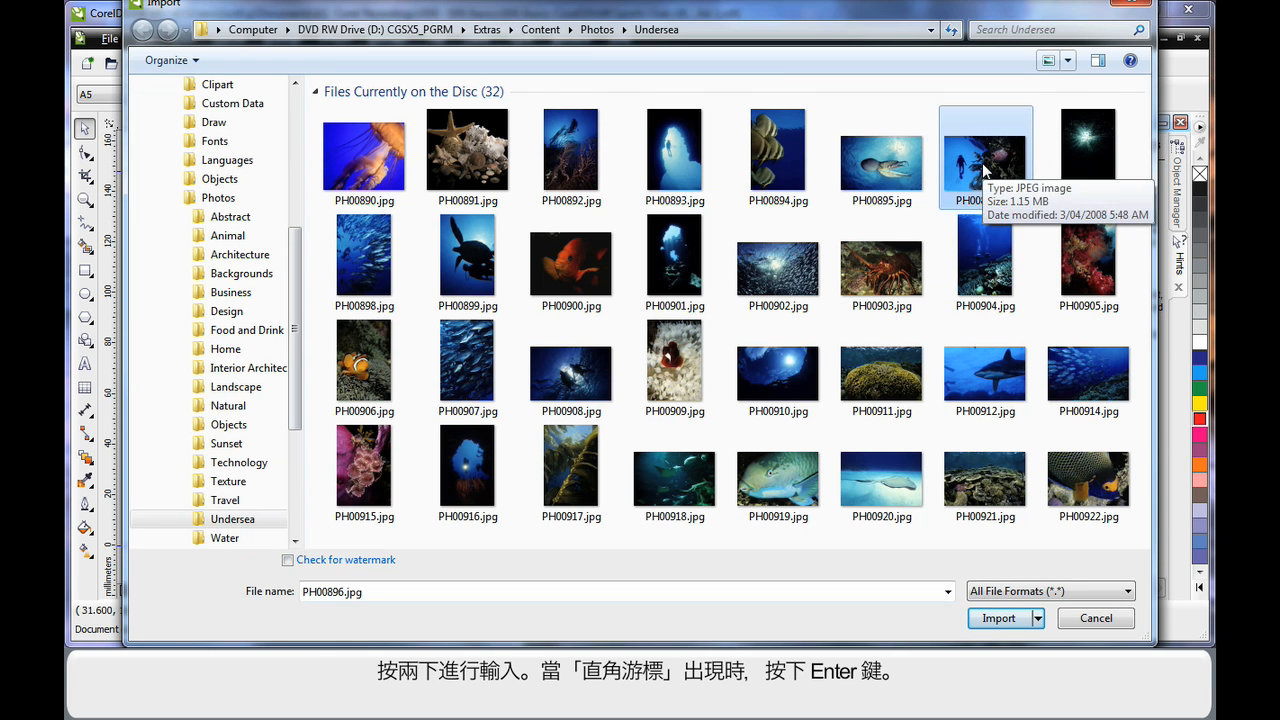
click(998, 616)
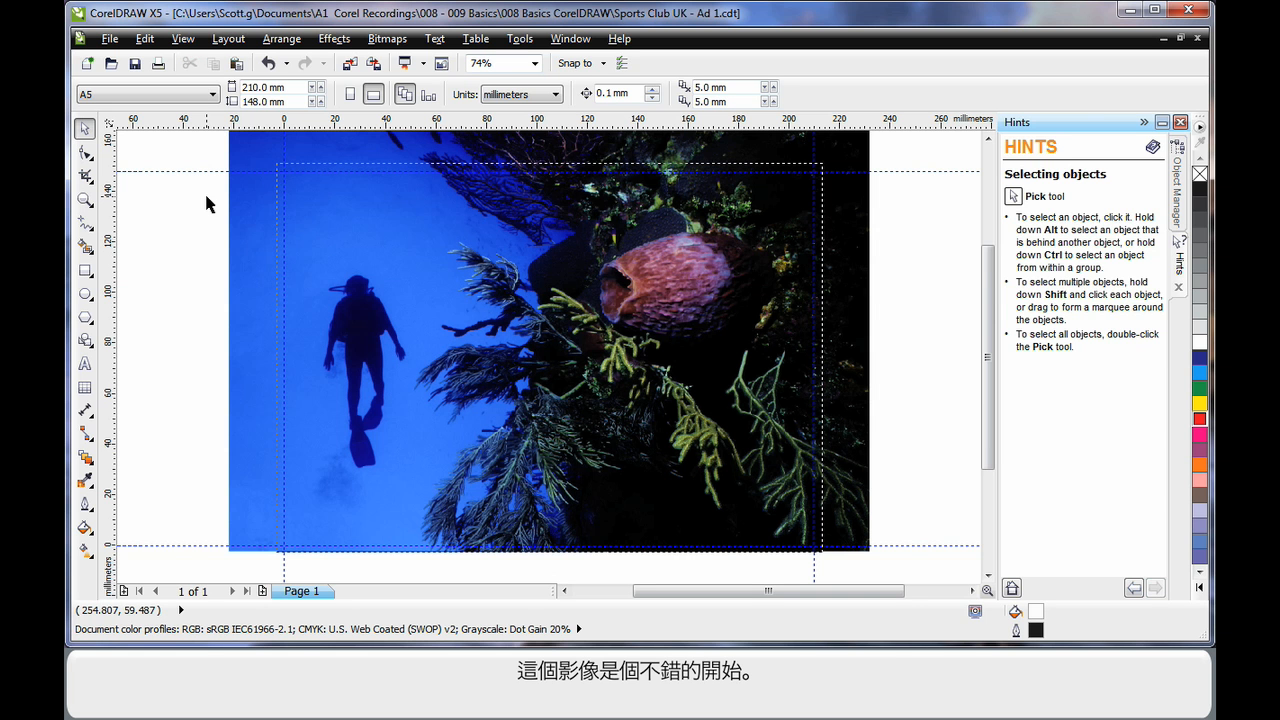
mouse_move(184, 220)
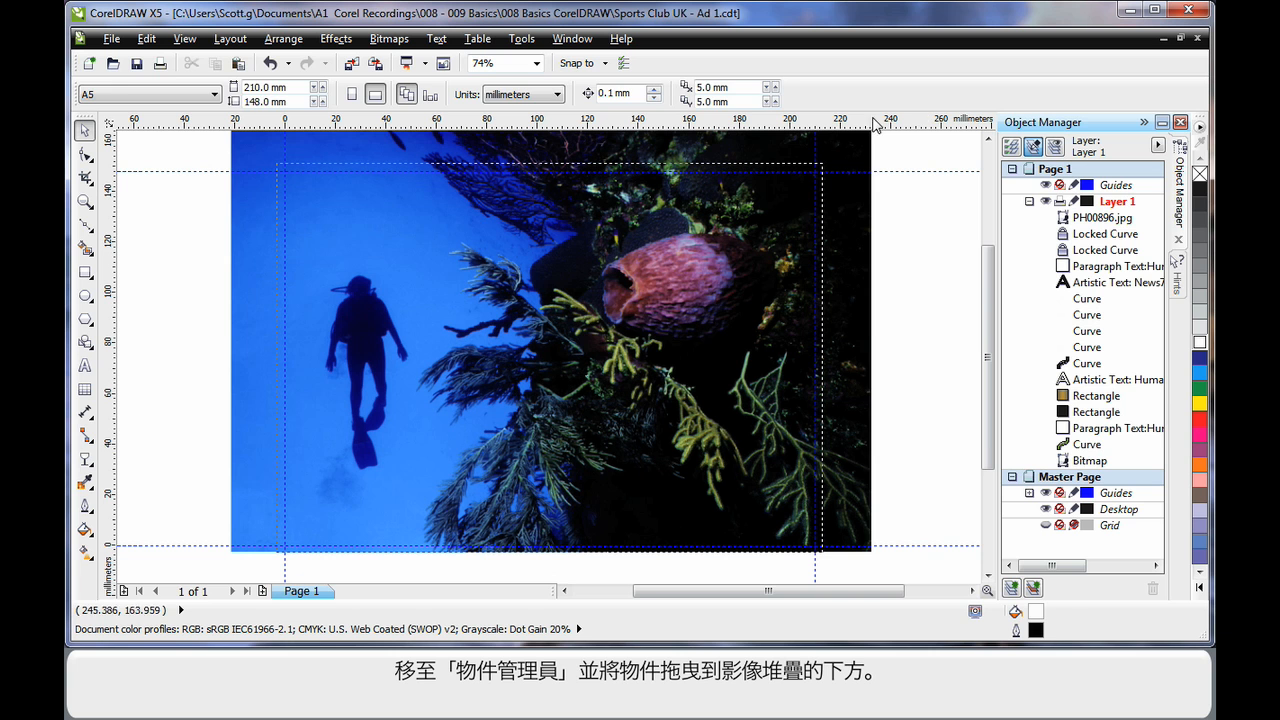
Move PH00896.jpg to the bottom of the Layer 1 list in the Object Manager
click(1102, 216)
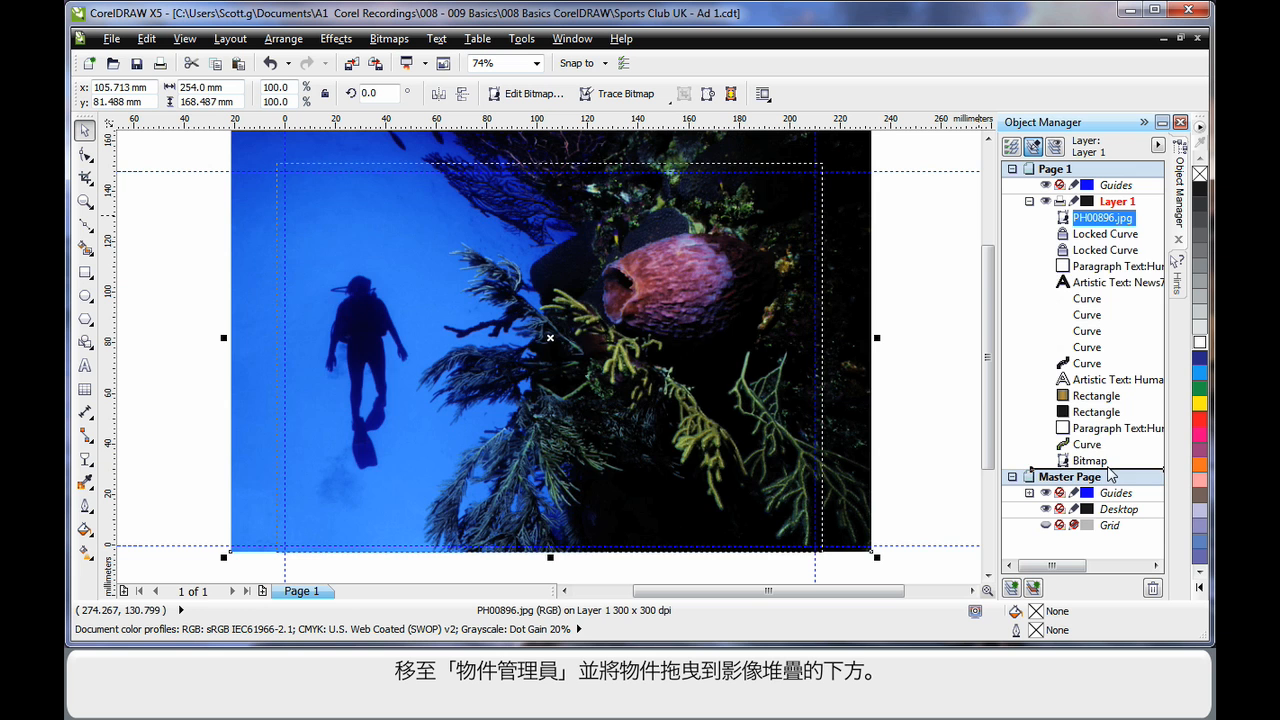
drag(1104, 216, 1104, 460)
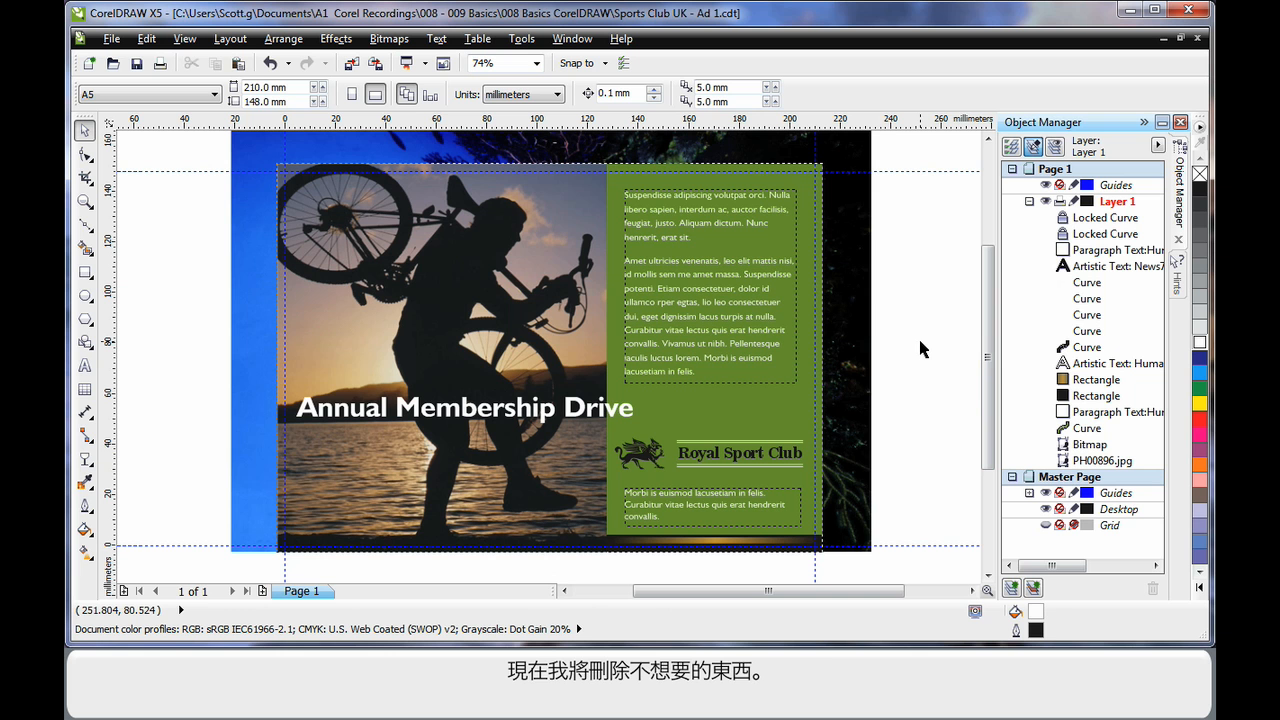
mouse_move(776, 302)
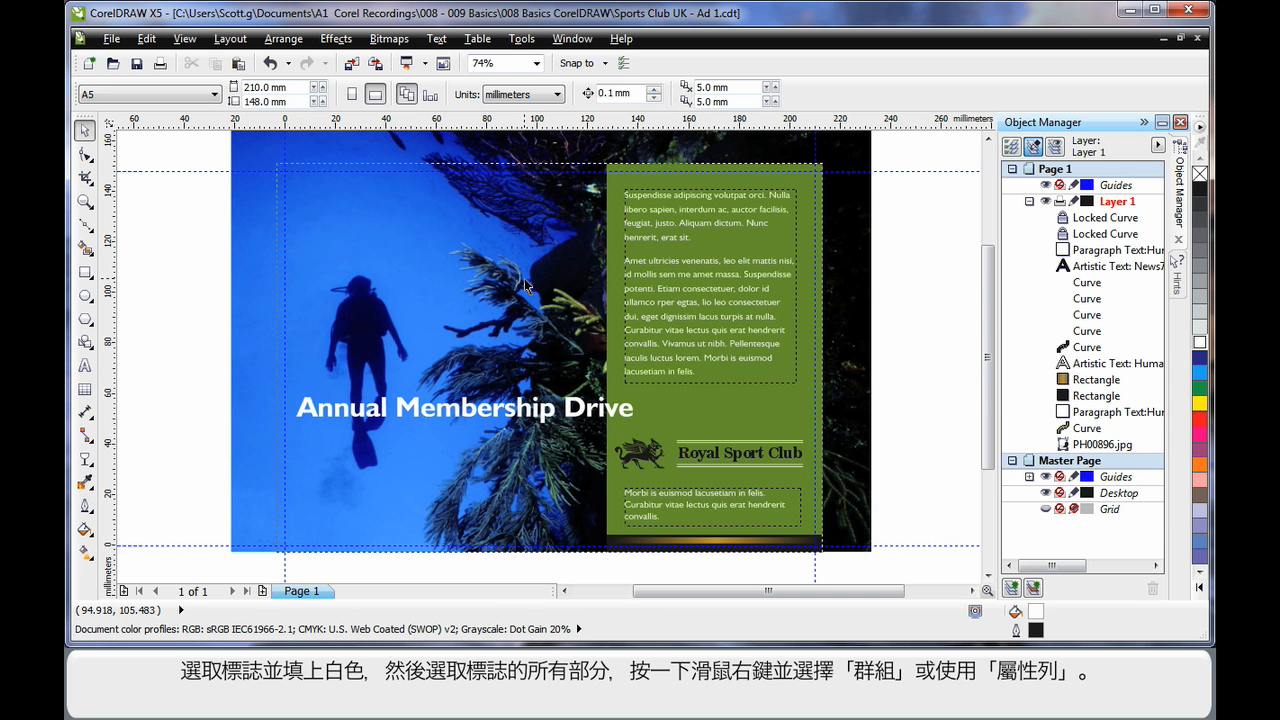
mouse_move(784, 460)
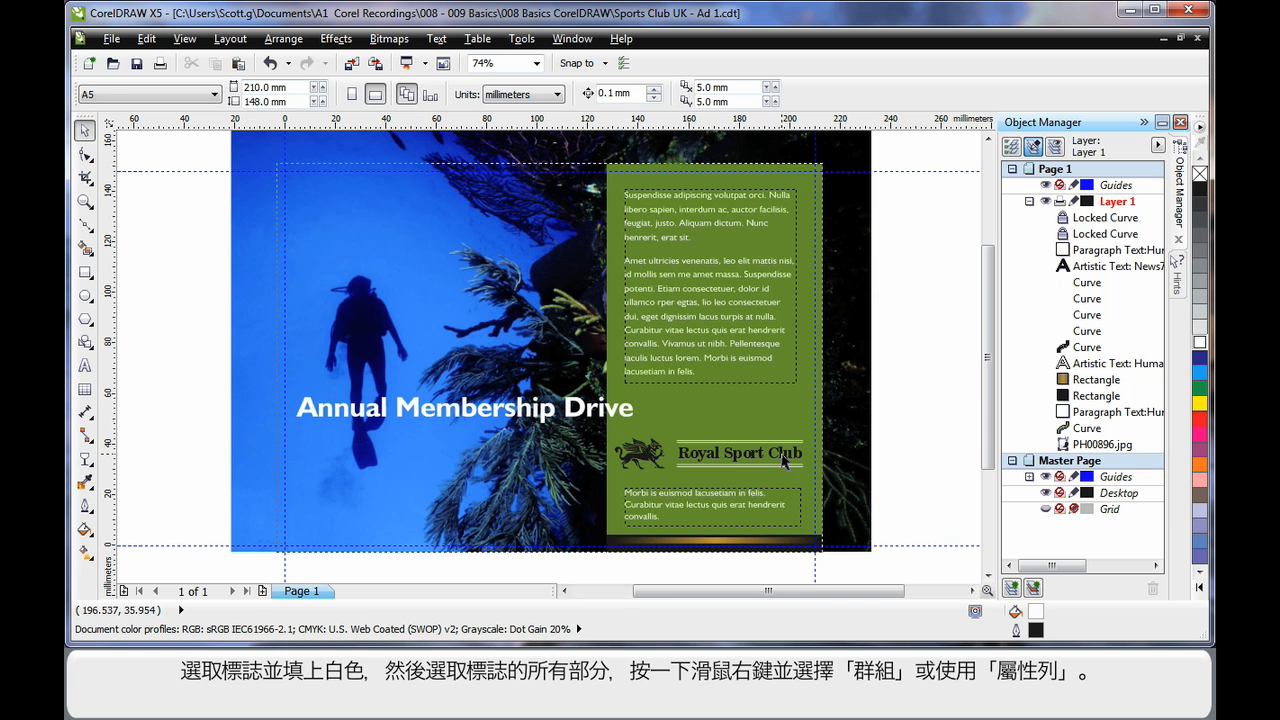
Select the club logo artwork and group its six pieces into one object
click(738, 452)
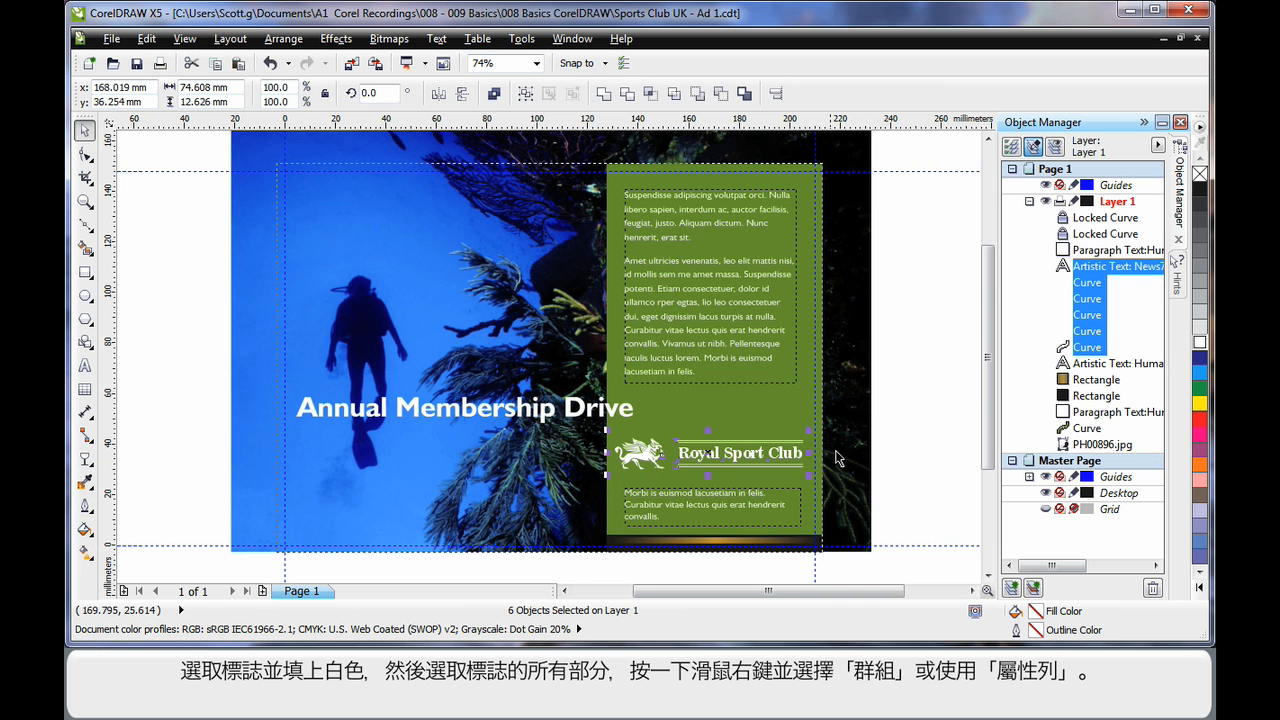
mouse_move(1090, 280)
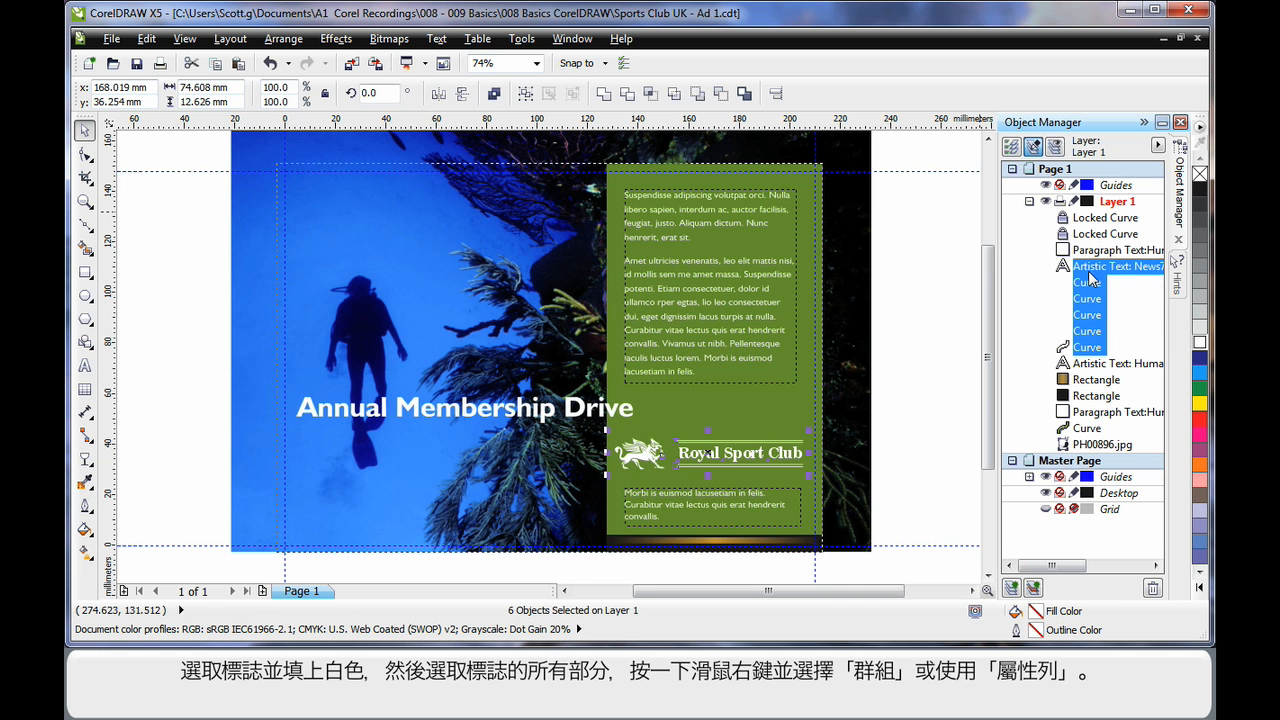
right_click(1088, 282)
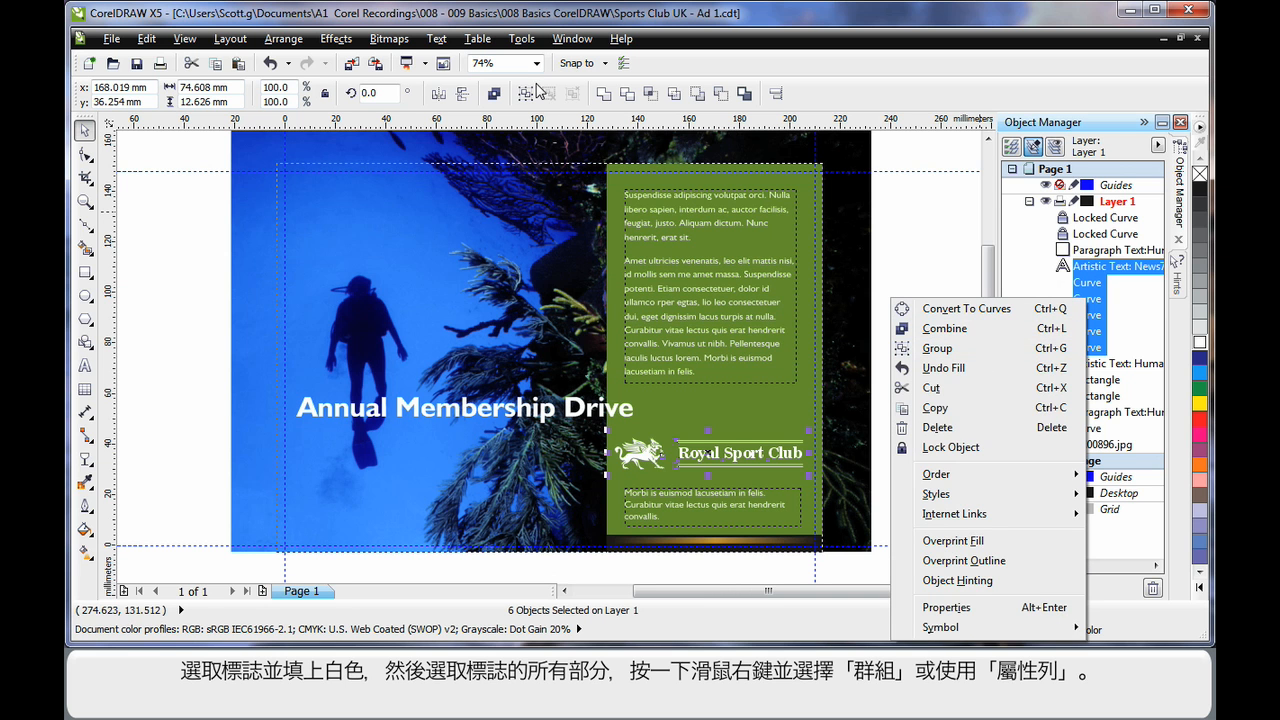
click(936, 348)
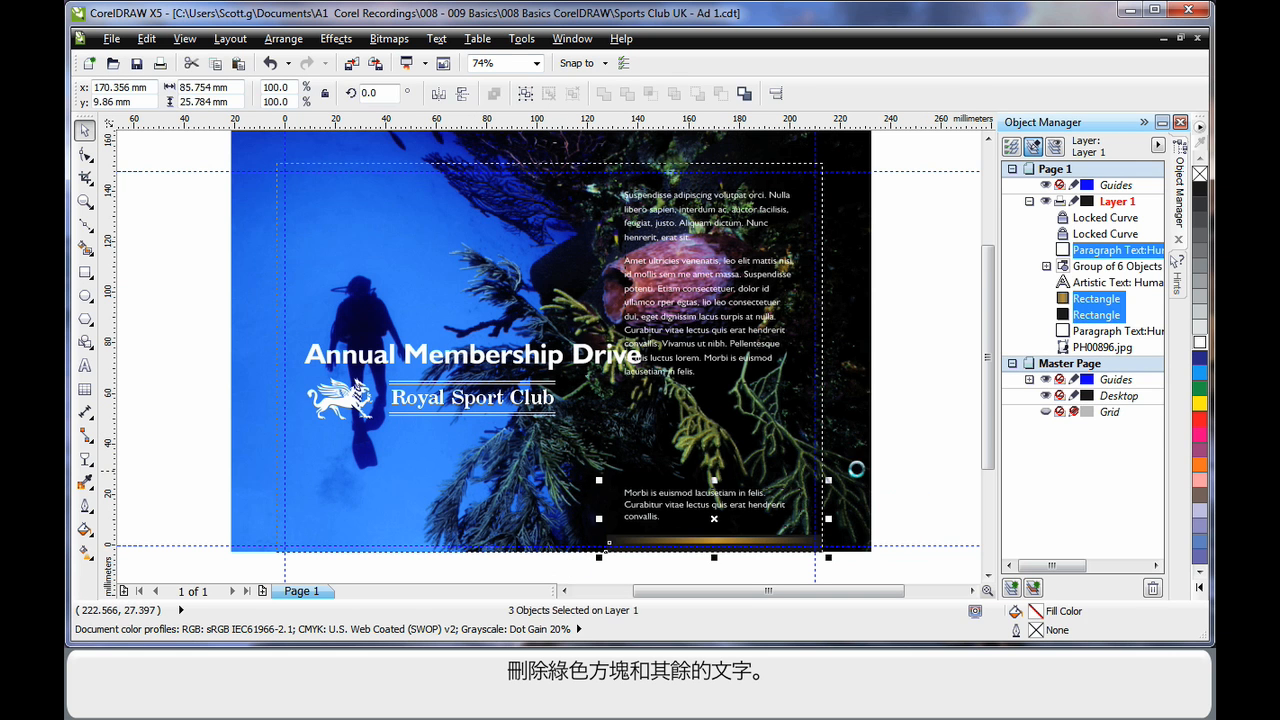
Delete the leftover bottom text and bar, then append 'UK' to Royal Sport Club
key(Delete)
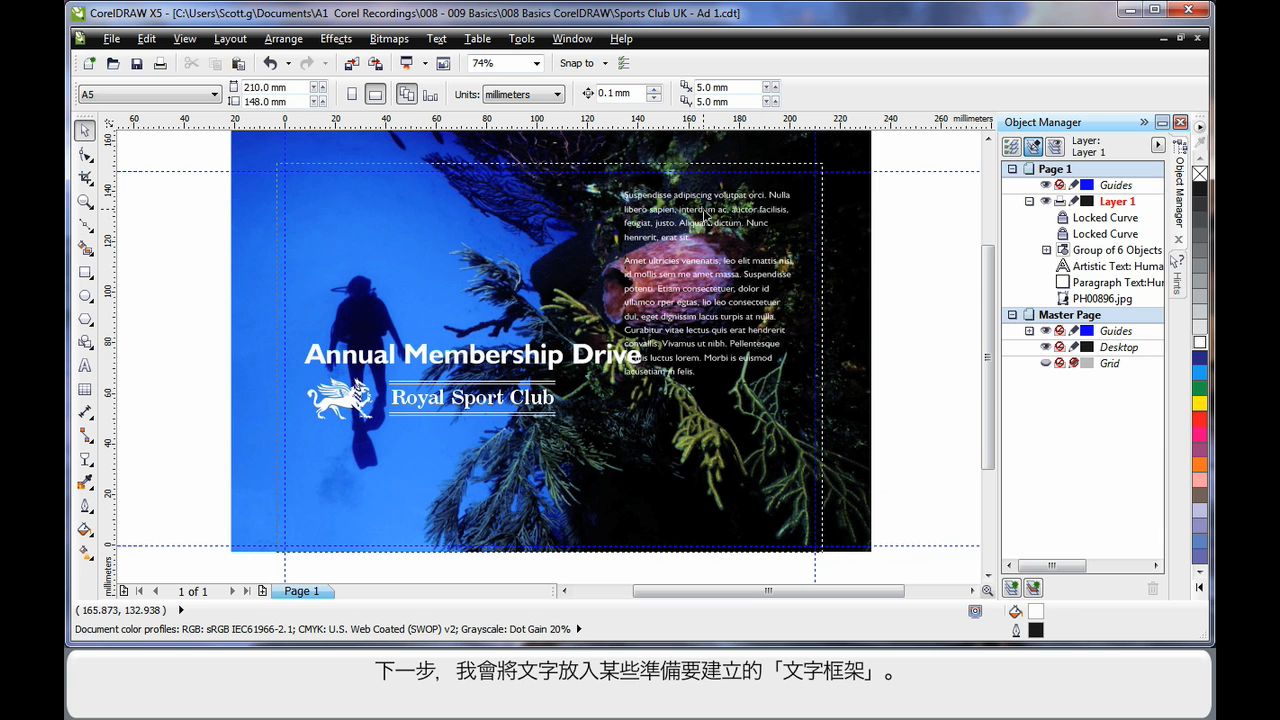
mouse_move(616, 184)
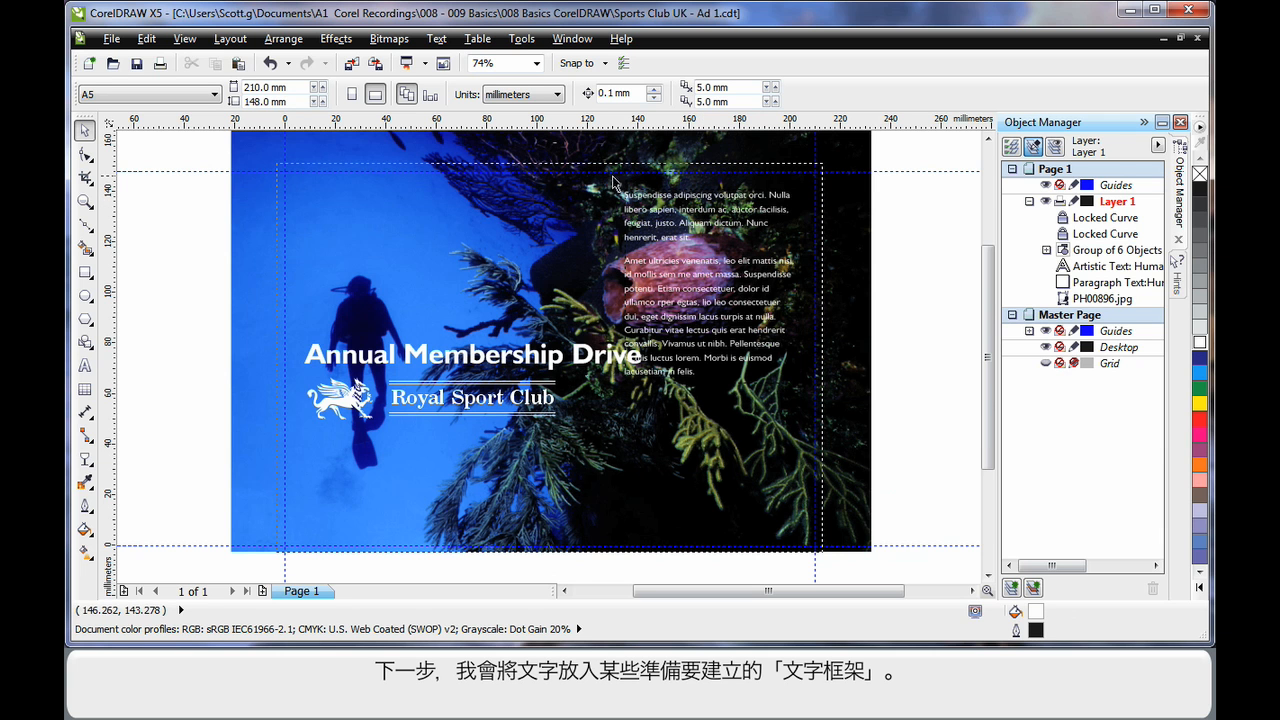
mouse_move(460, 516)
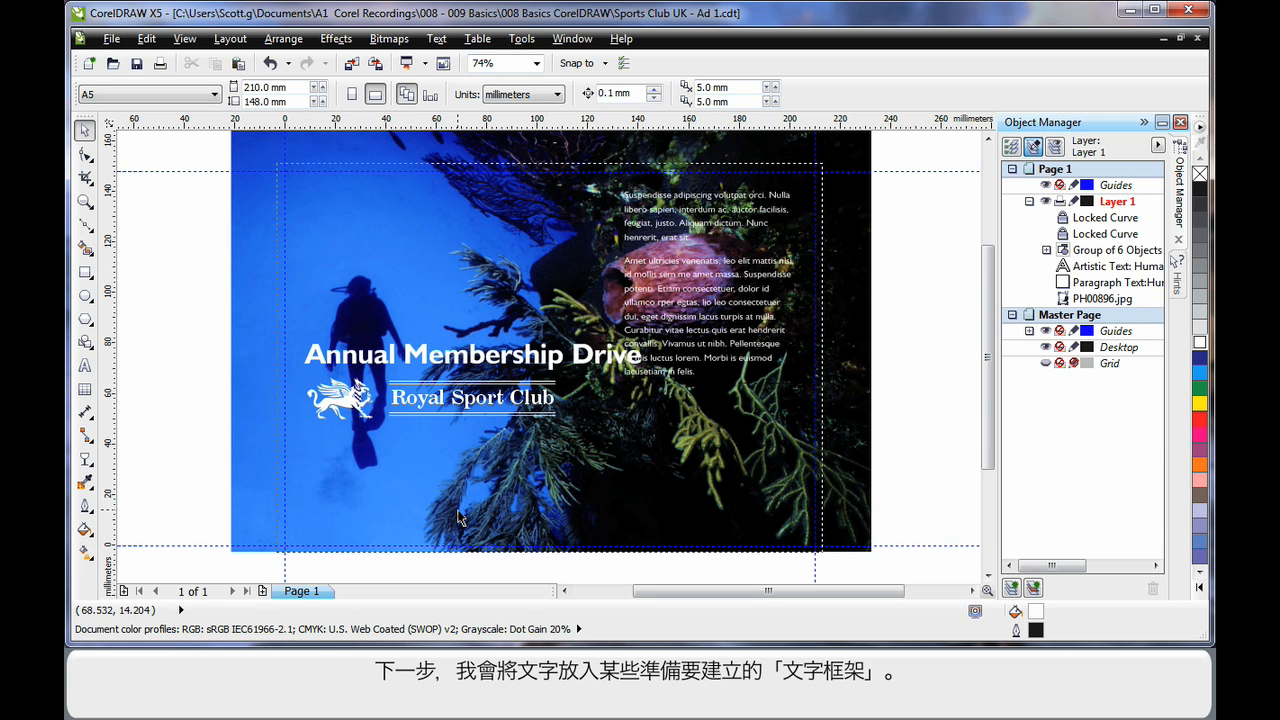
mouse_move(304, 524)
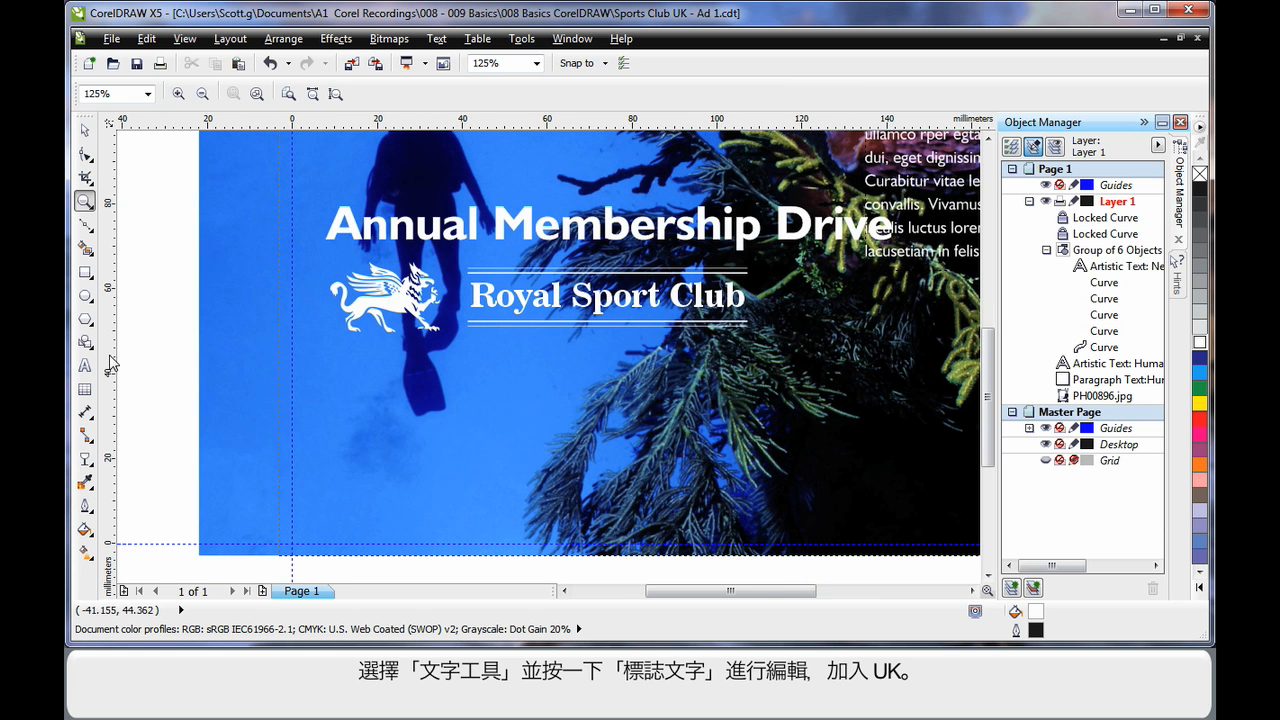
click(84, 364)
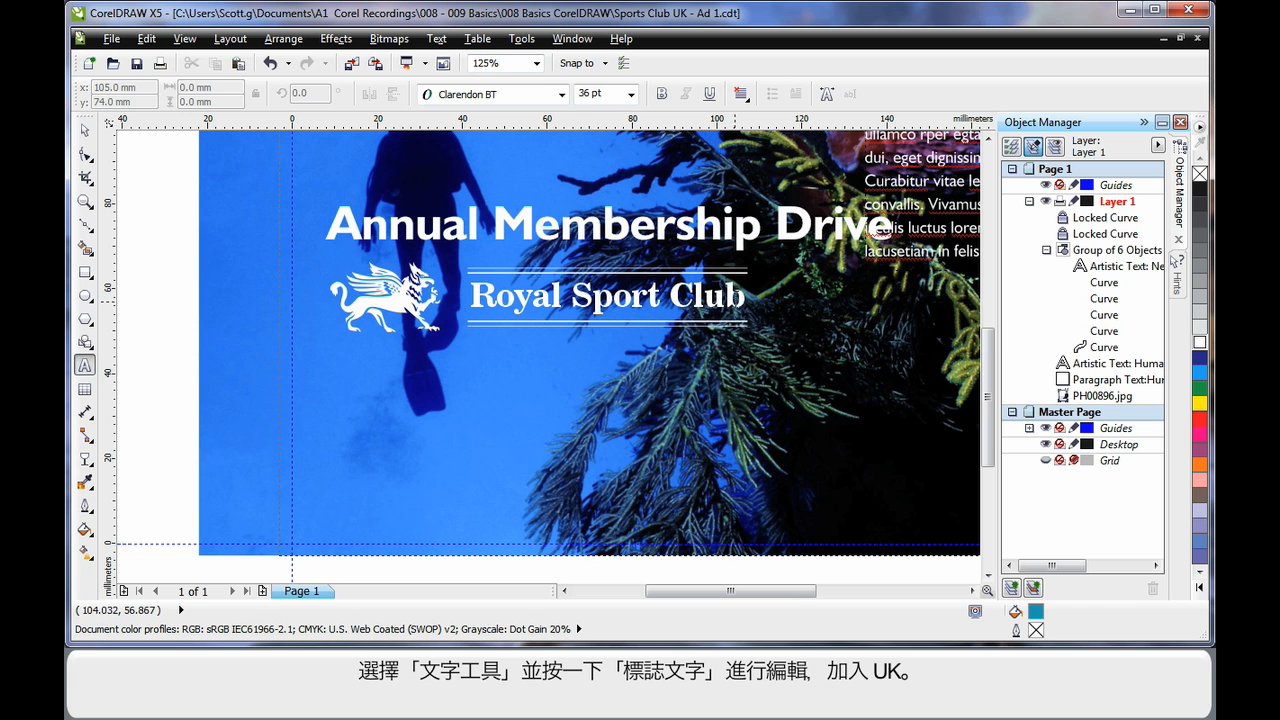
click(608, 294)
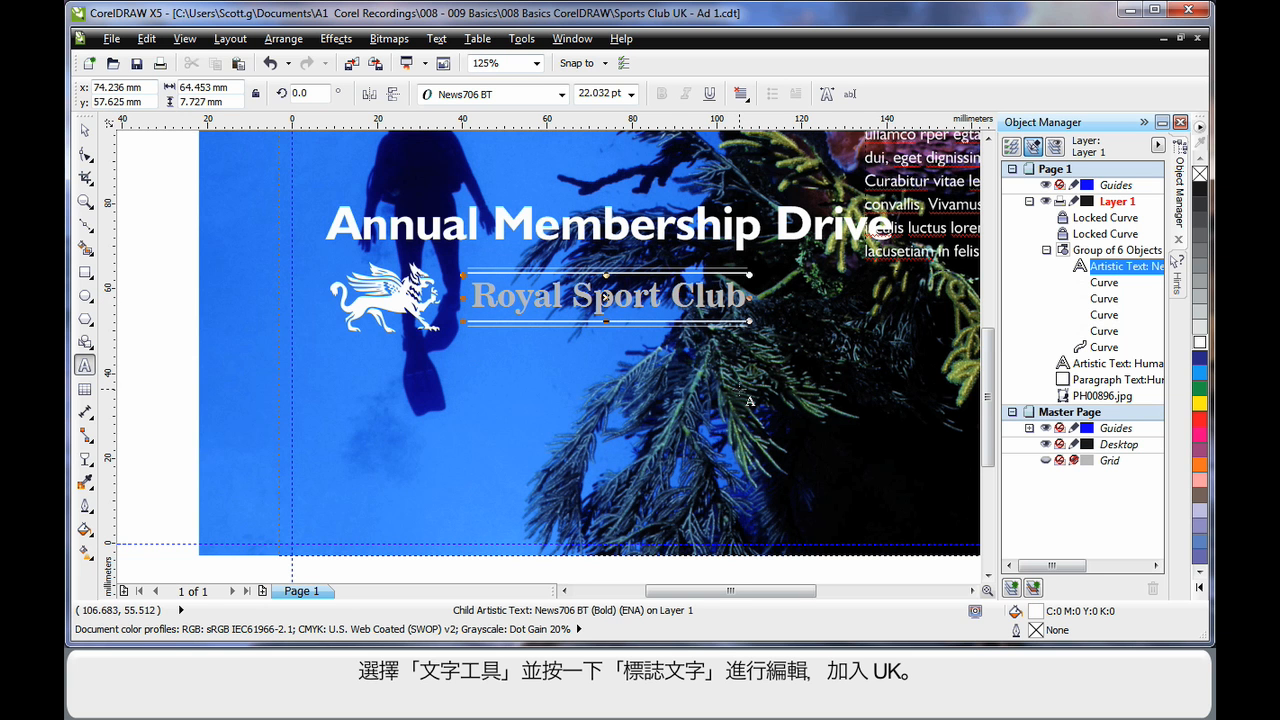
text(UK)
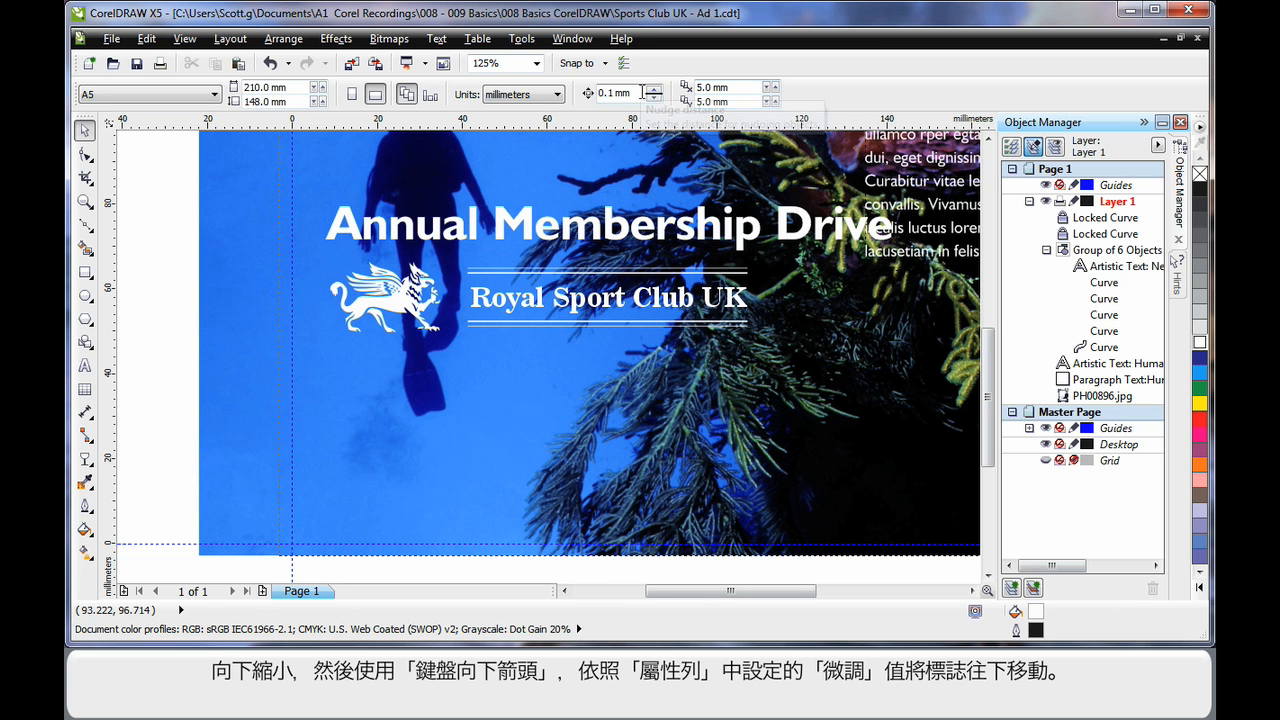
mouse_move(236, 300)
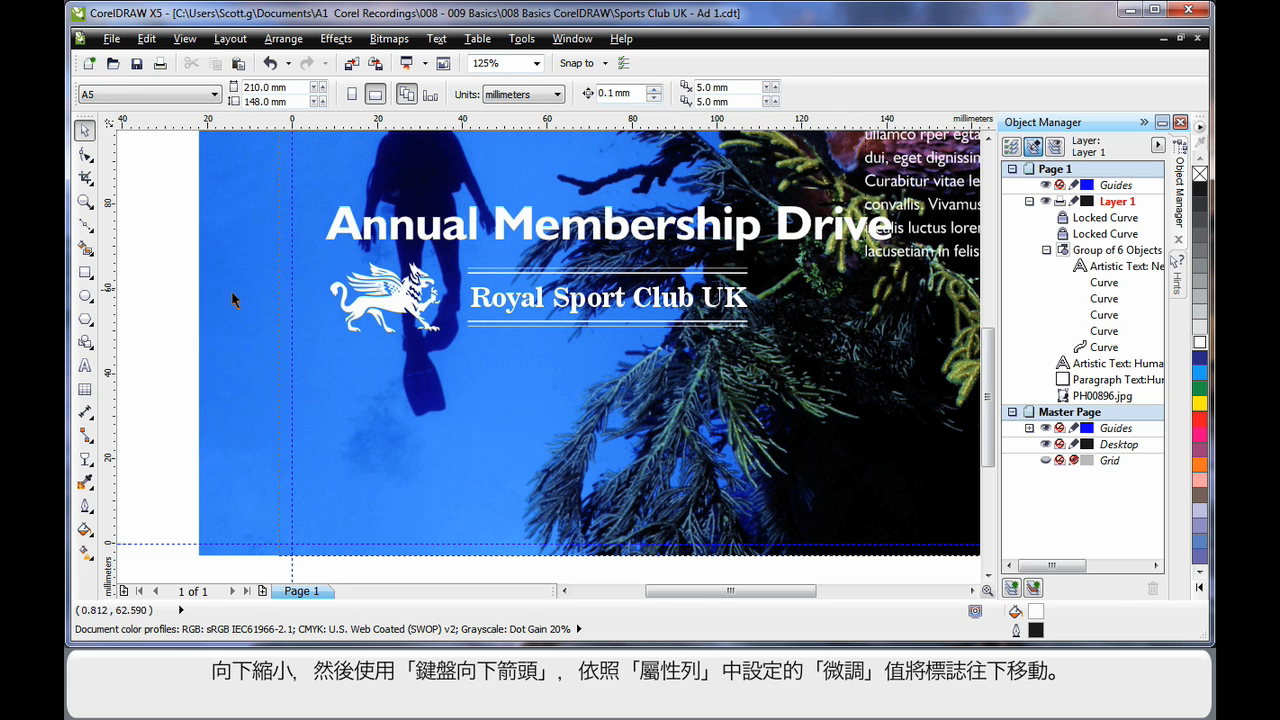
mouse_move(84, 370)
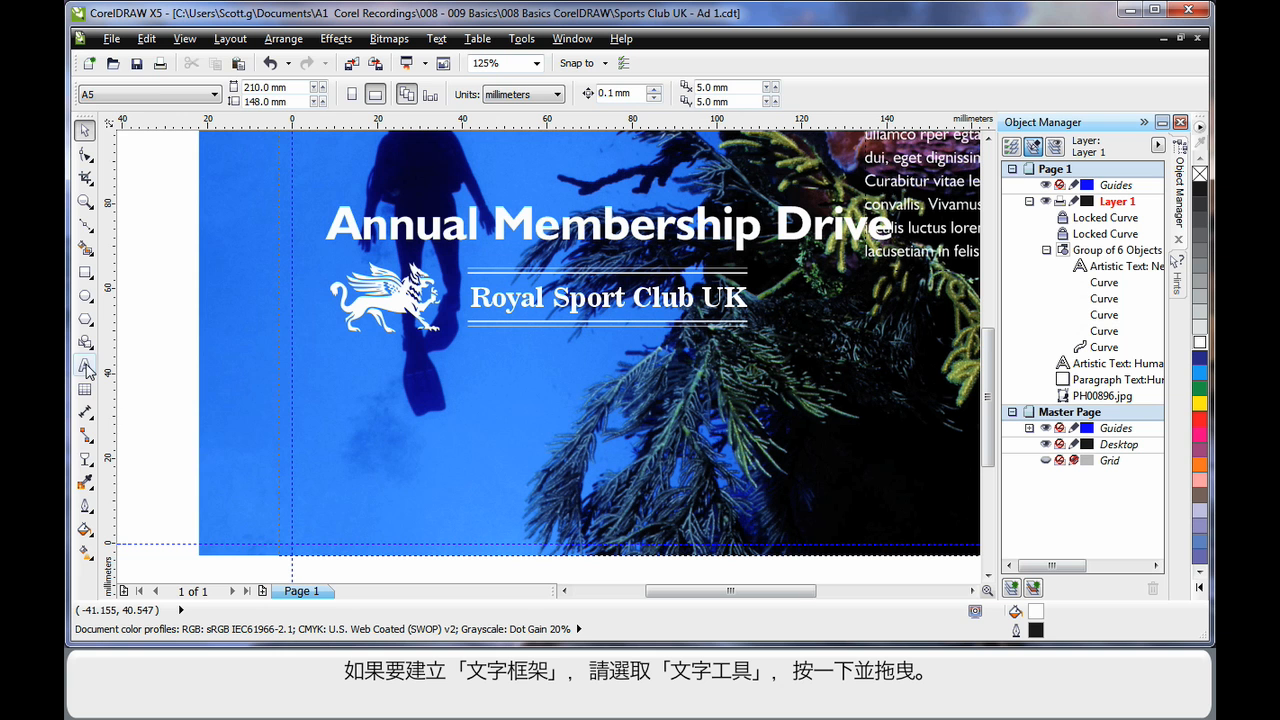
Draw an empty paragraph text frame below the logo and deselect the frames
click(84, 366)
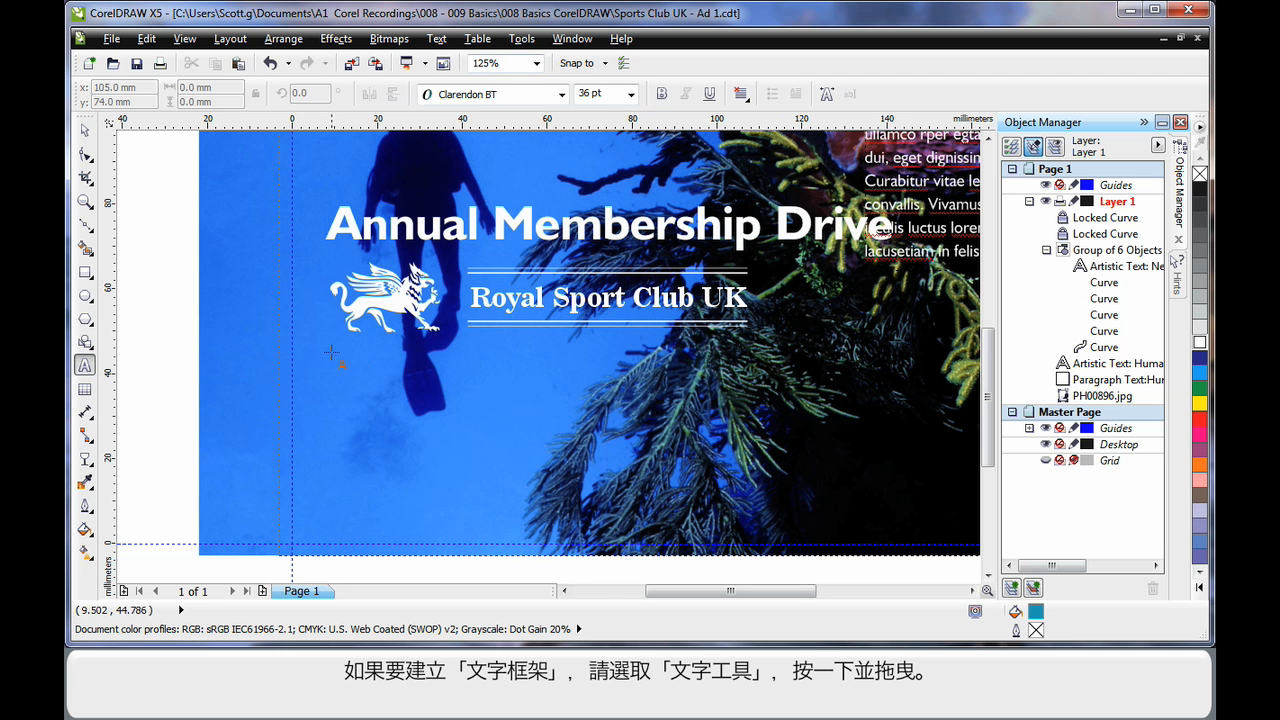
drag(332, 350, 516, 528)
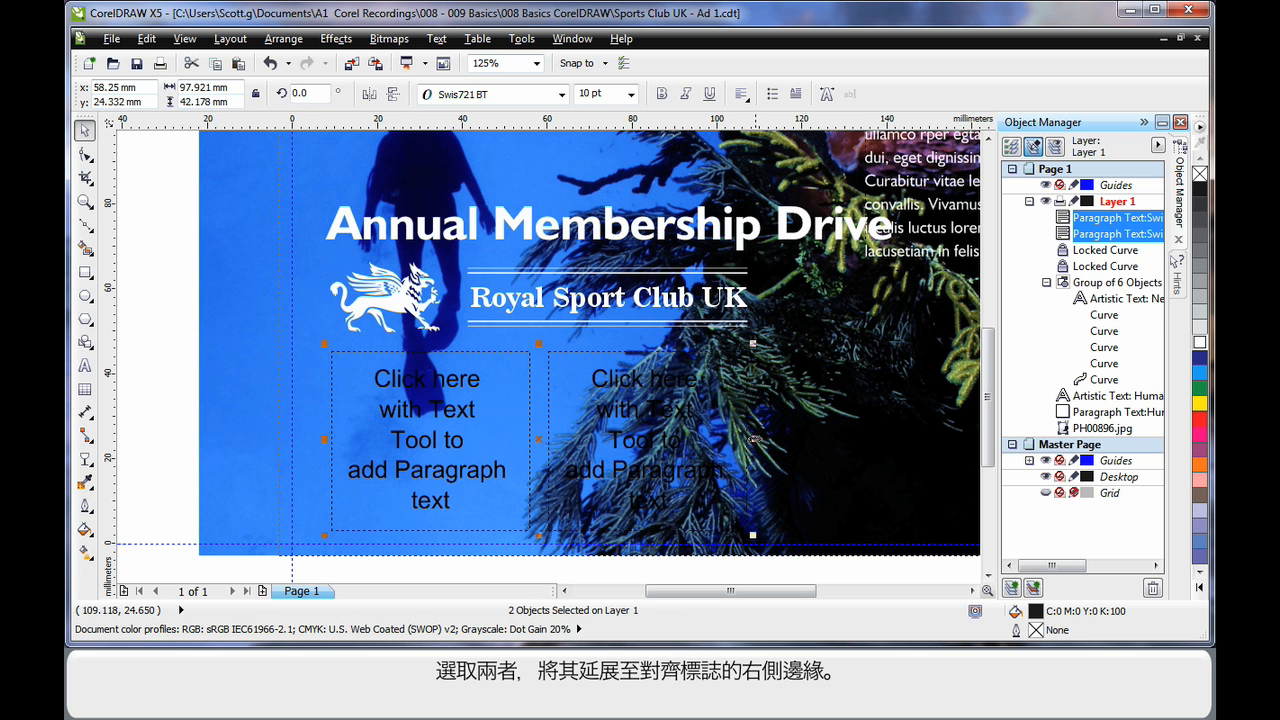
click(184, 380)
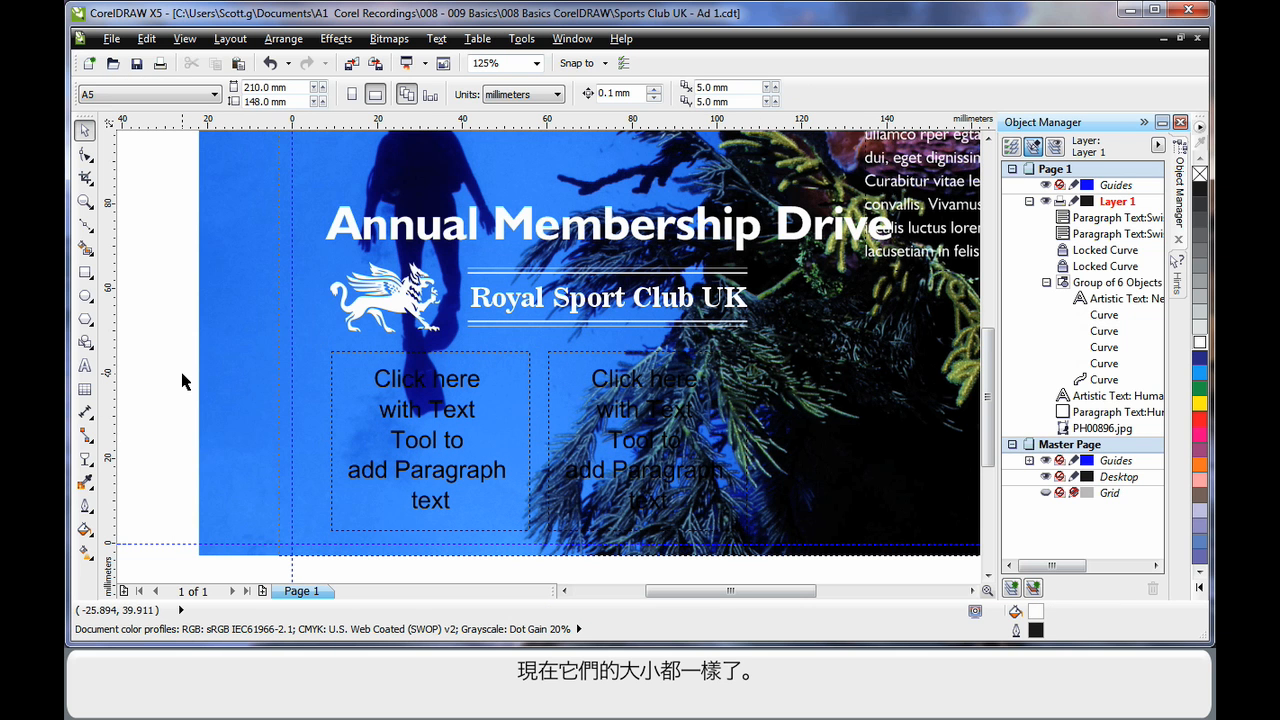
mouse_move(732, 250)
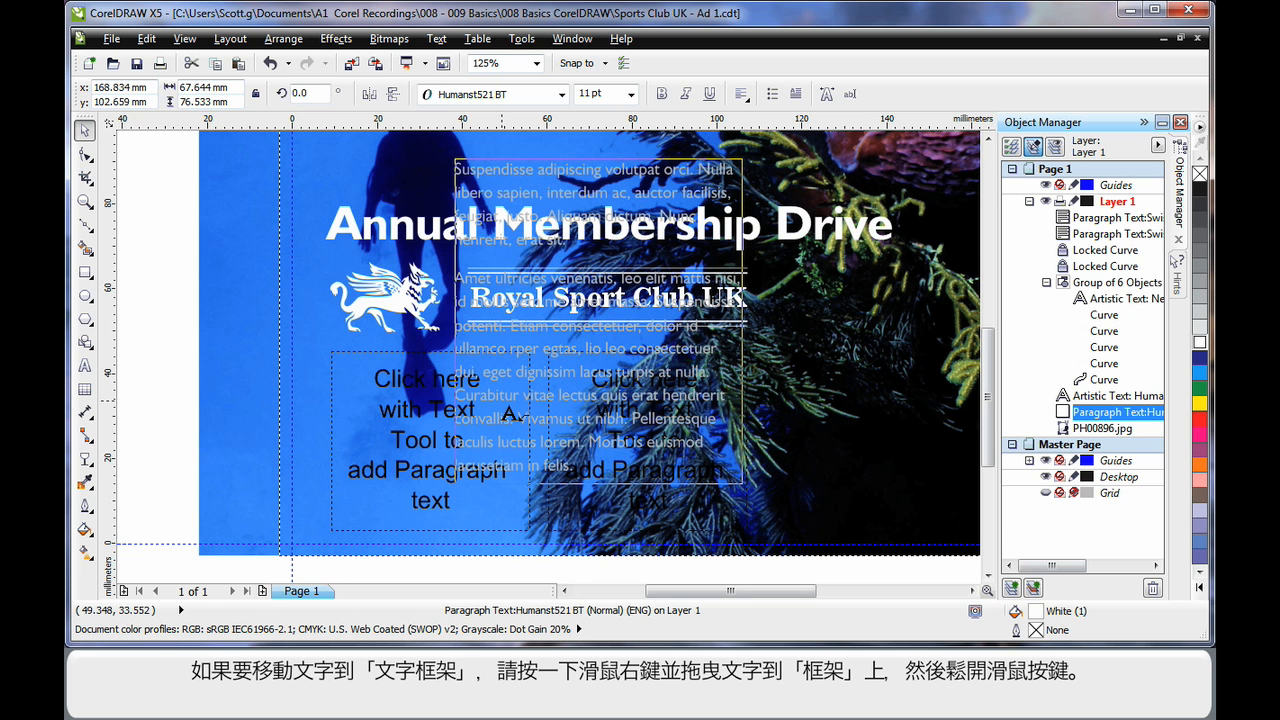
Place the lorem ipsum body text in the left frame and pick up its overflow for linking
right_click(510, 410)
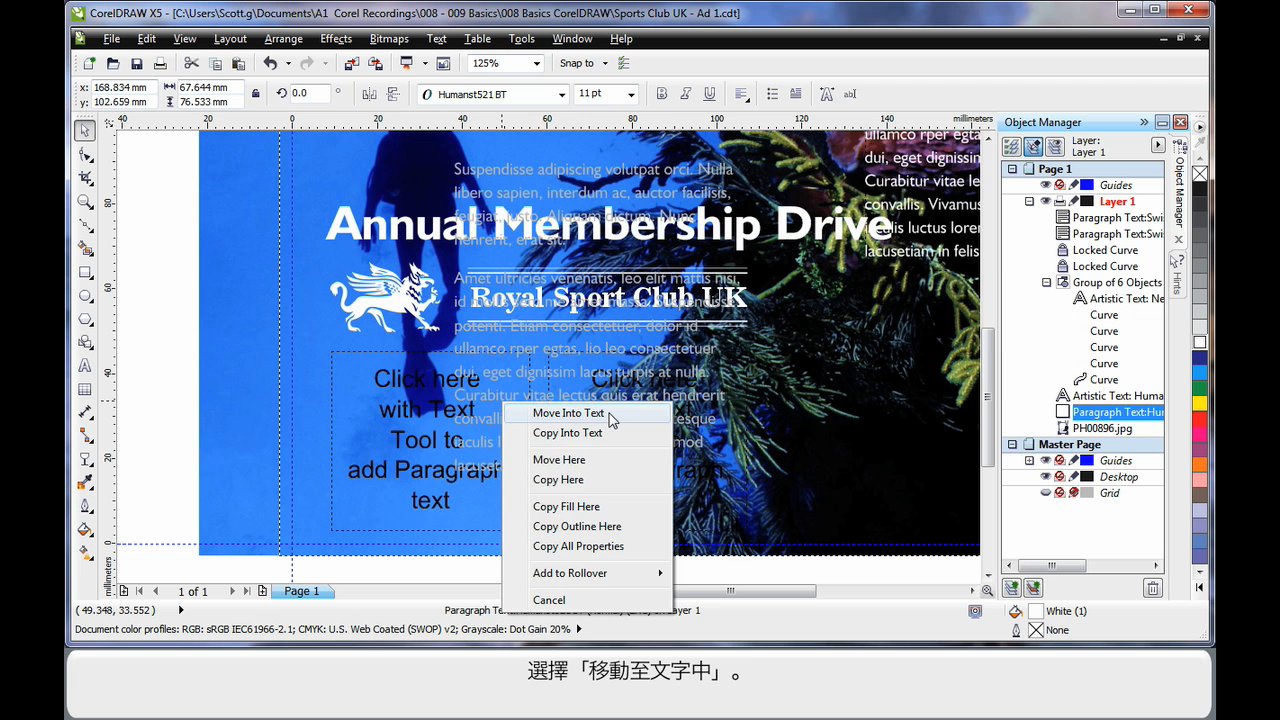
click(568, 412)
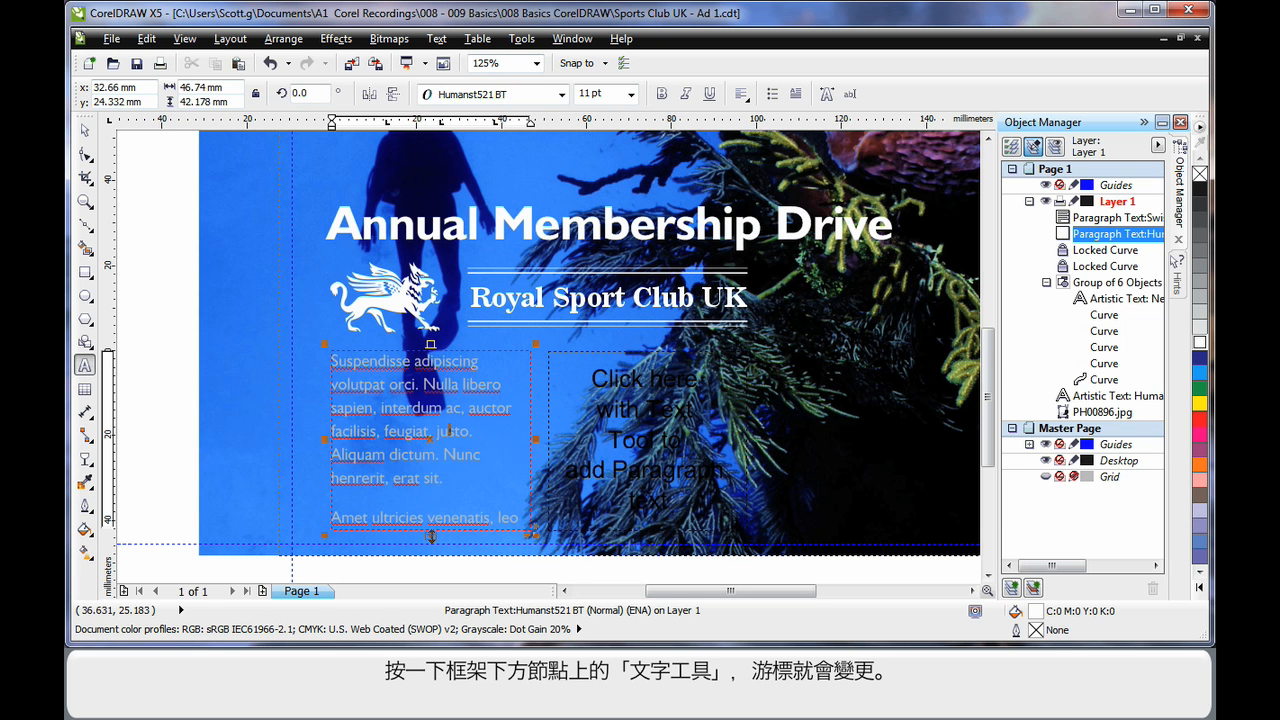
click(418, 524)
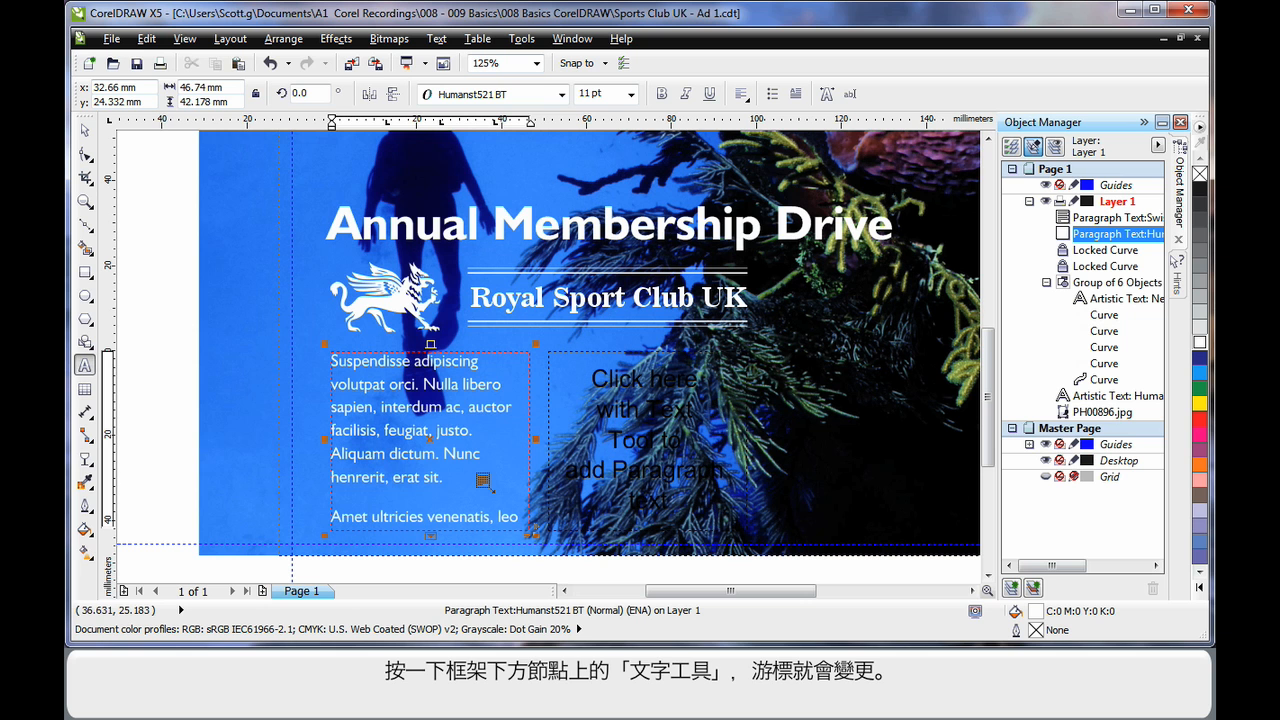
mouse_move(590, 418)
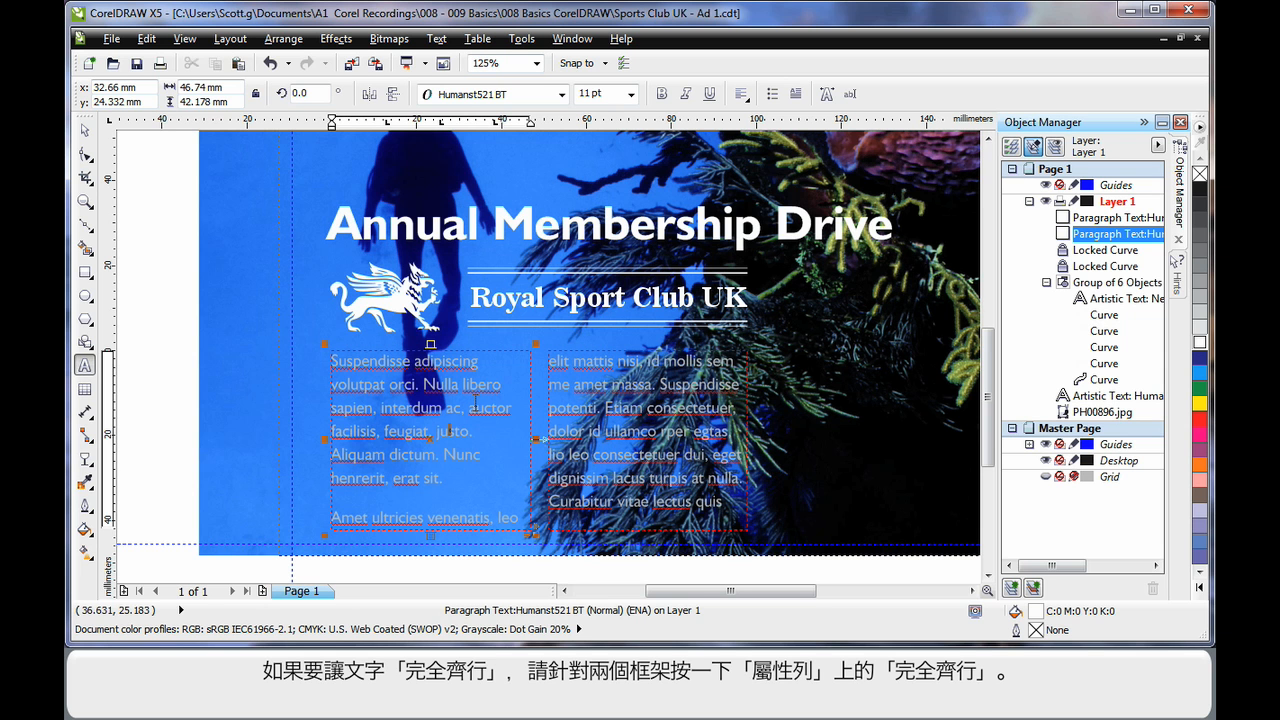
Fully justify the body text in both paragraph frames
click(740, 94)
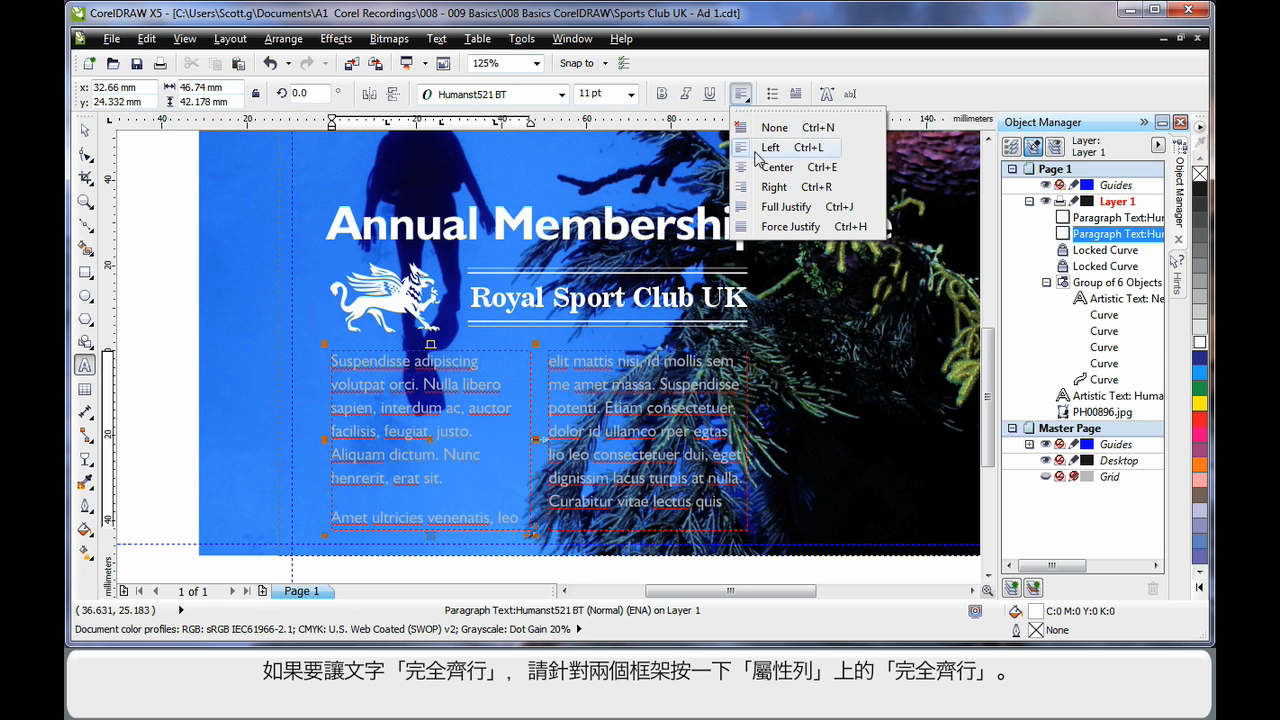
click(786, 206)
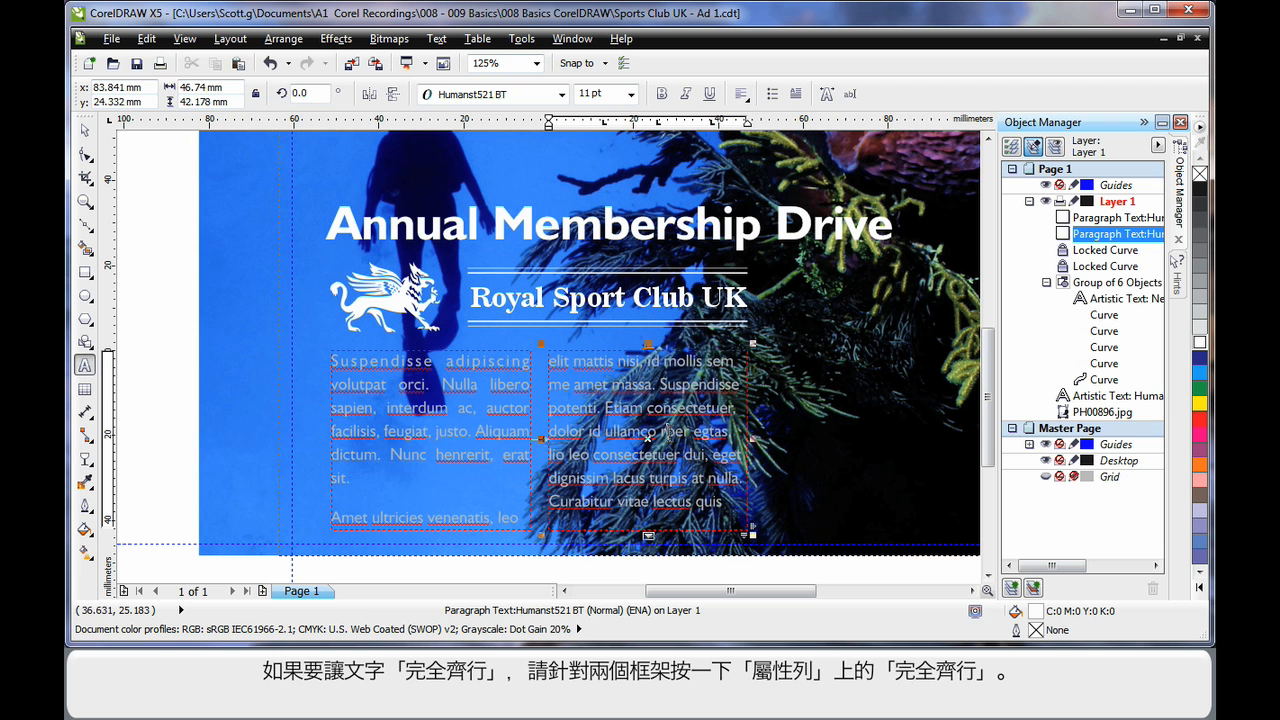
click(740, 94)
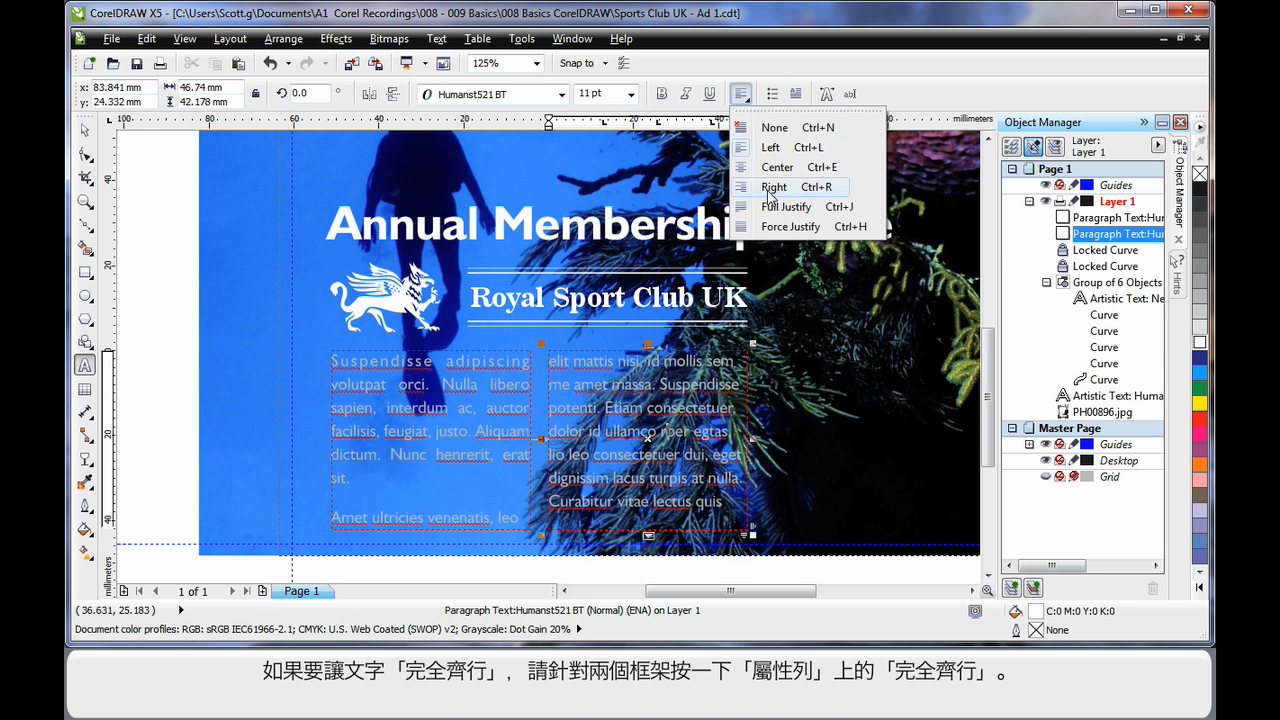
click(776, 188)
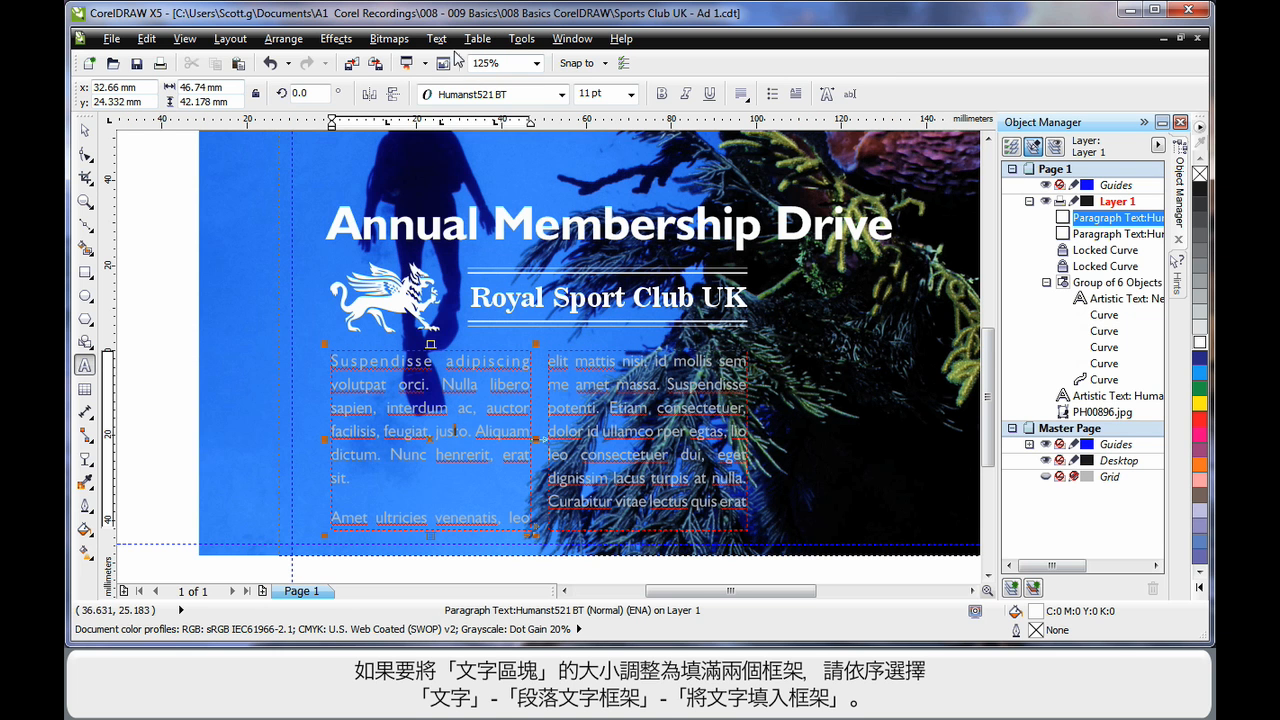
Apply Fit Text To Frame so the copy fills both frames
click(436, 38)
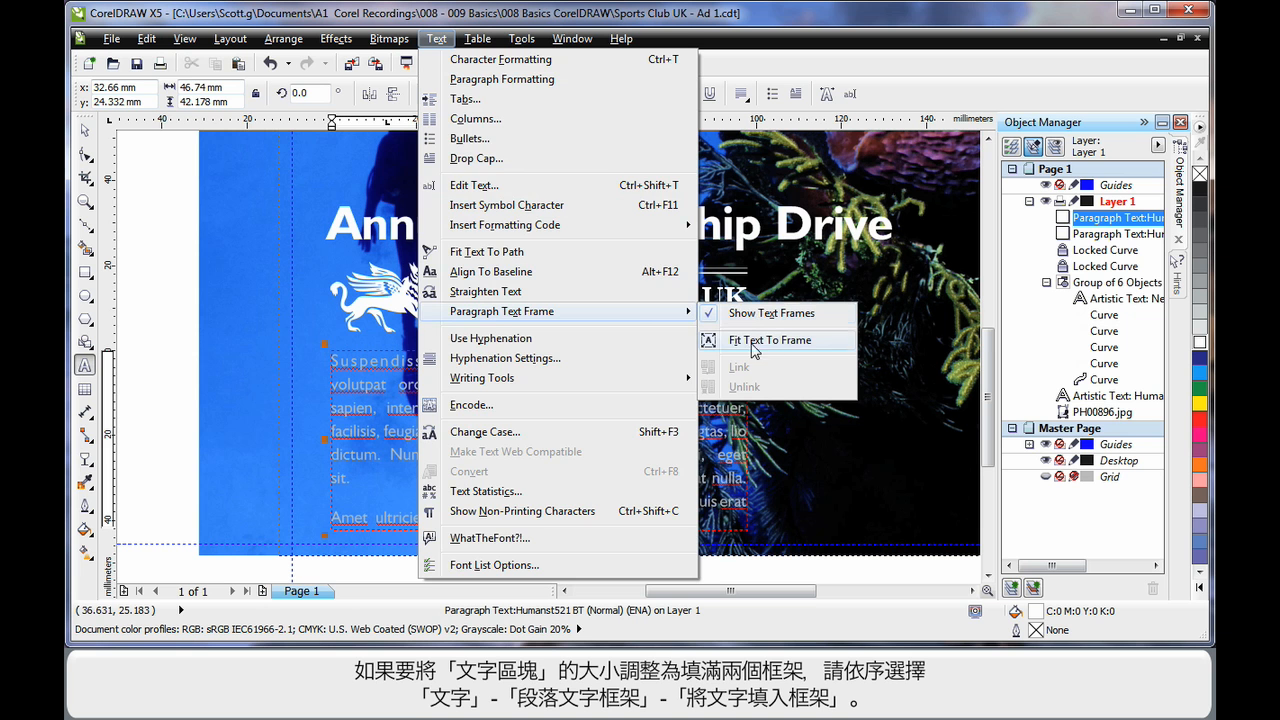
click(768, 340)
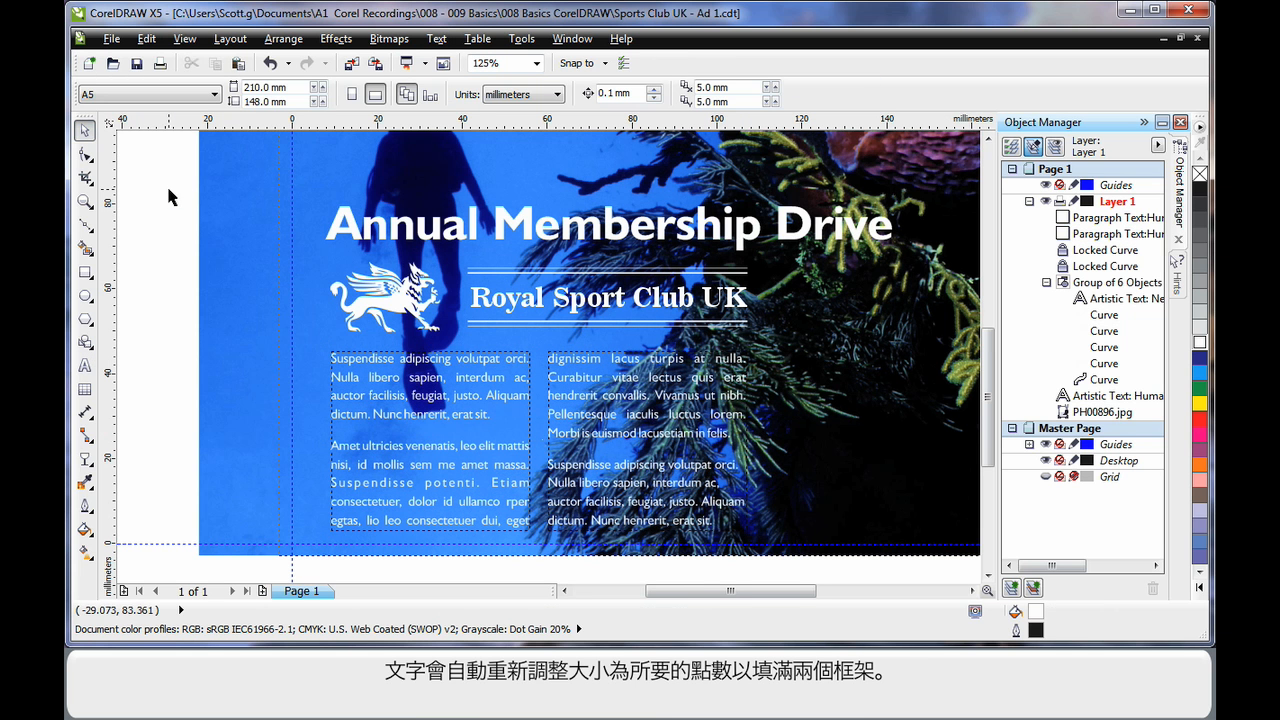
mouse_move(464, 404)
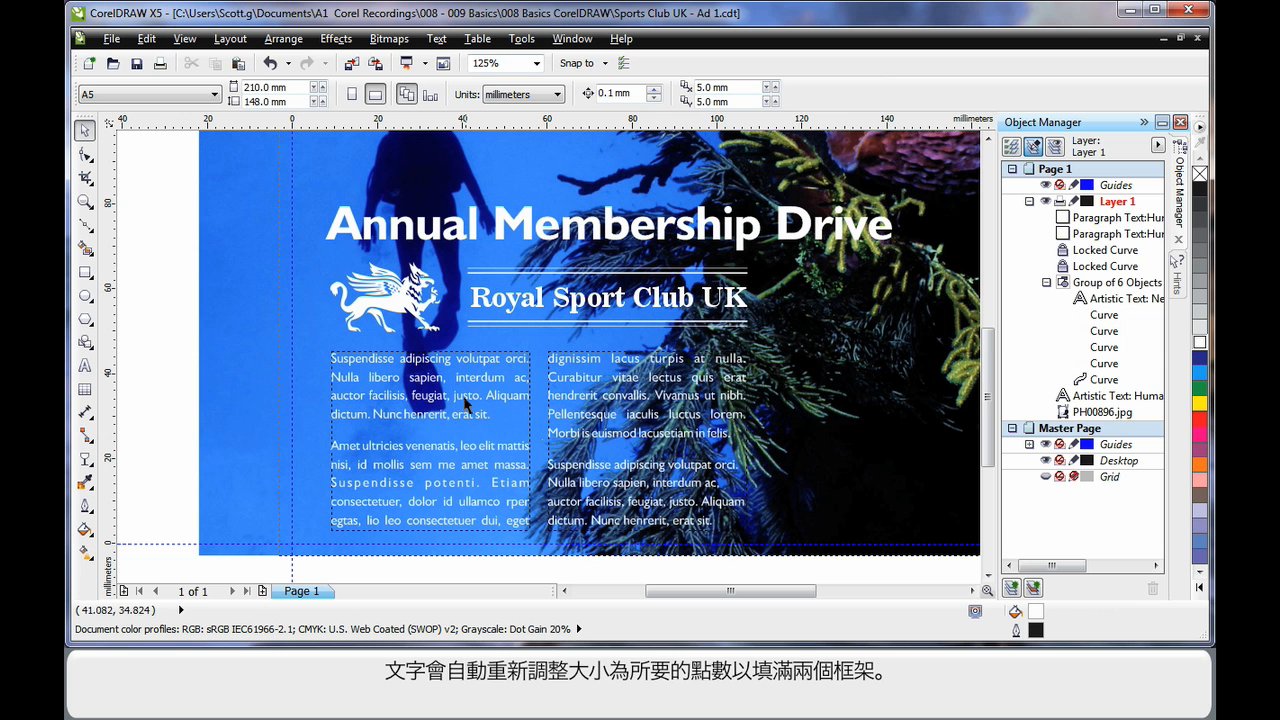
mouse_move(436, 432)
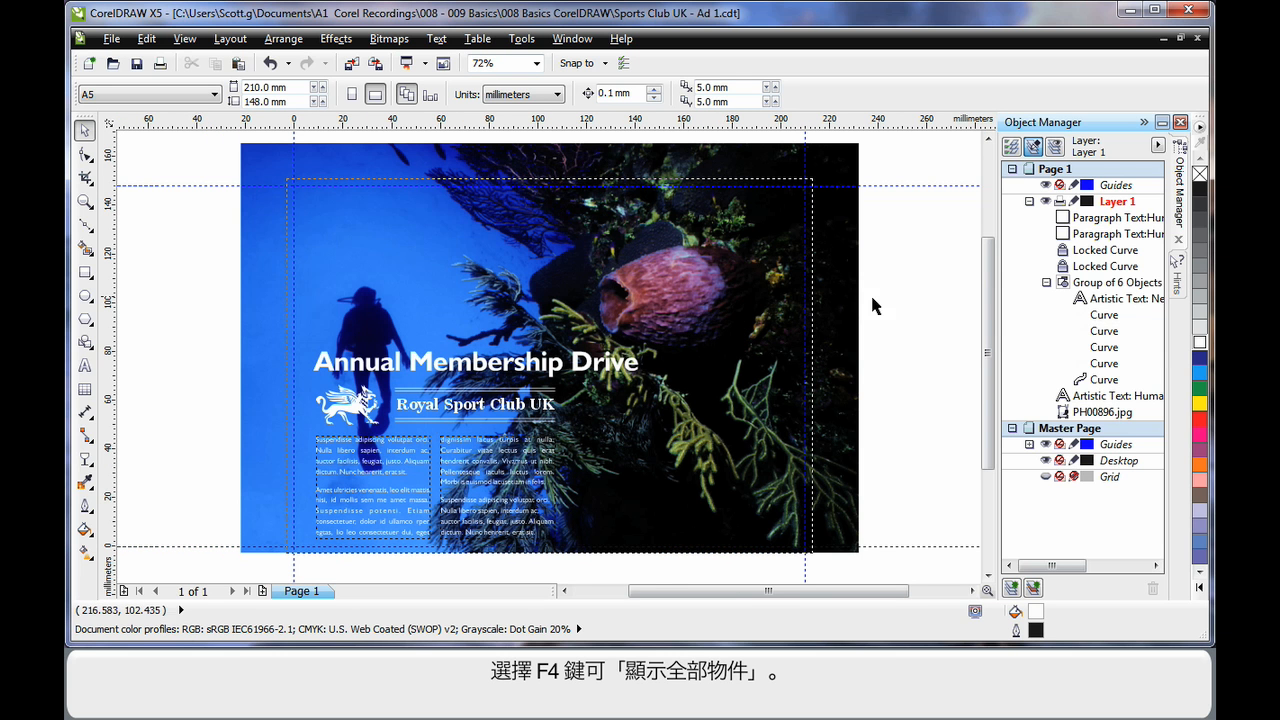
mouse_move(904, 332)
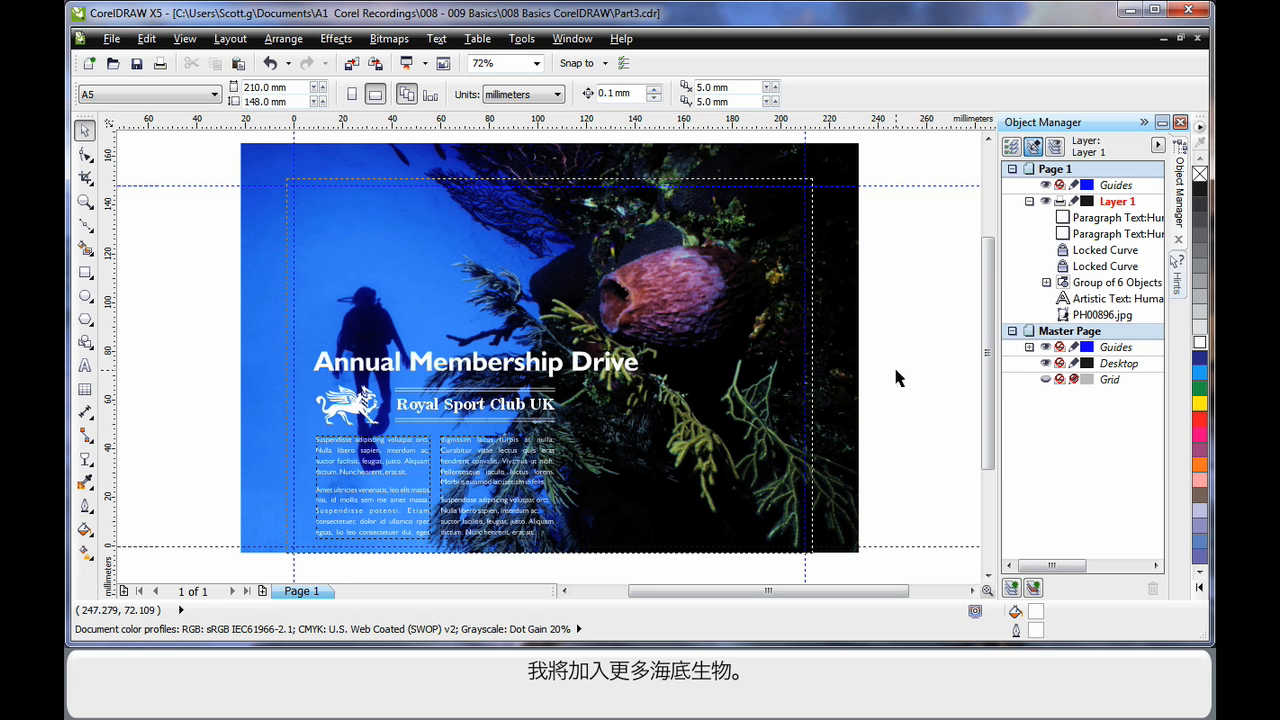
mouse_move(690, 374)
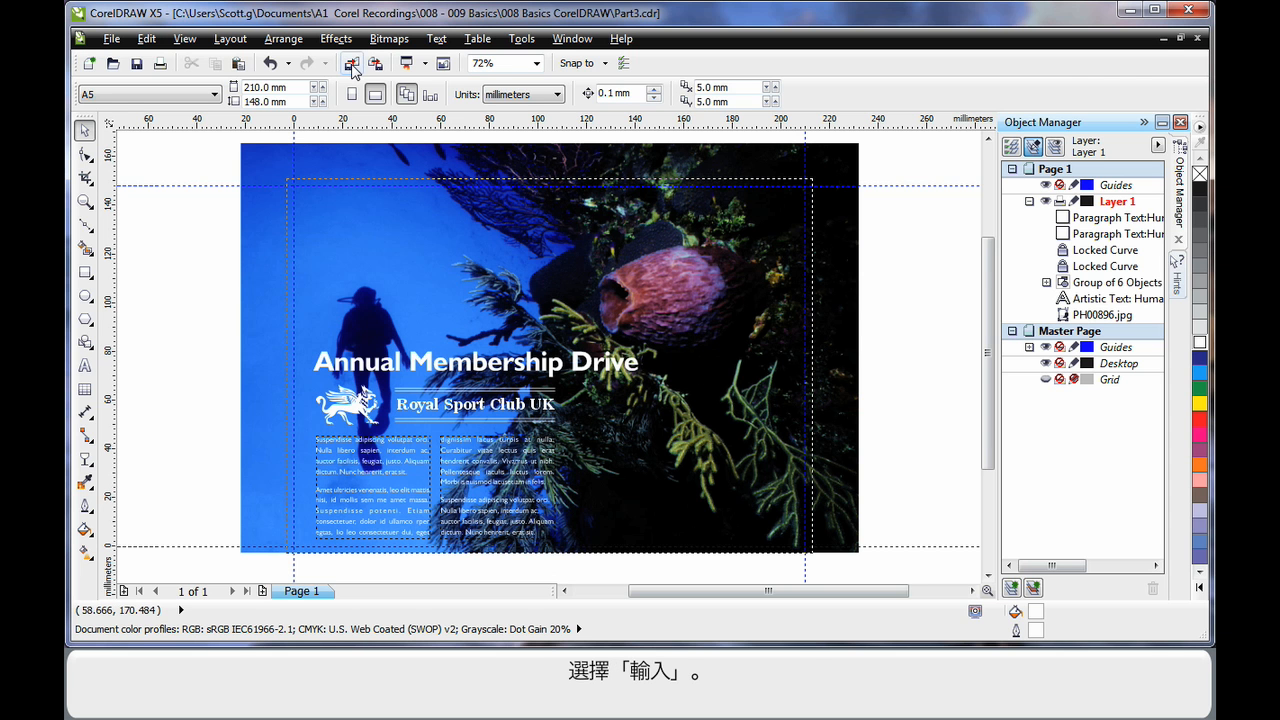
Start Import from the standard toolbar to browse to the Water_Ani clip-art folder
click(352, 62)
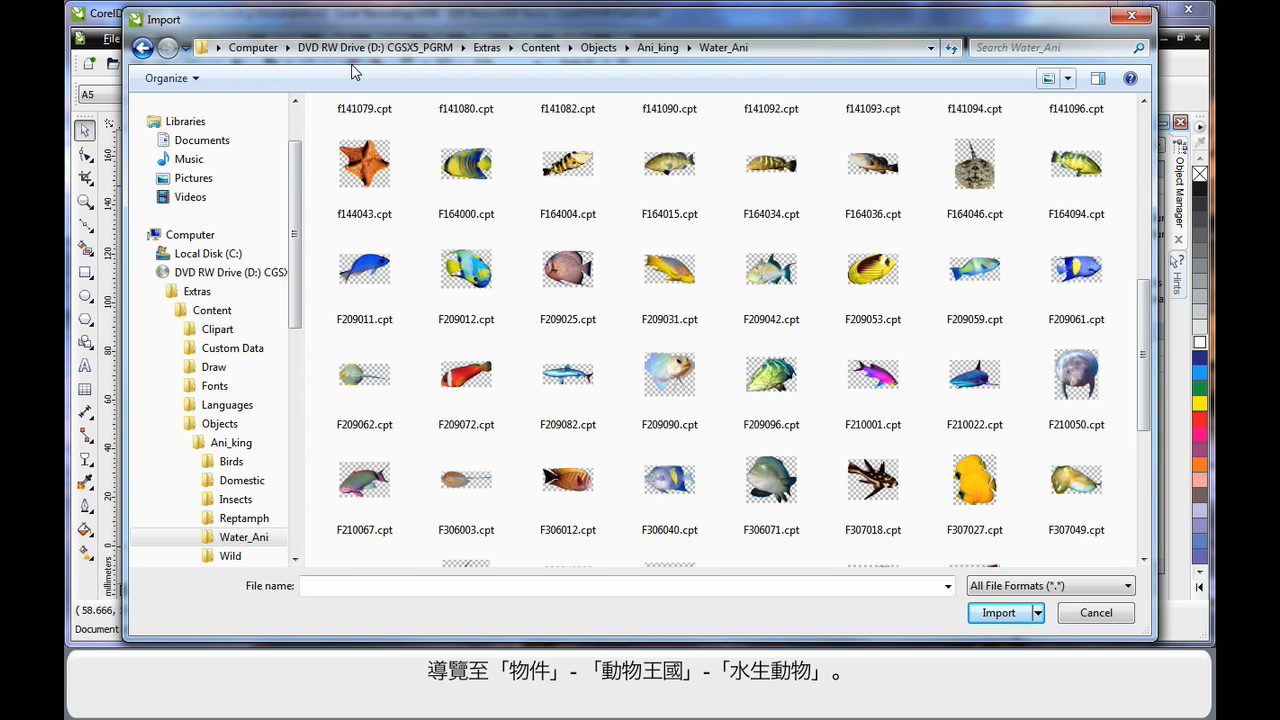
mouse_move(488, 48)
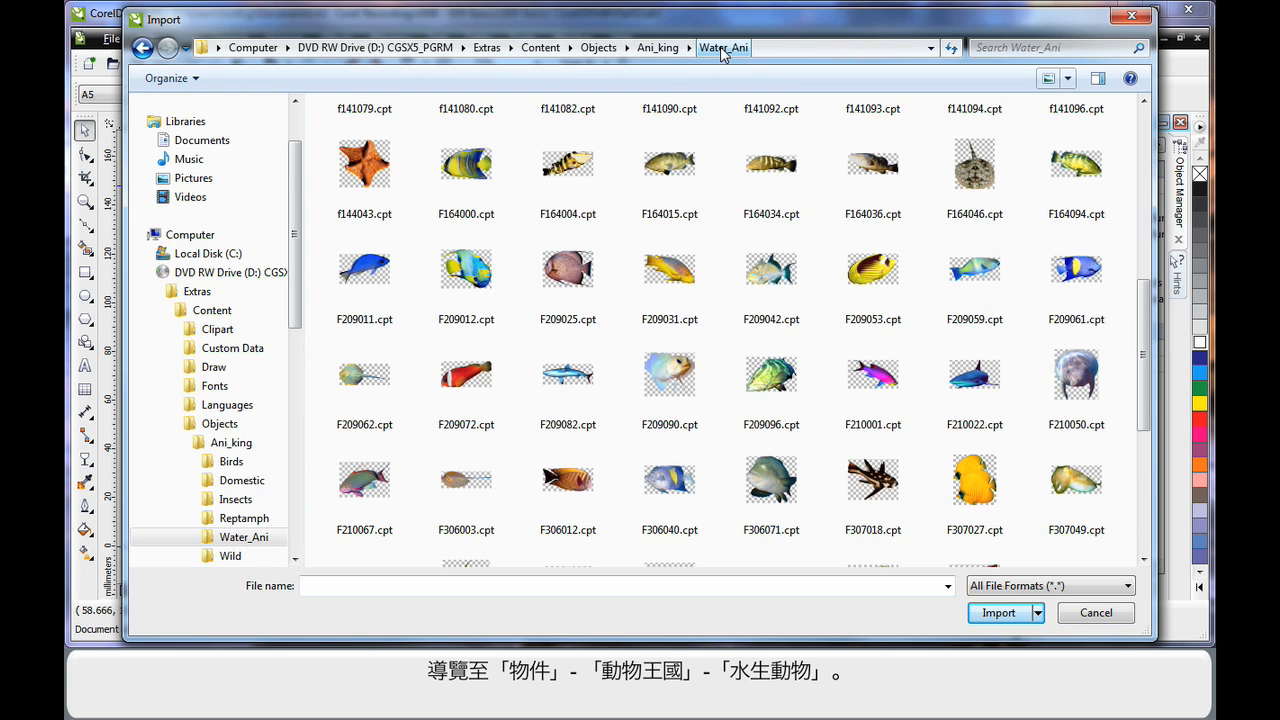
Select the starfish and yellow fish thumbnails together and import them
click(364, 164)
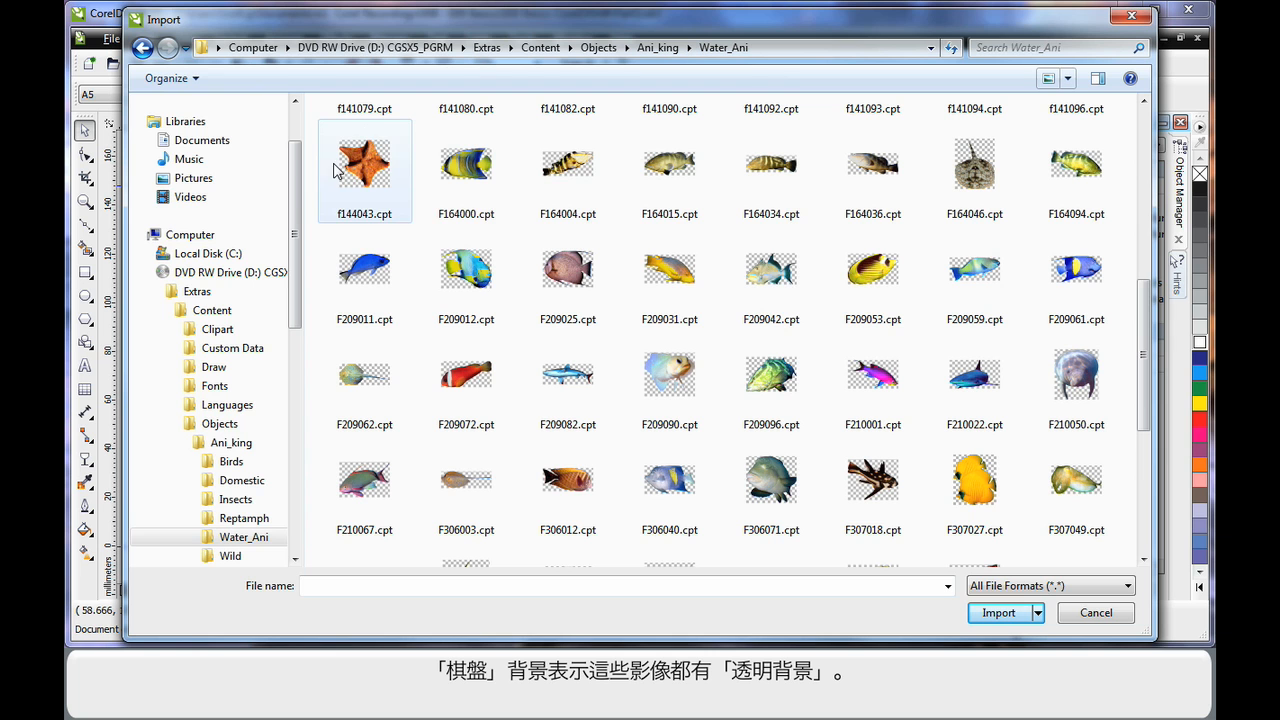
mouse_move(398, 184)
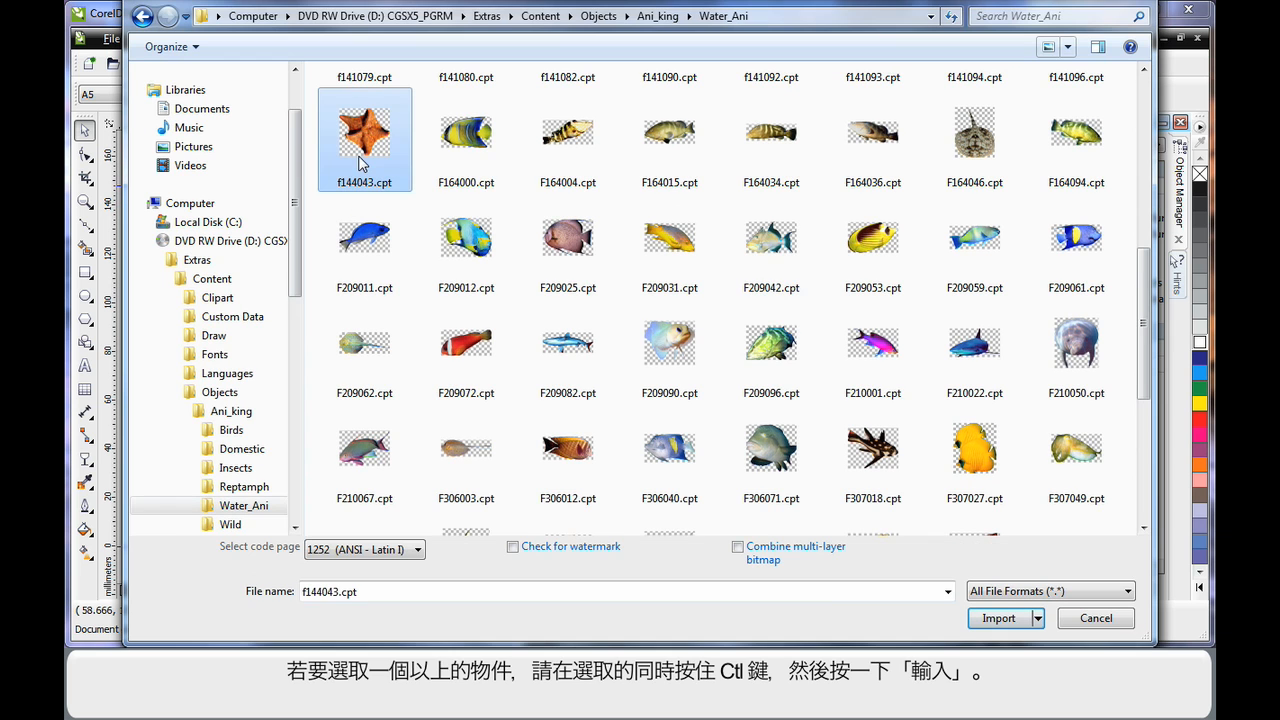
mouse_move(872, 344)
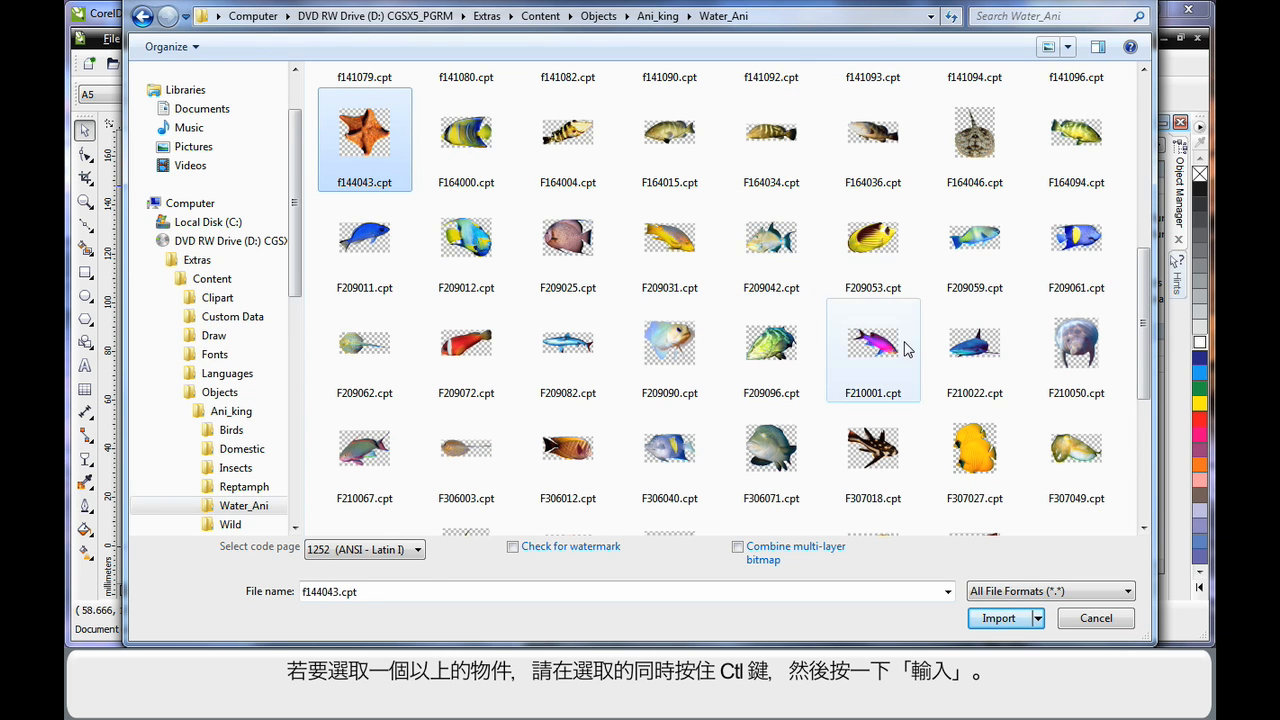
click(974, 448)
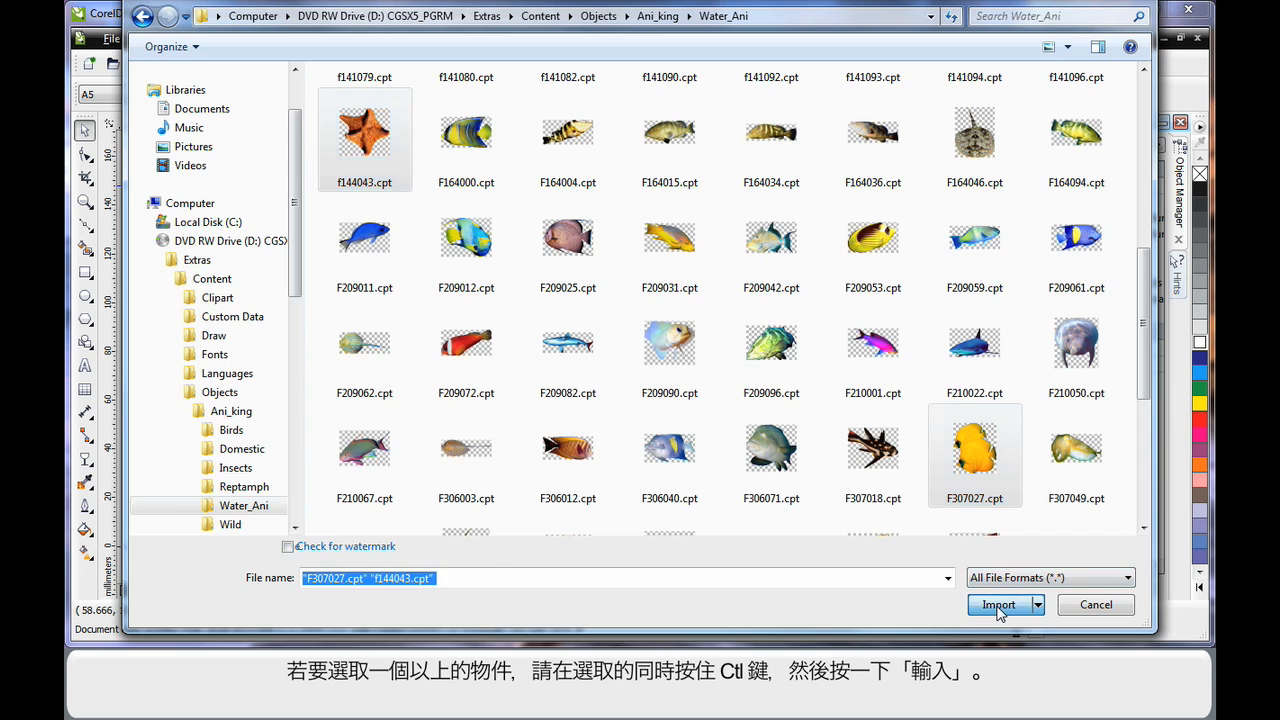
click(998, 604)
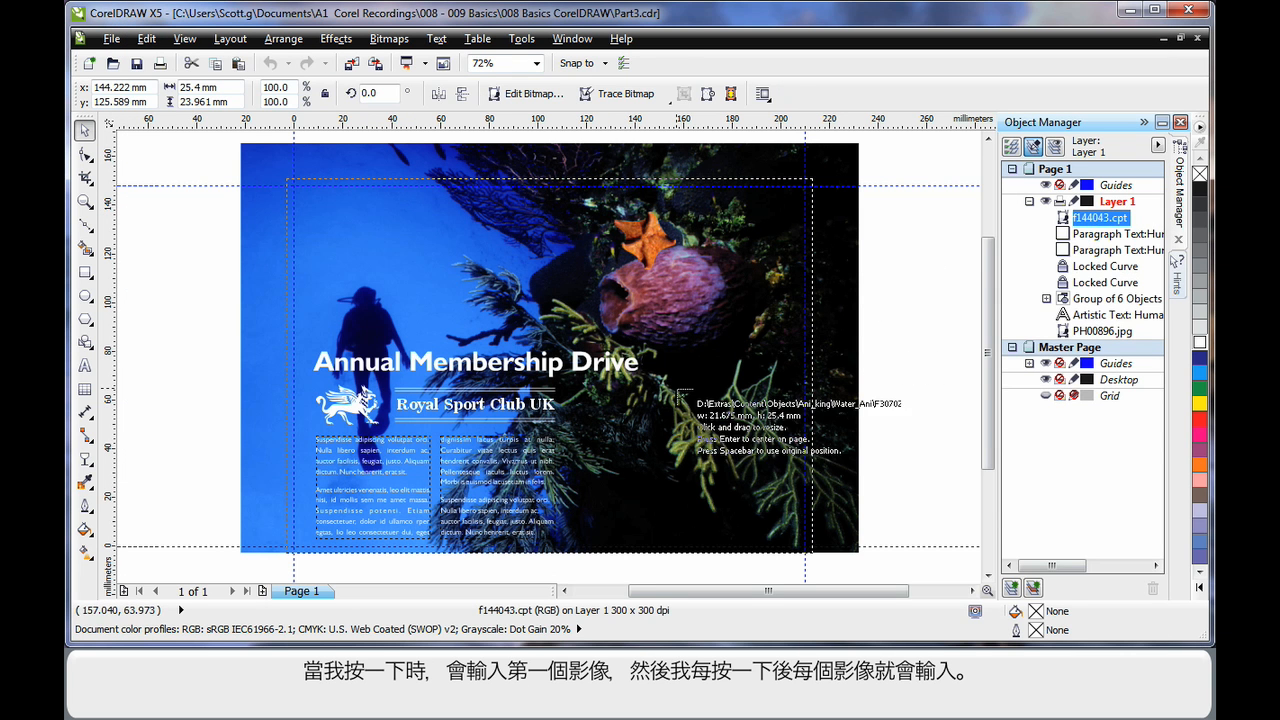
Place the imported yellow fish on the page below the sponge
click(704, 412)
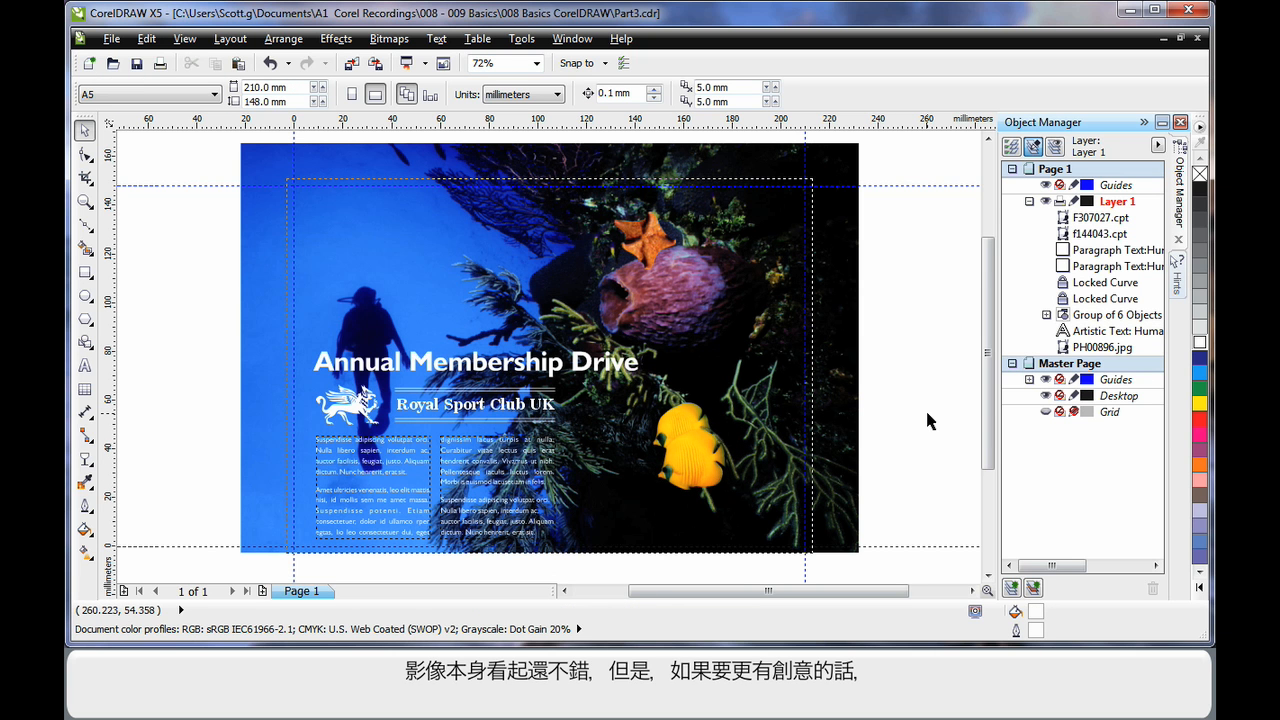
mouse_move(596, 300)
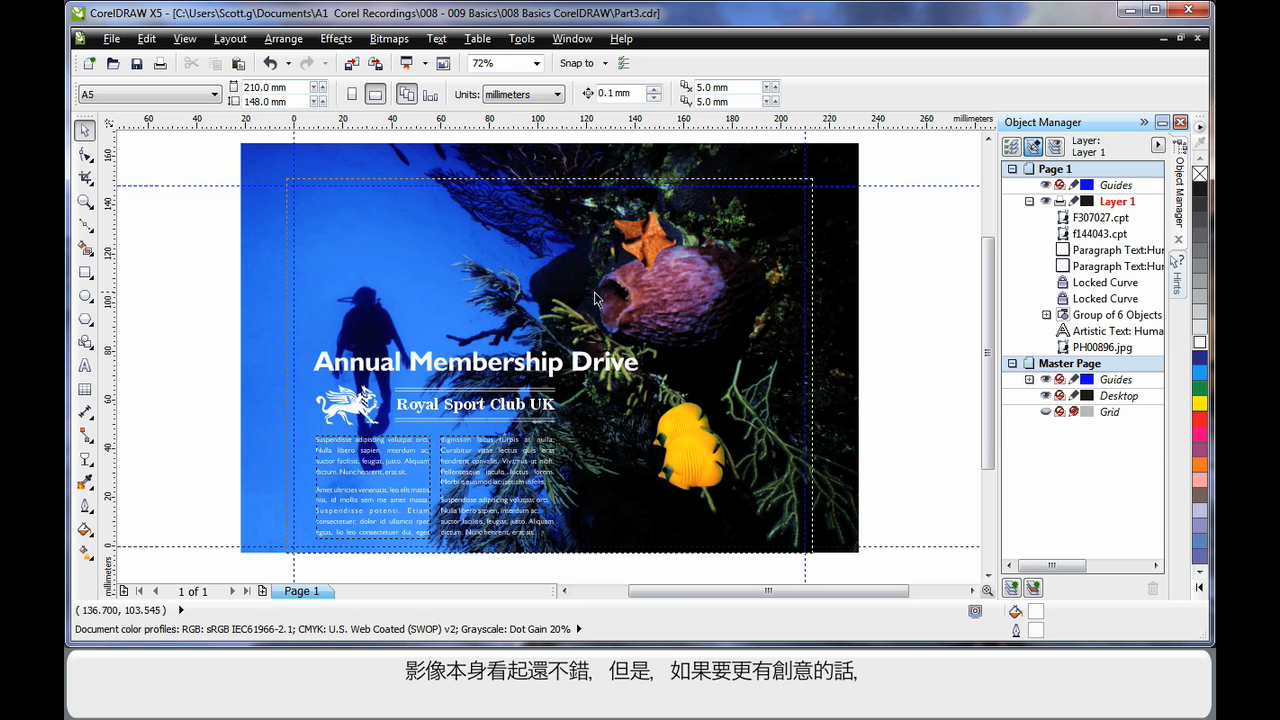
mouse_move(84, 296)
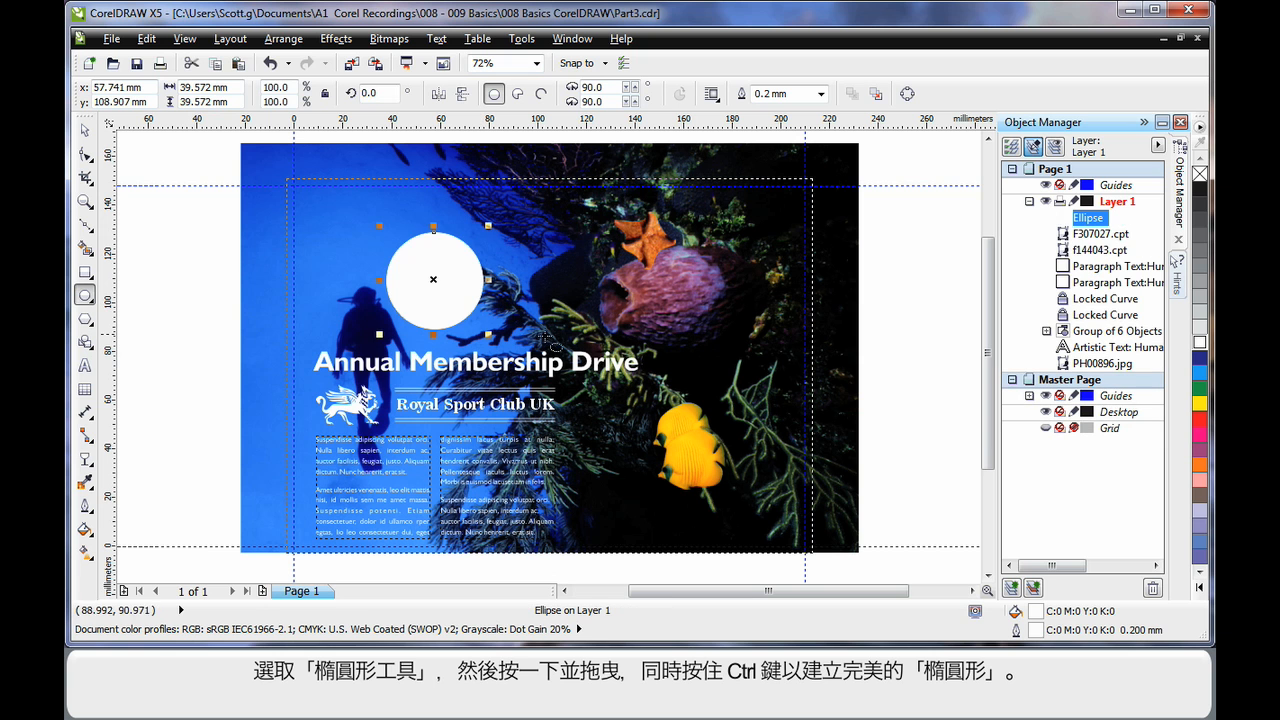
mouse_move(504, 328)
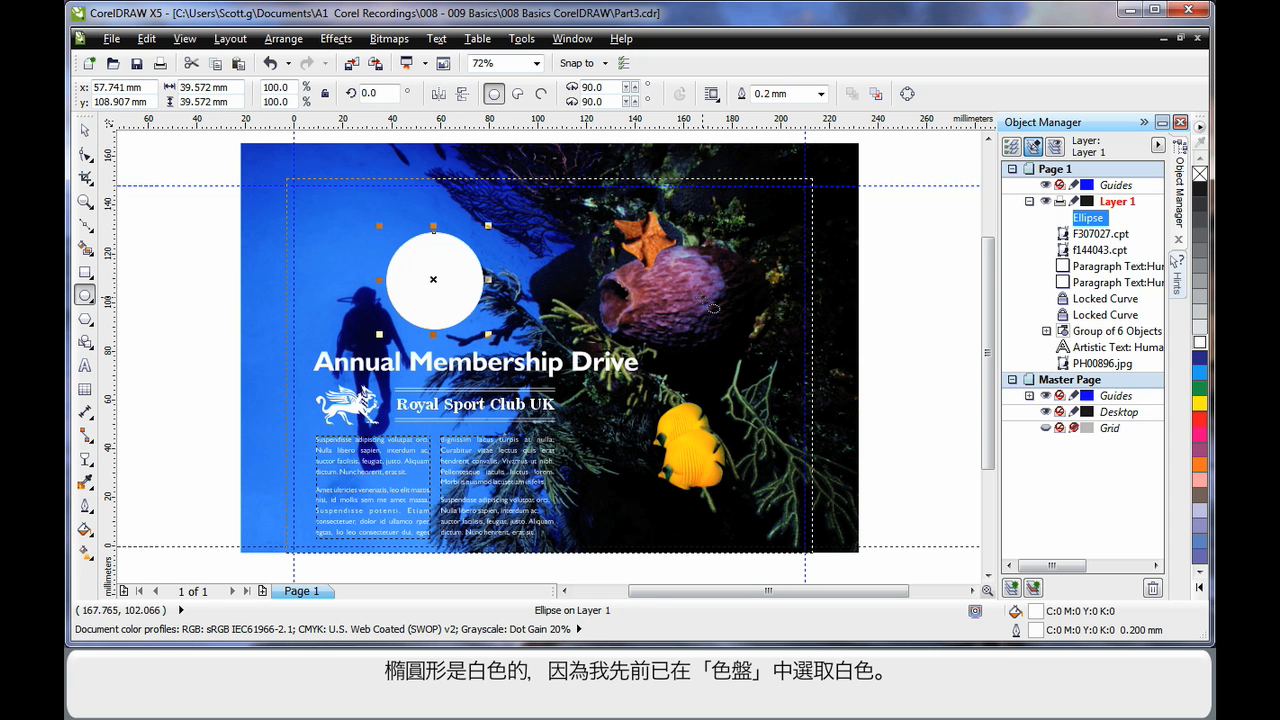
mouse_move(880, 290)
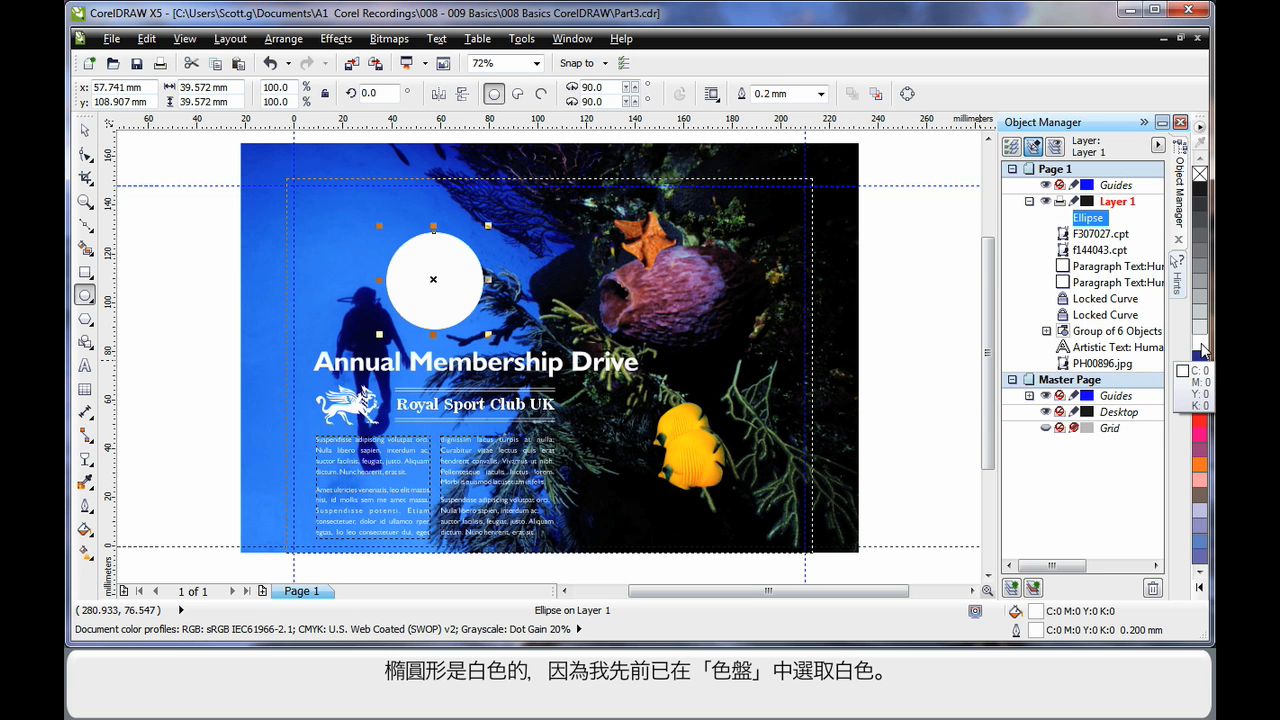
mouse_move(468, 276)
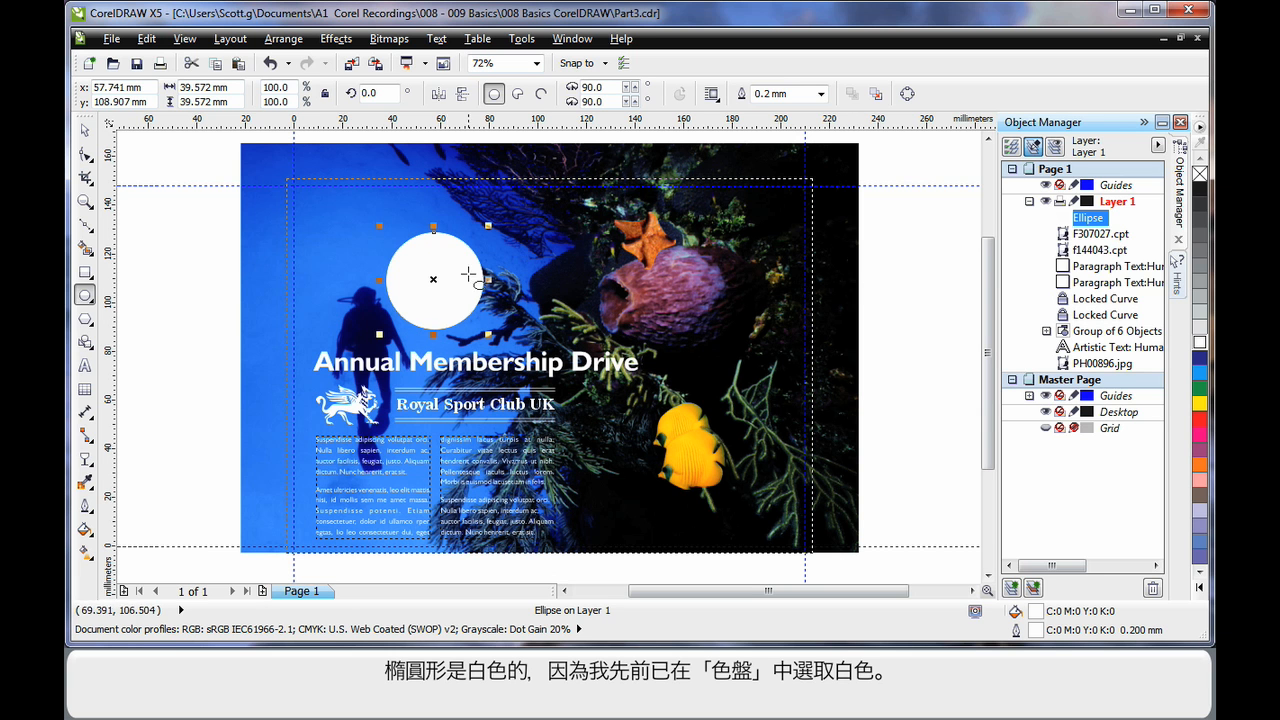
mouse_move(84, 132)
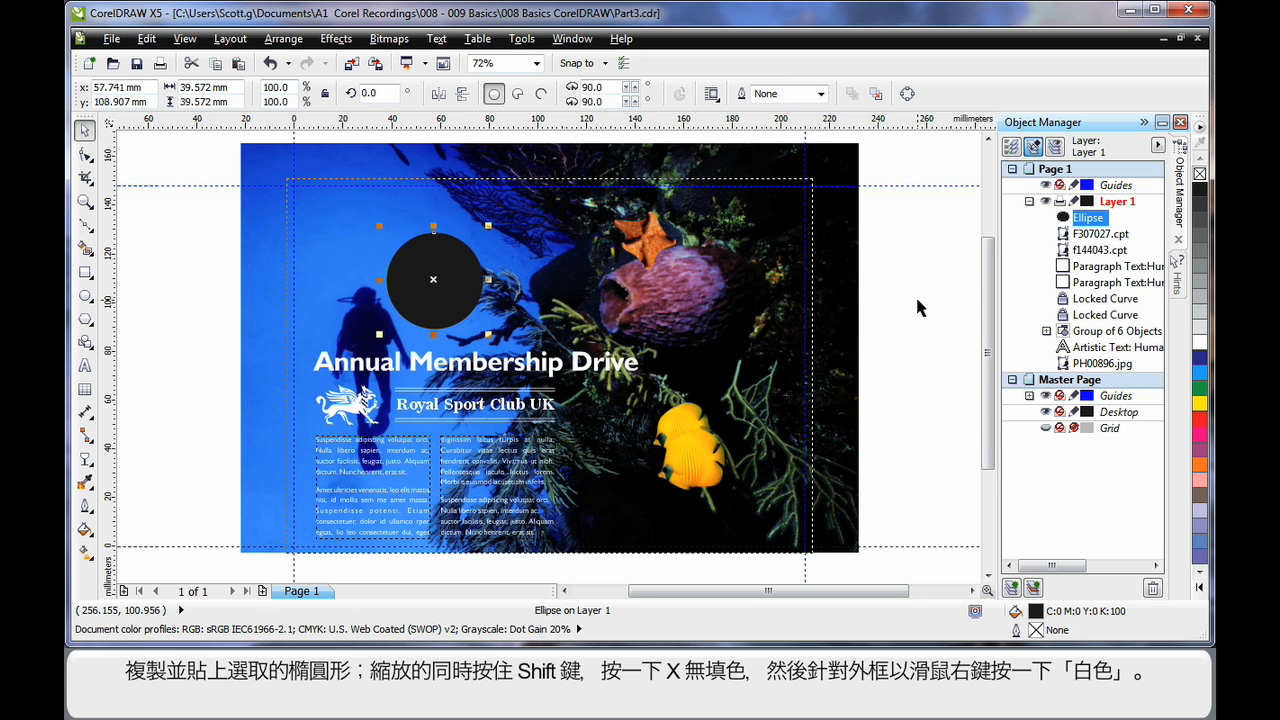
mouse_move(916, 290)
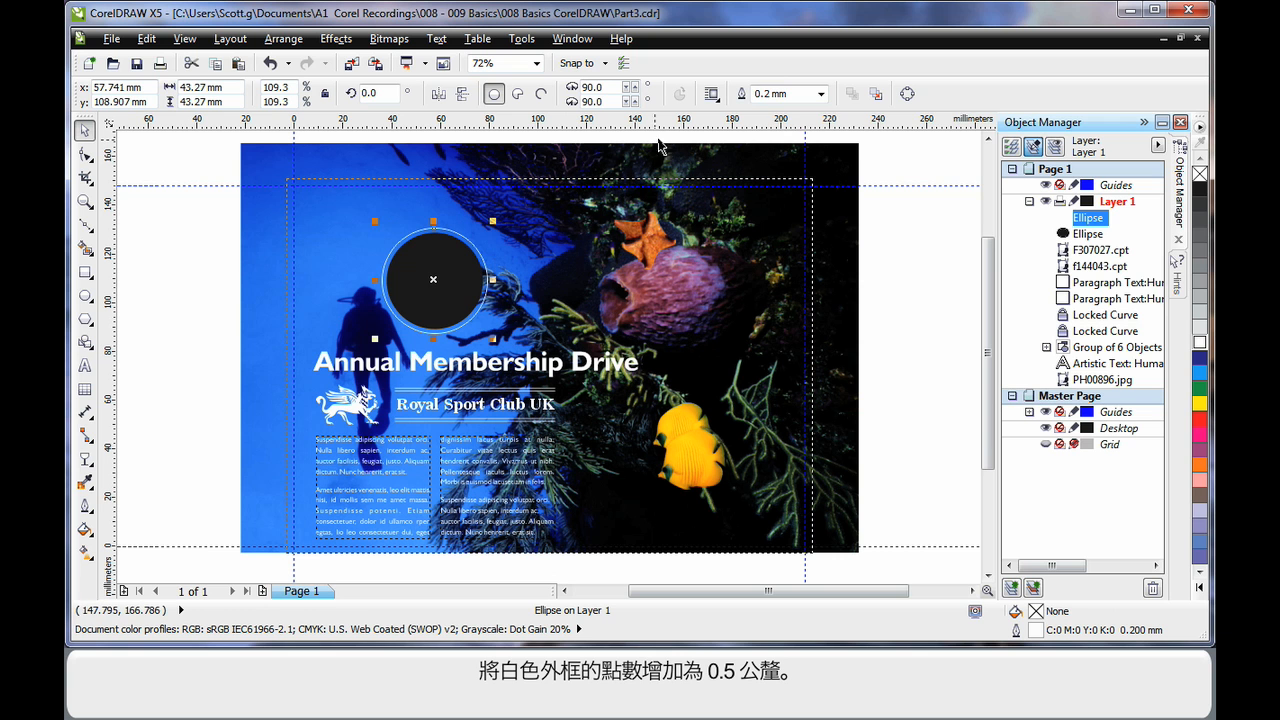
Thicken the white outline ring and scale the inner black circle up slightly
click(820, 94)
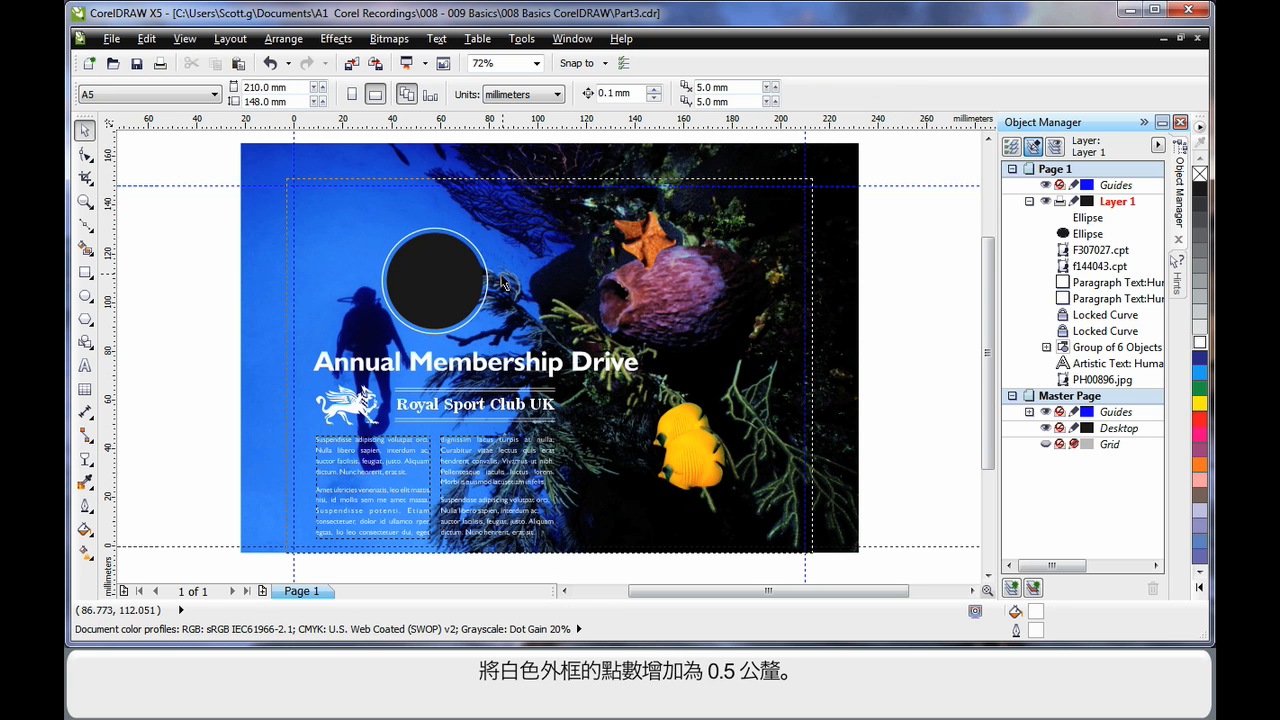
click(432, 280)
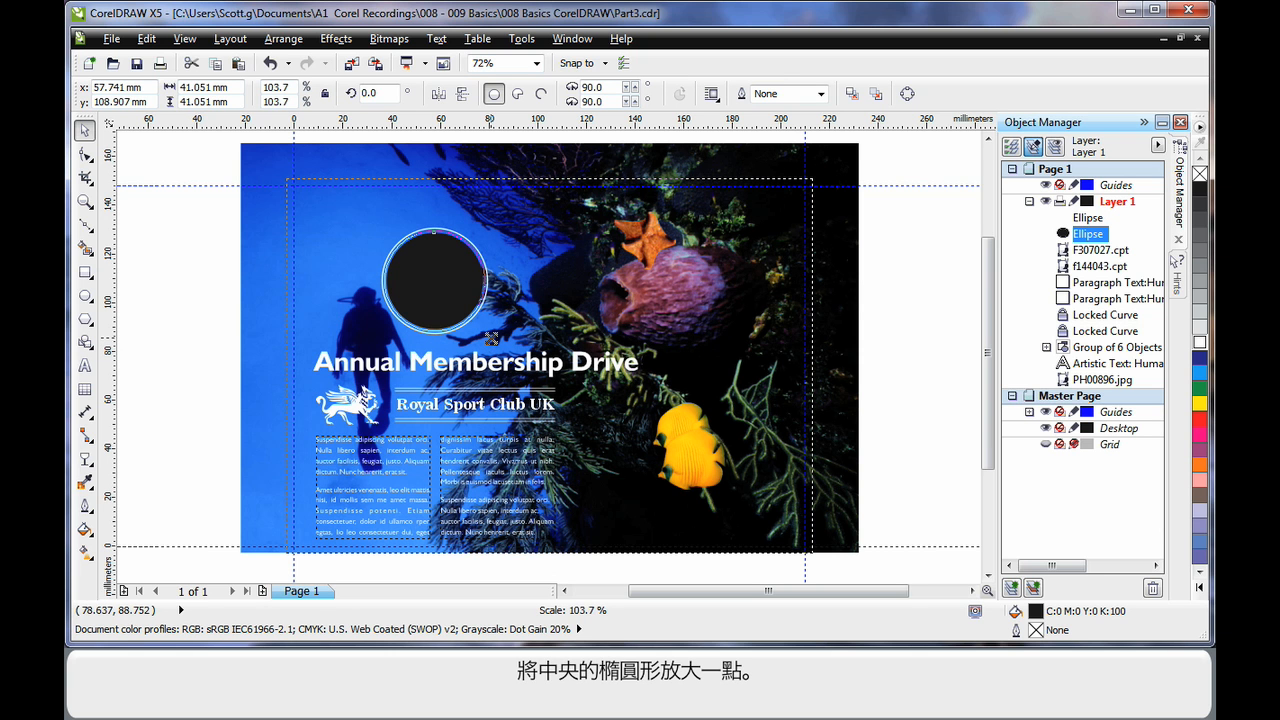
click(432, 280)
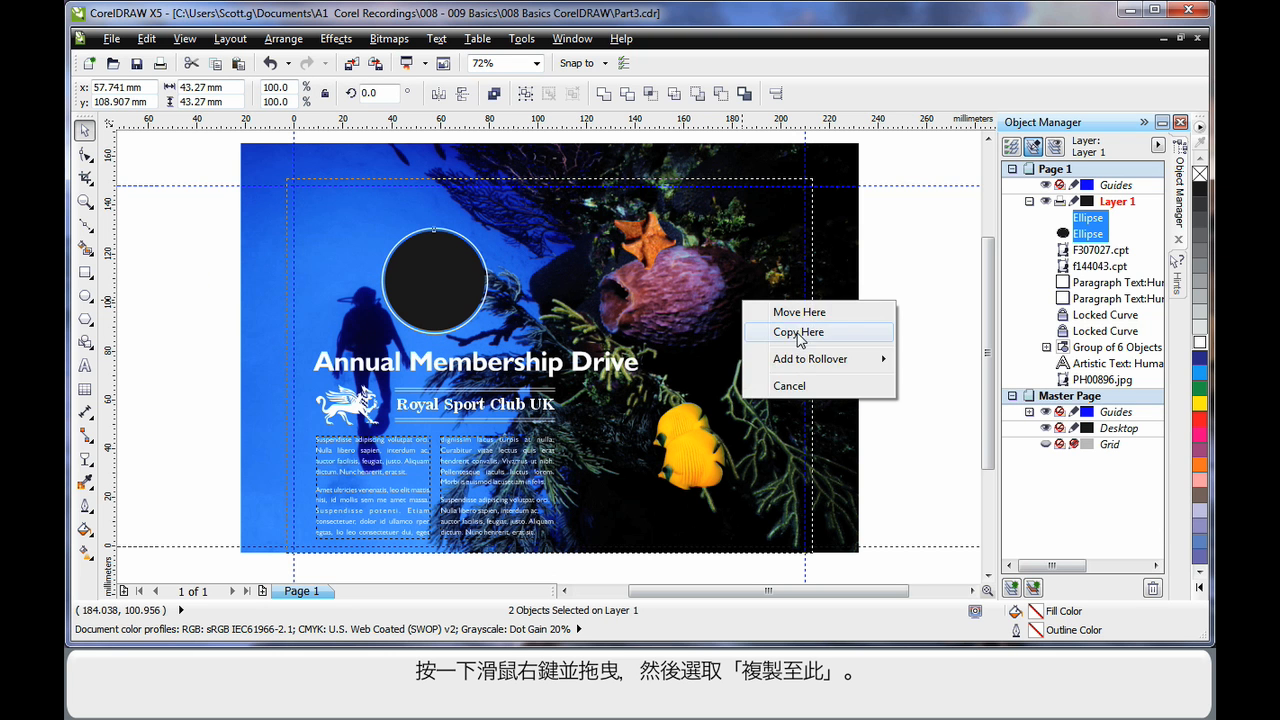
Copy both circles onto the sponge and move the fish bitmap above the ellipse in Object Manager
click(798, 332)
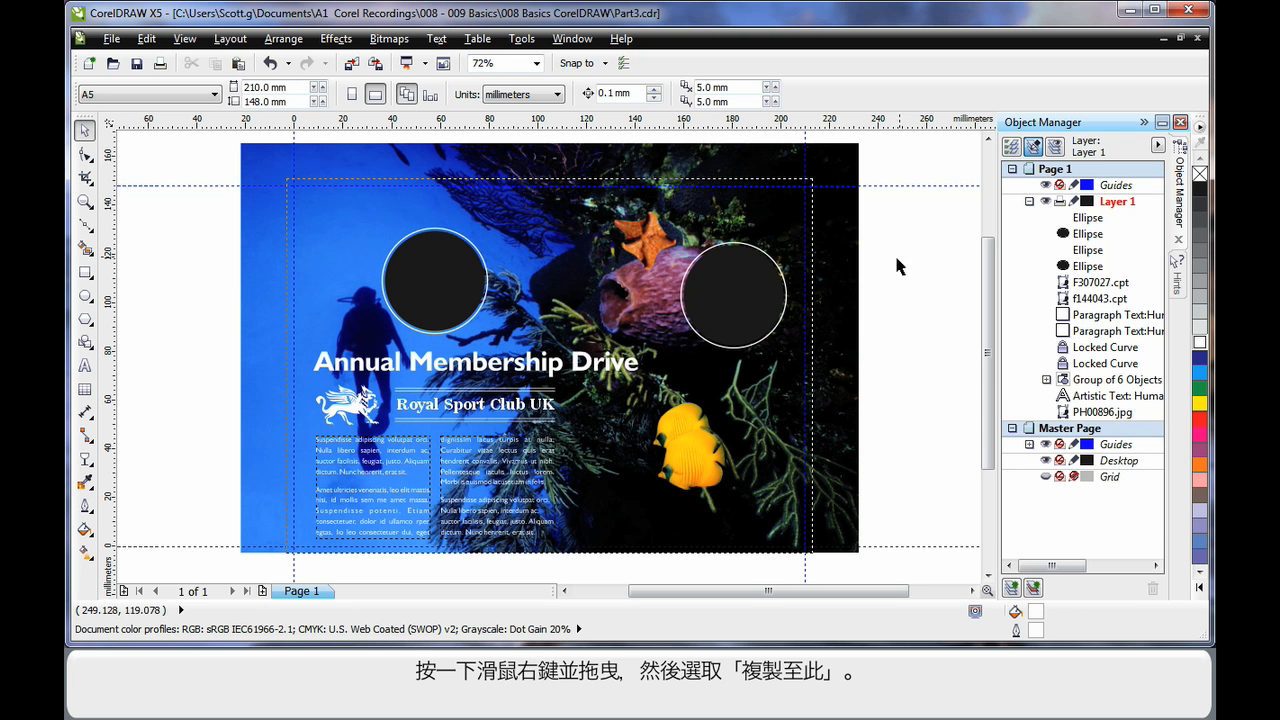
click(732, 290)
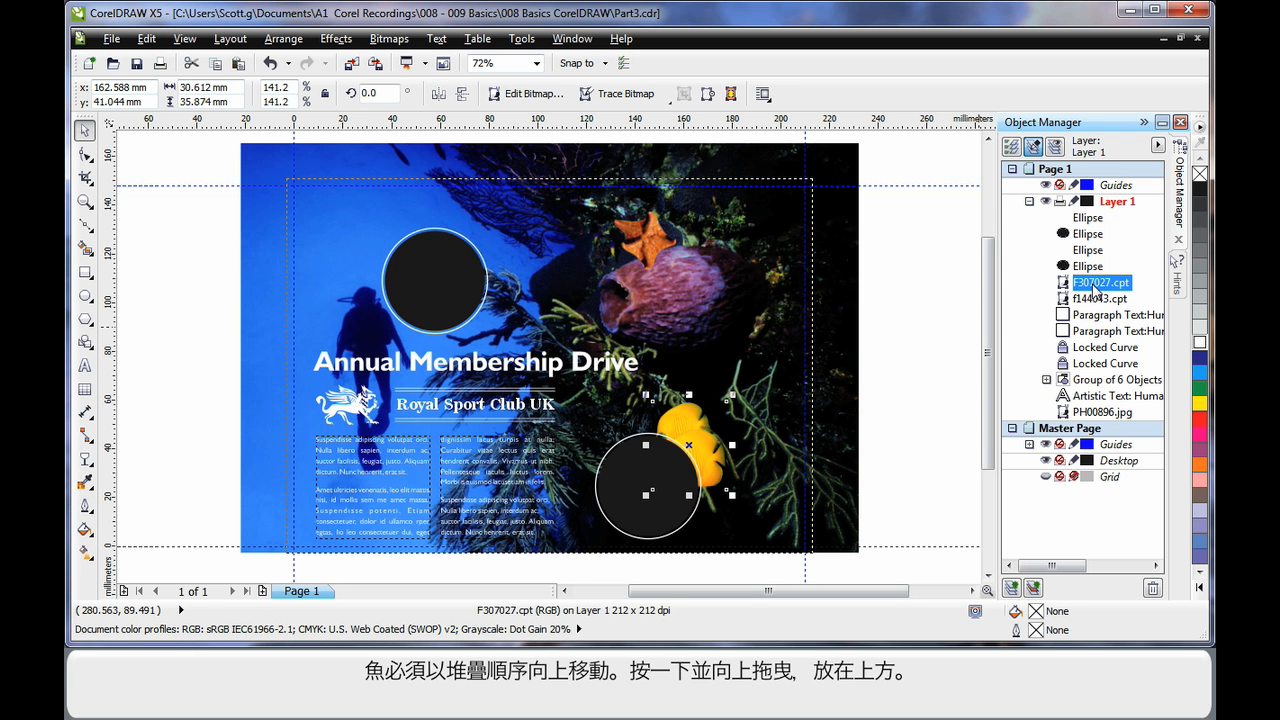
drag(1100, 282, 1100, 218)
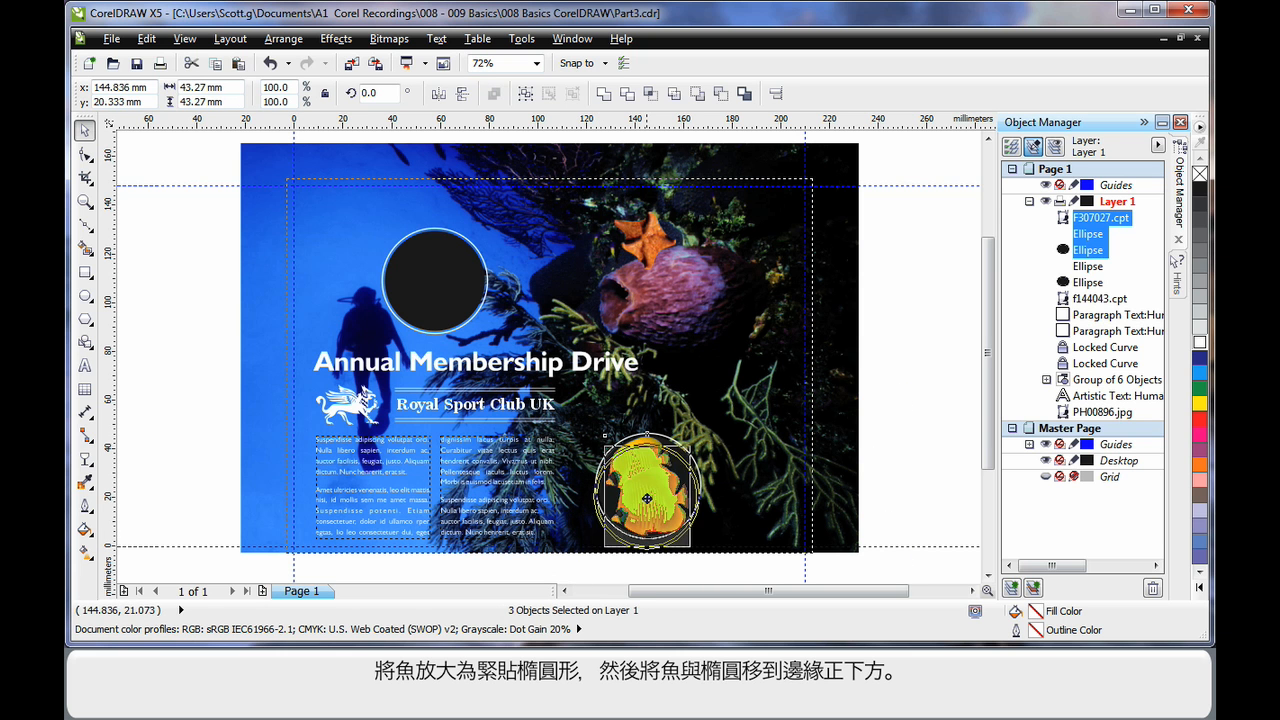
Enlarge the fish to fill the circle and drag the badge to the bottom edge
drag(648, 496, 640, 516)
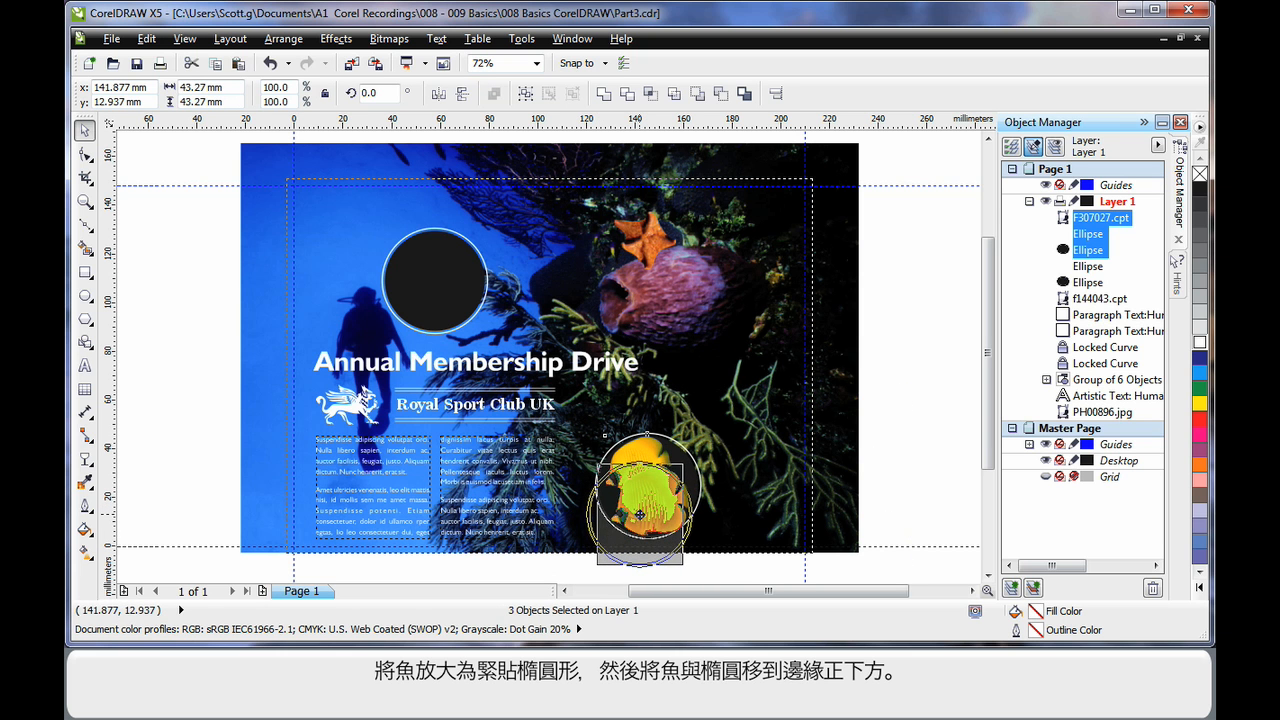
drag(638, 516, 638, 504)
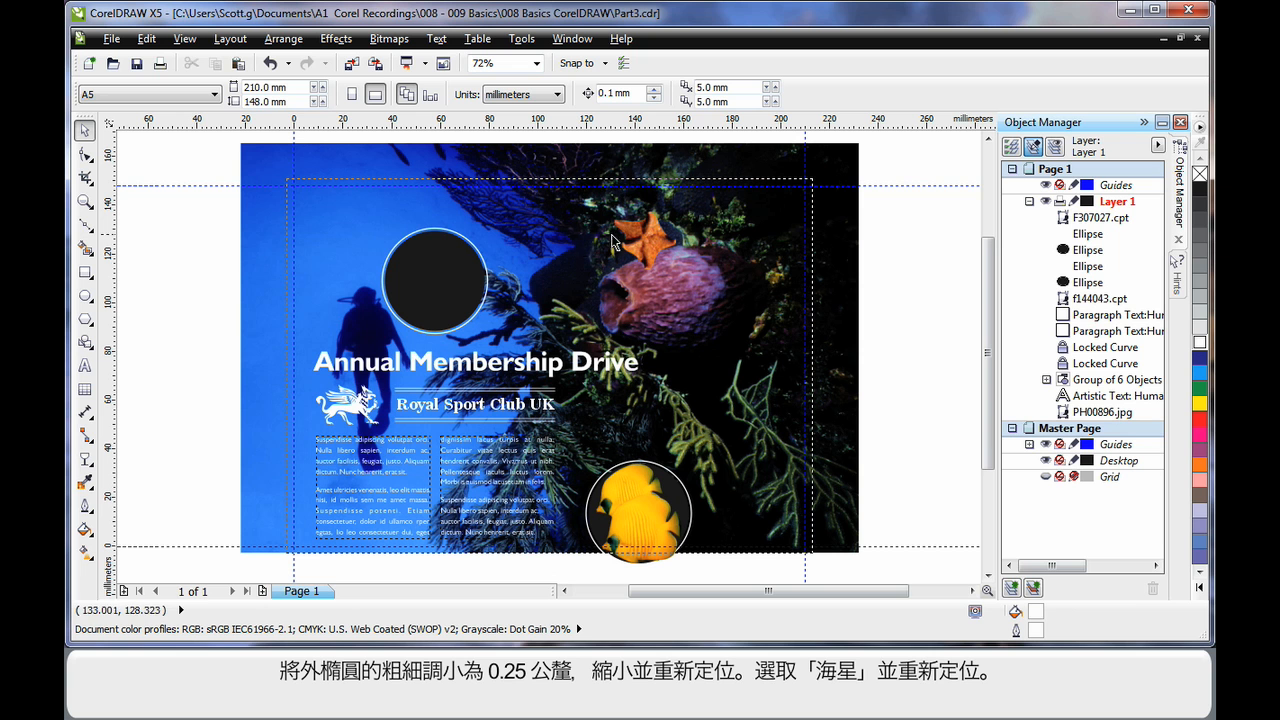
mouse_move(484, 264)
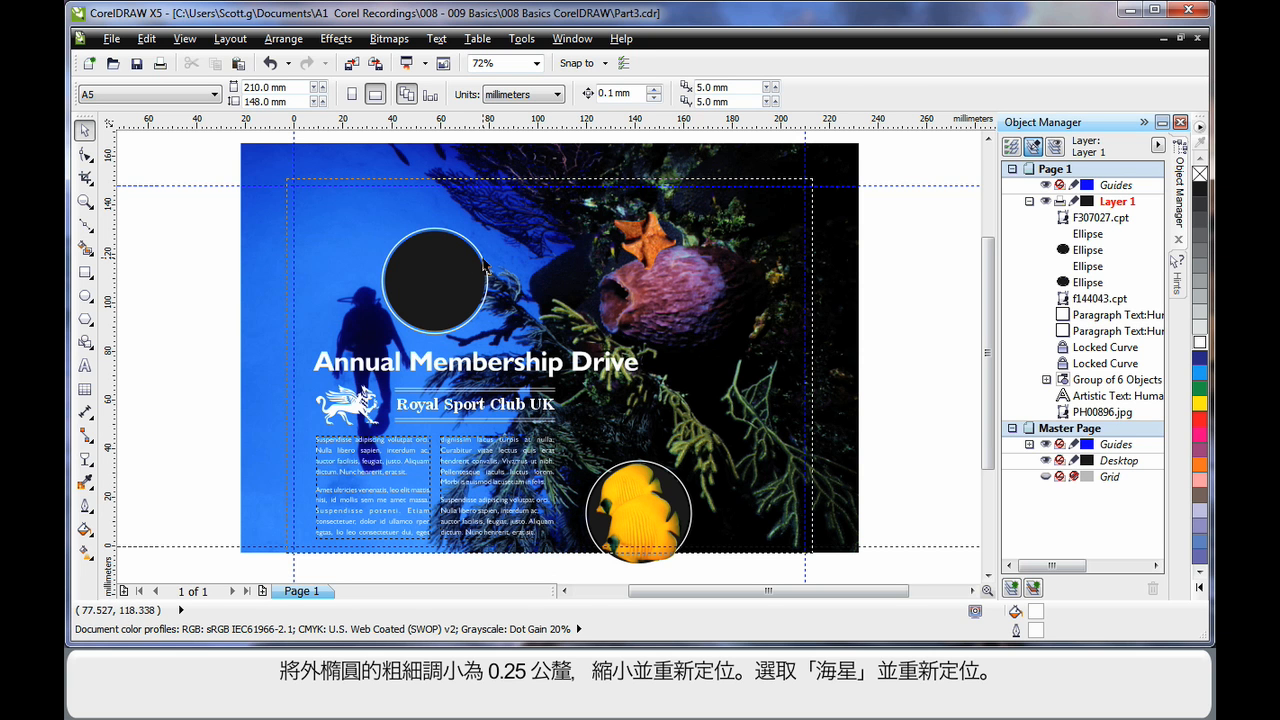
Set the dark circle's outline to 0.25 mm and reposition it, scaled down, beside the fish badge
click(824, 94)
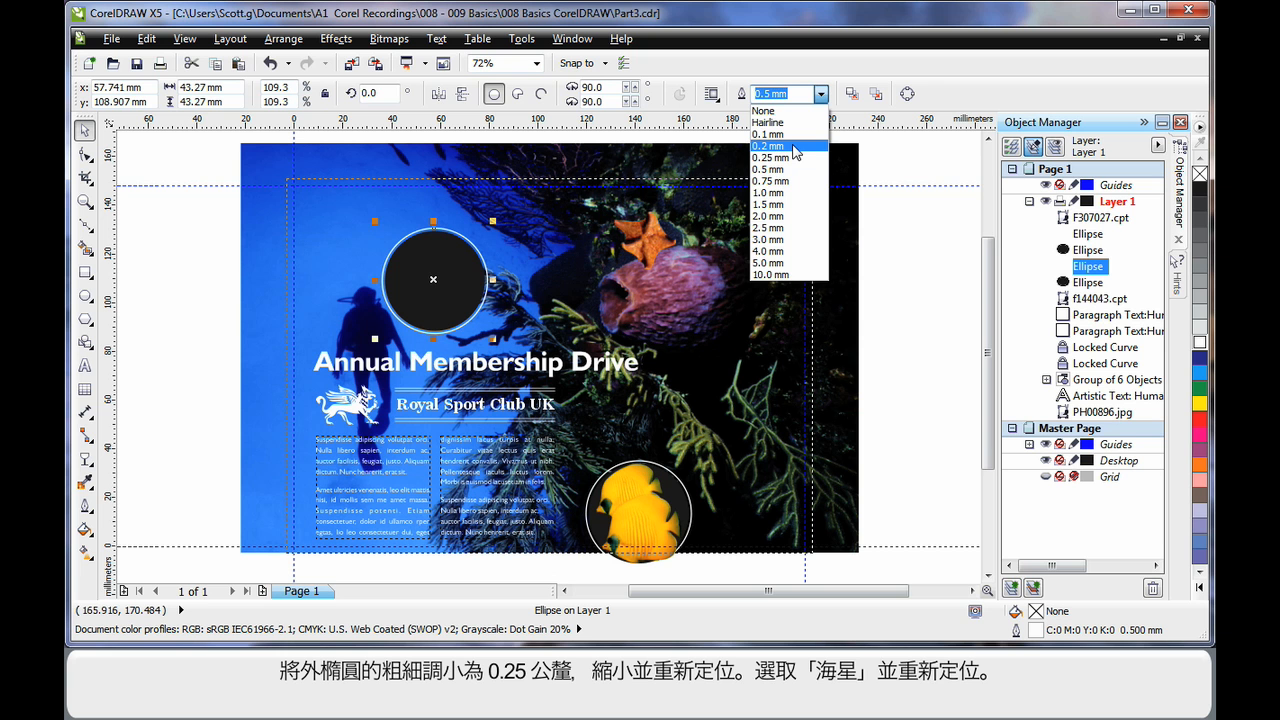
click(776, 156)
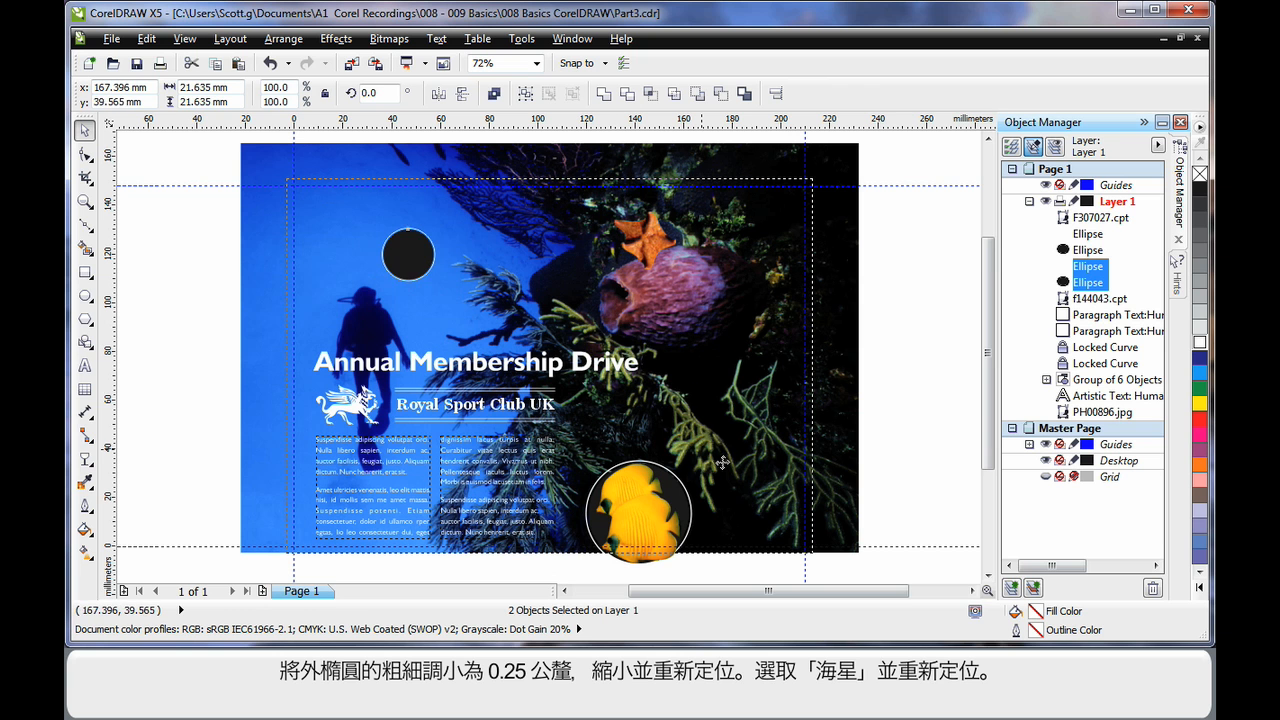
drag(408, 254, 696, 444)
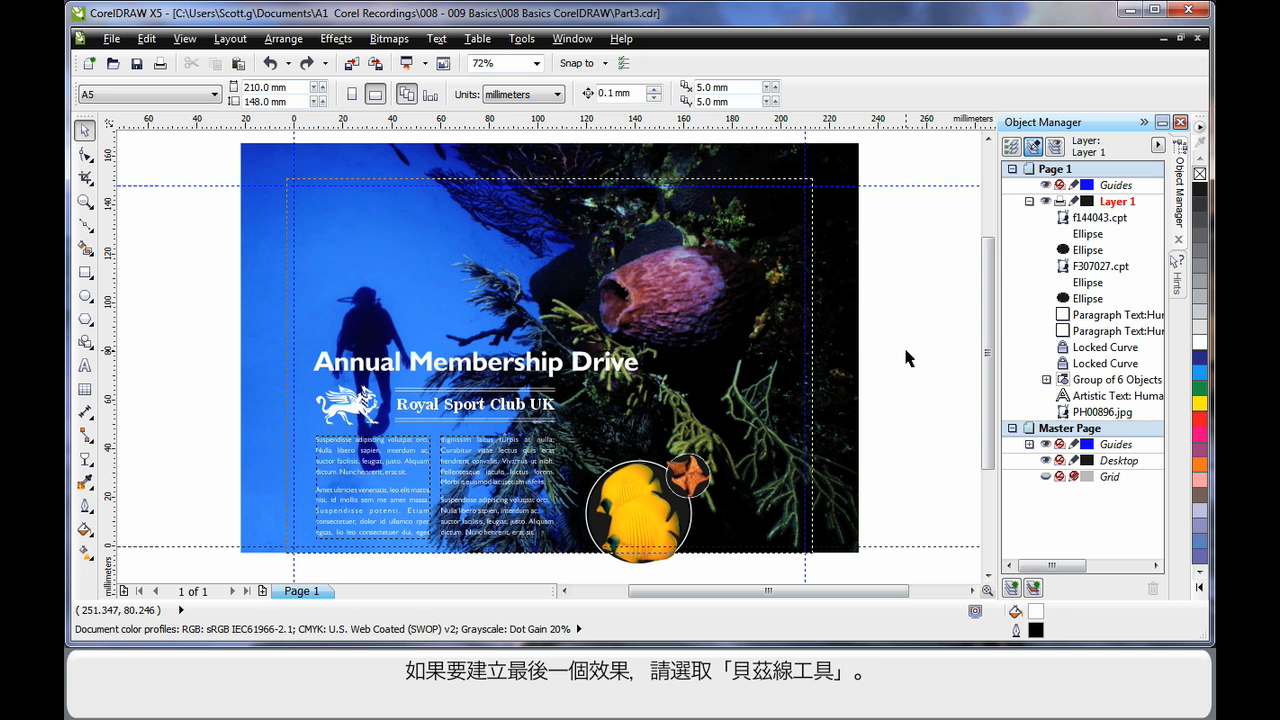
mouse_move(692, 336)
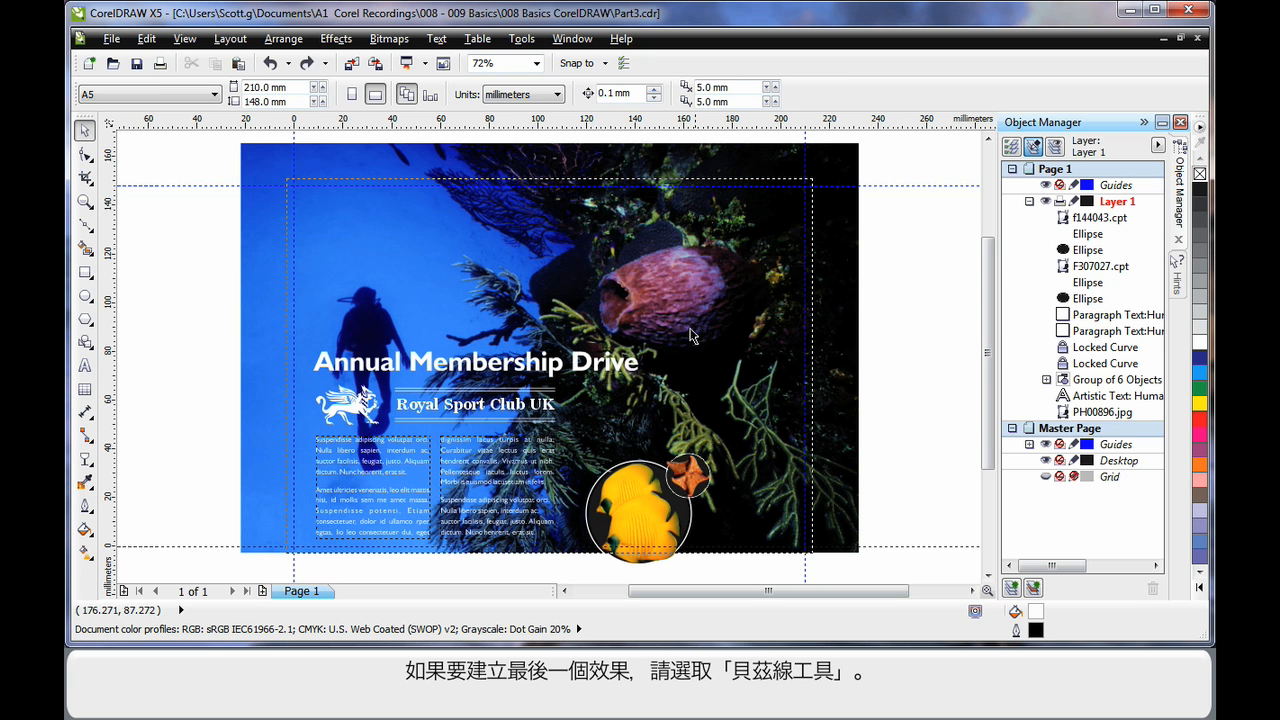
mouse_move(84, 224)
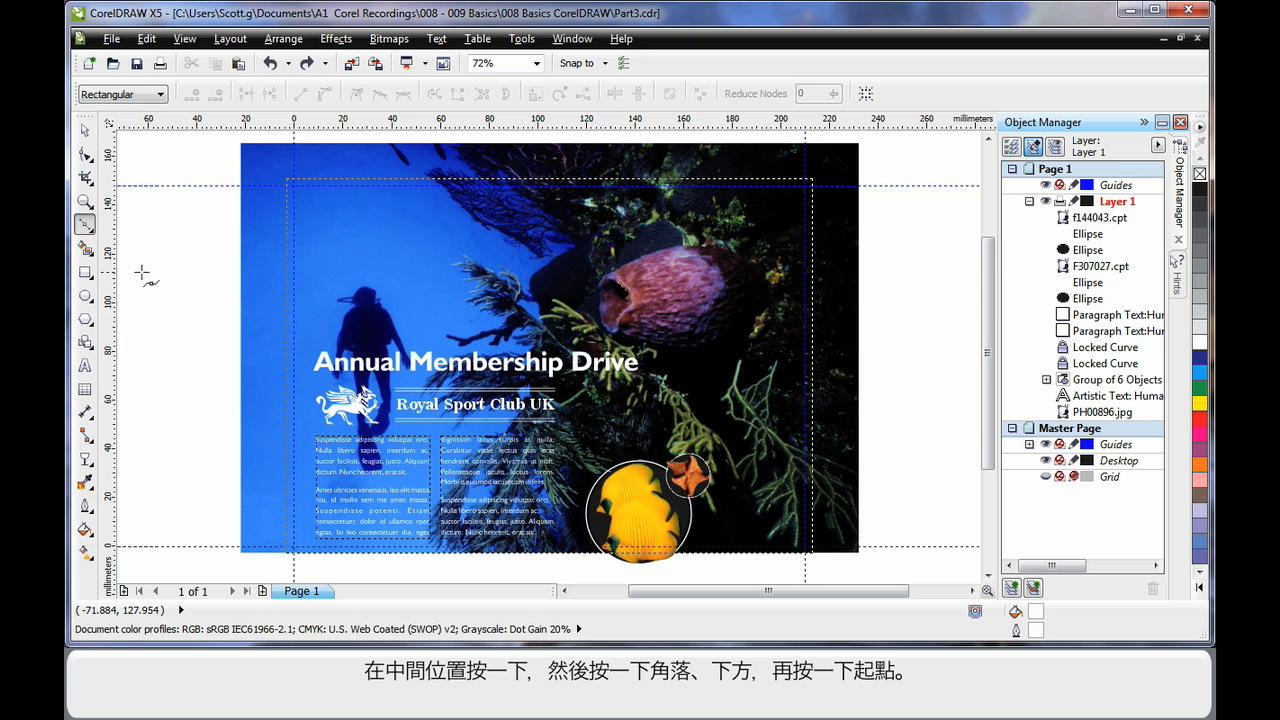
mouse_move(564, 188)
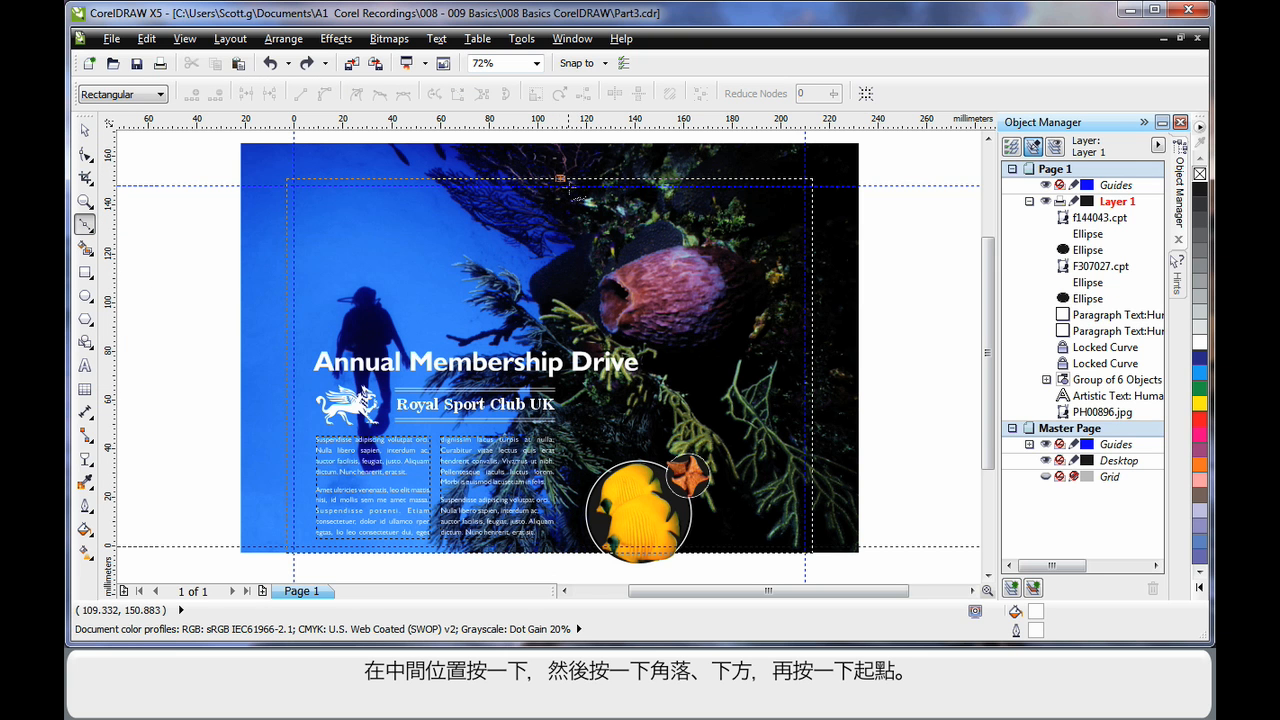
Place Bezier points to form a closed curve sweeping down the right side
click(810, 178)
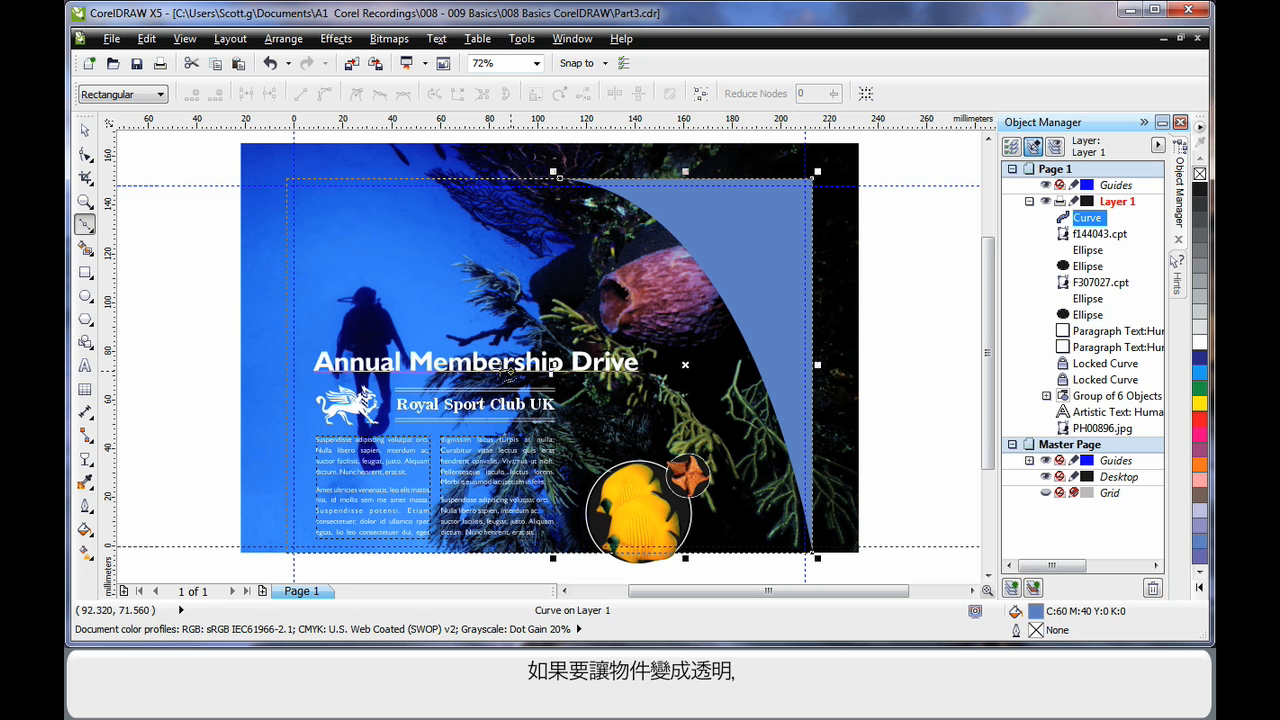
mouse_move(190, 360)
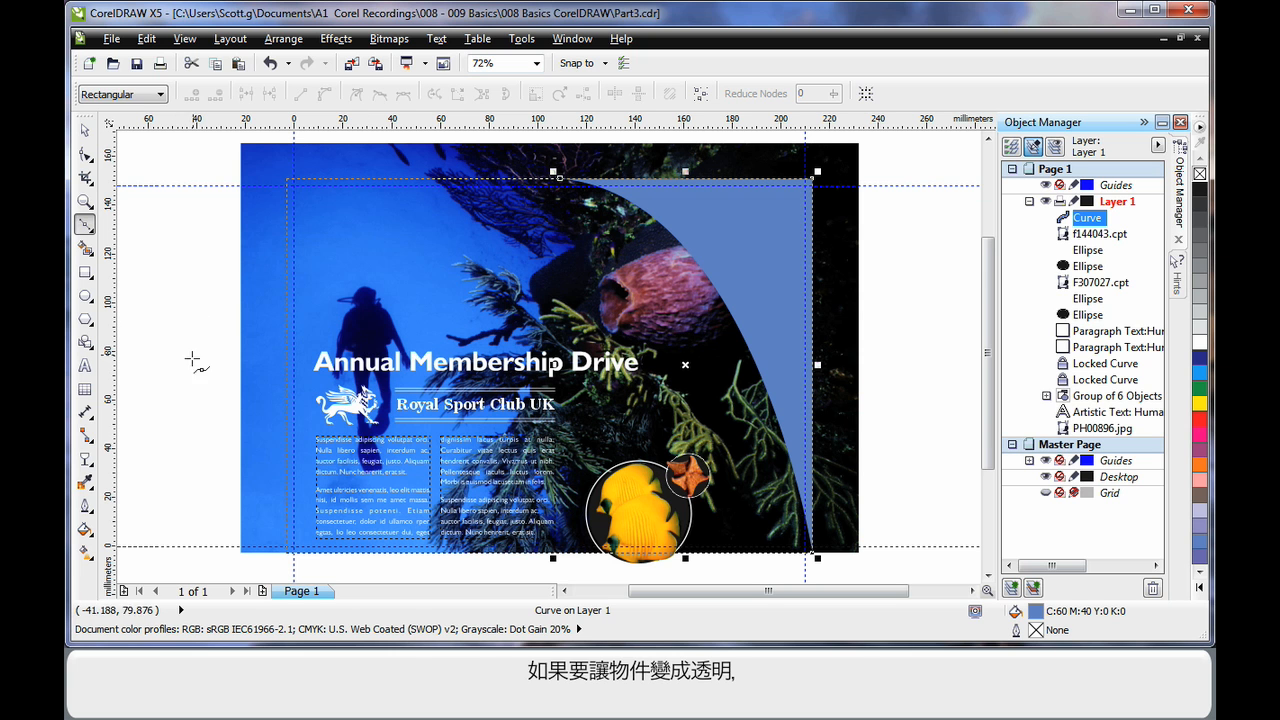
Apply Uniform transparency at the default 50 to the curved shape with the Transparency tool
click(84, 436)
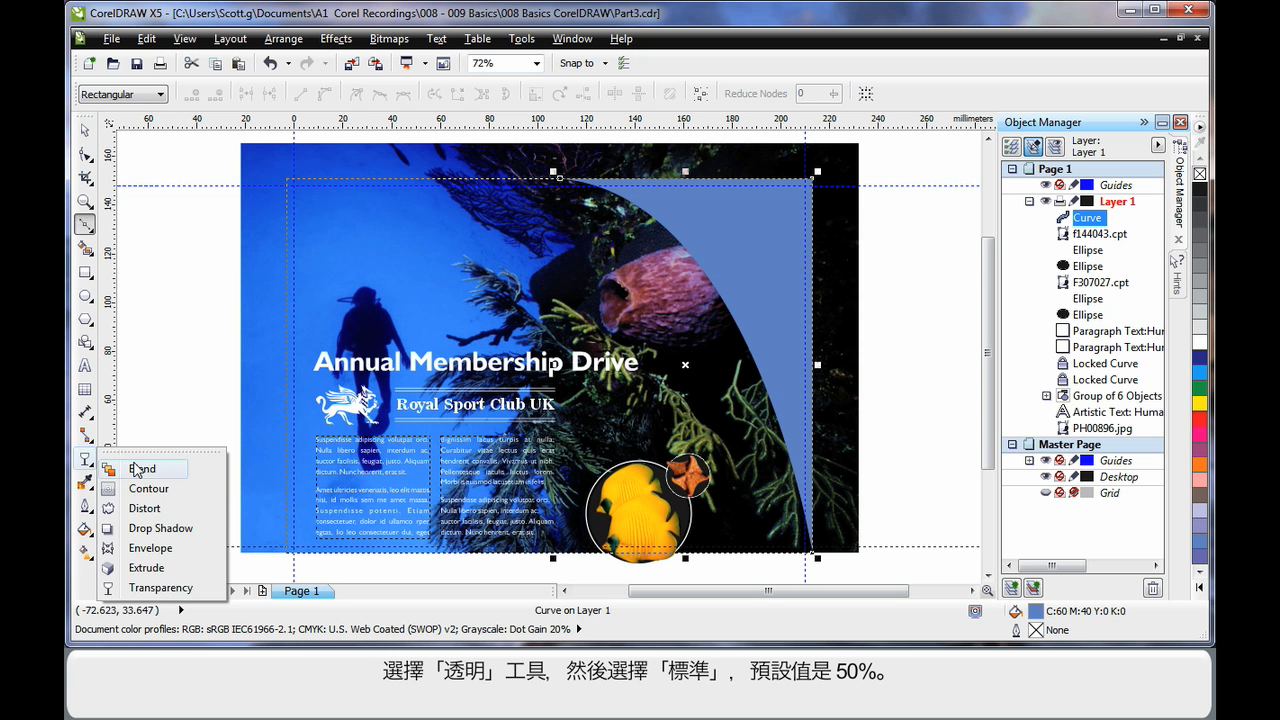
click(160, 588)
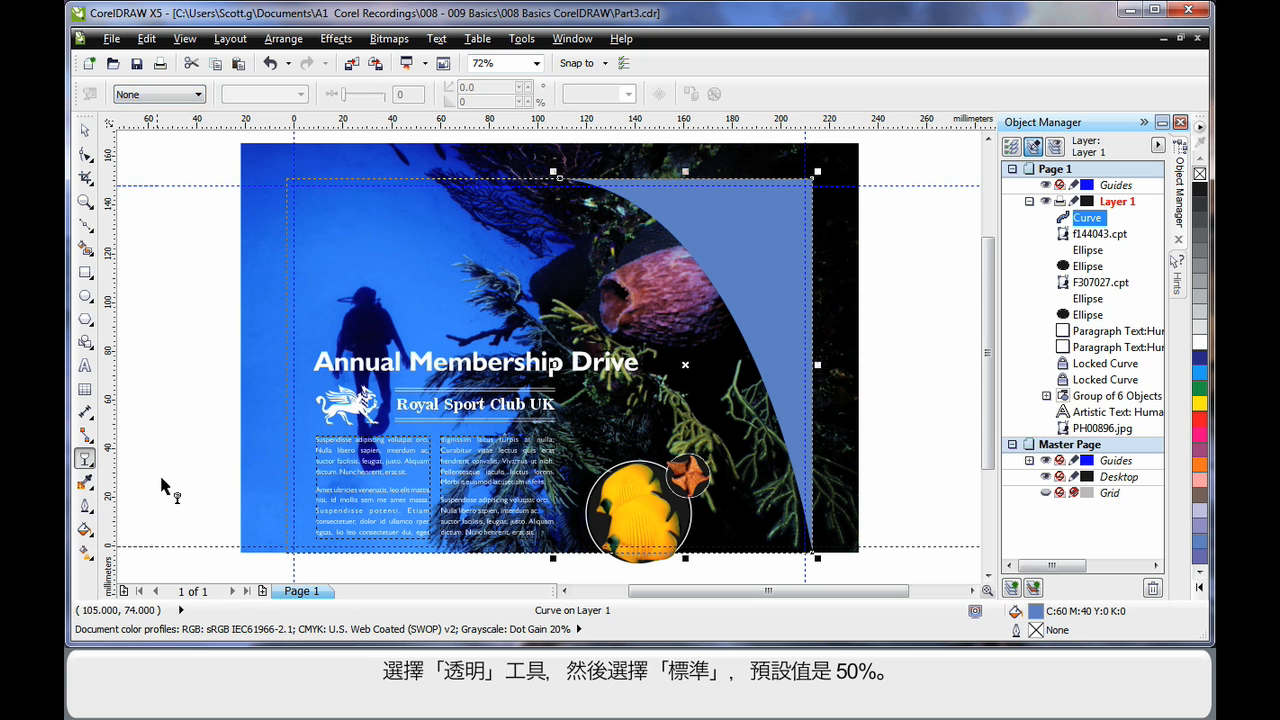
click(196, 94)
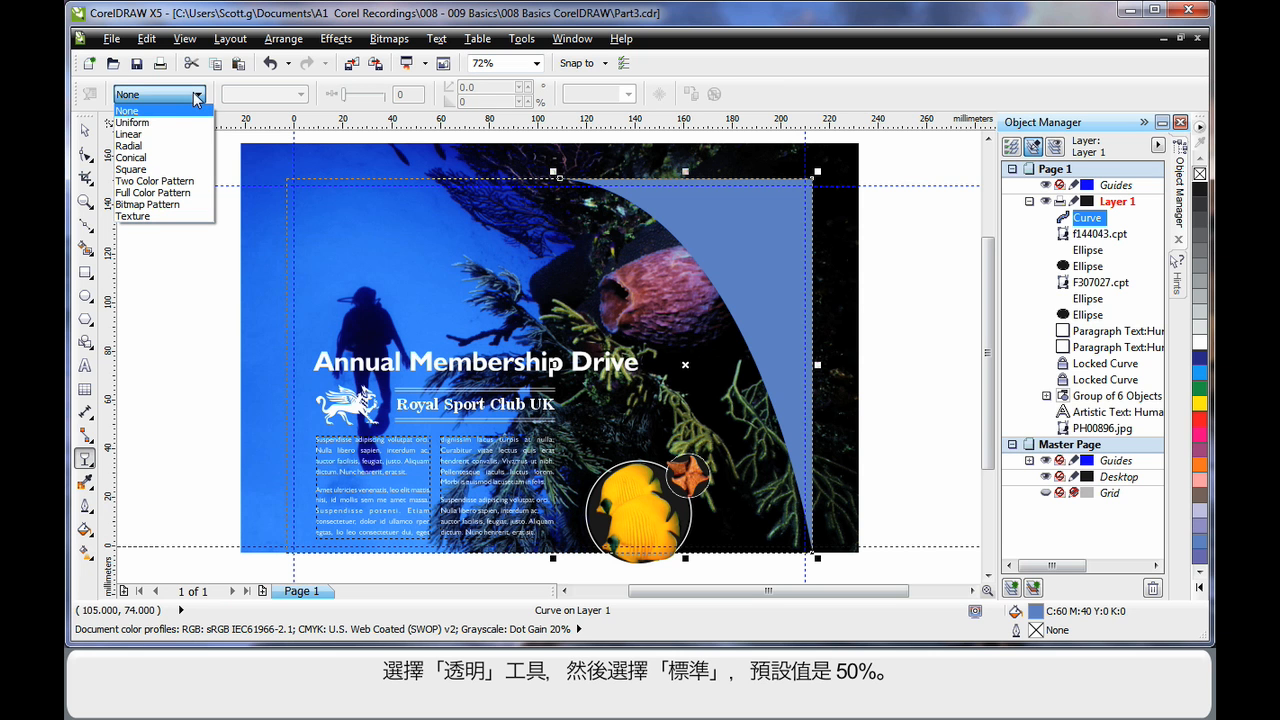
click(132, 122)
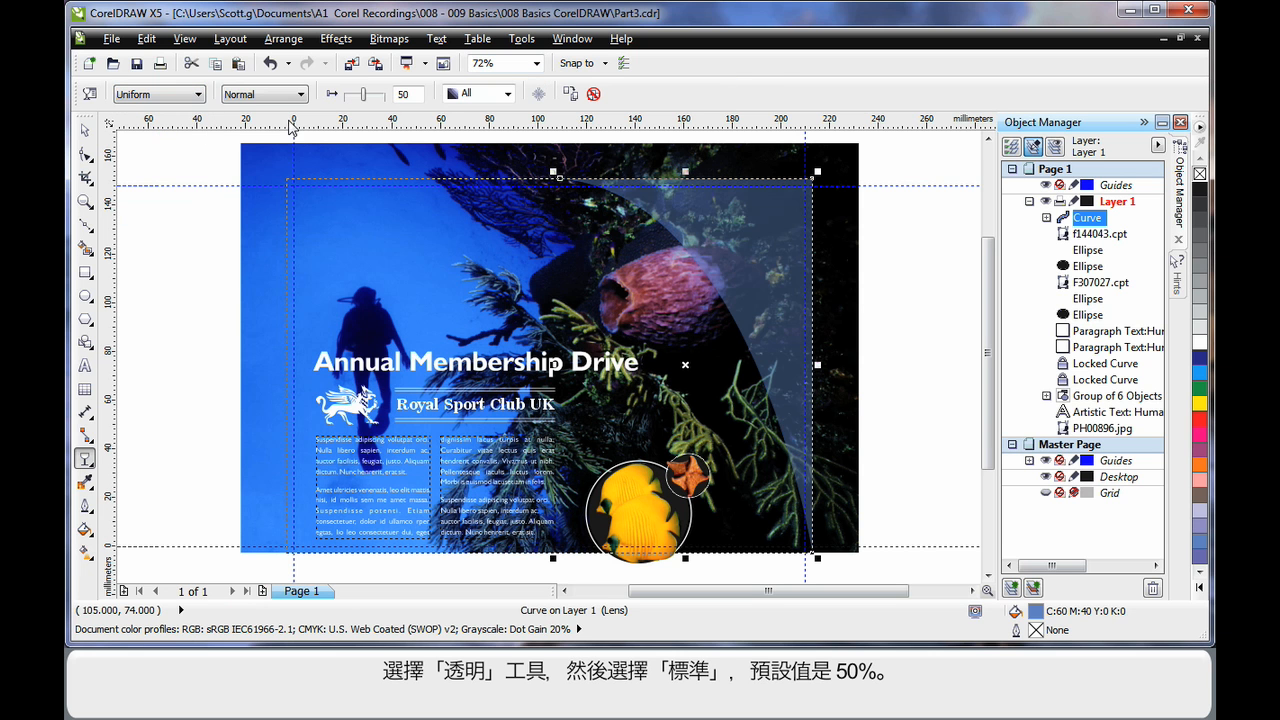
mouse_move(364, 196)
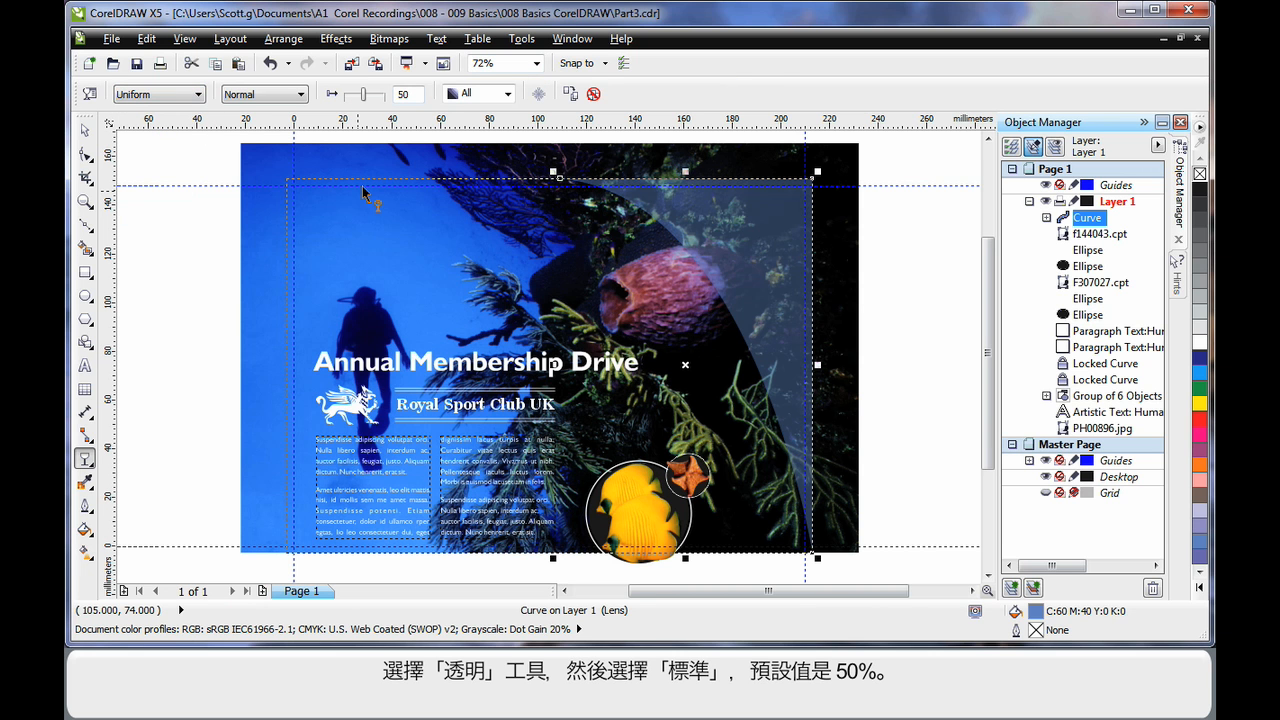
mouse_move(84, 230)
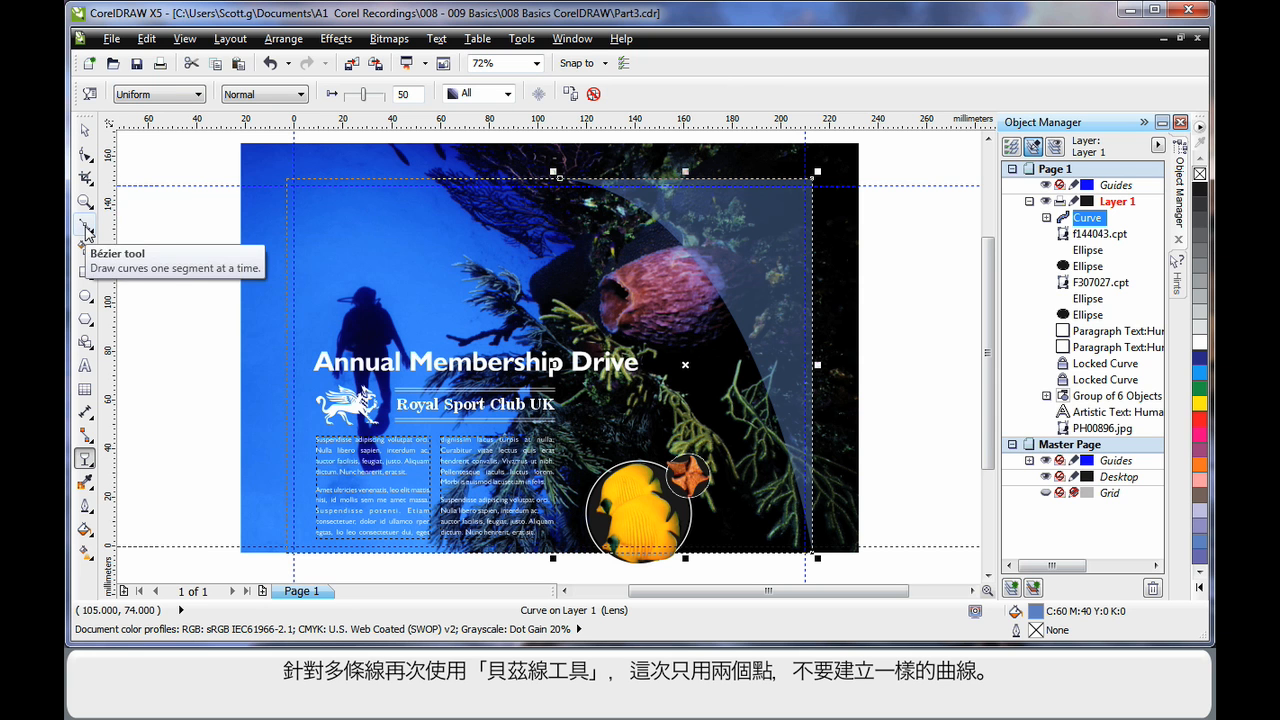
Draw a two-point Bezier arc, paste a copy with Ctrl+V, and add small white ellipses
click(84, 230)
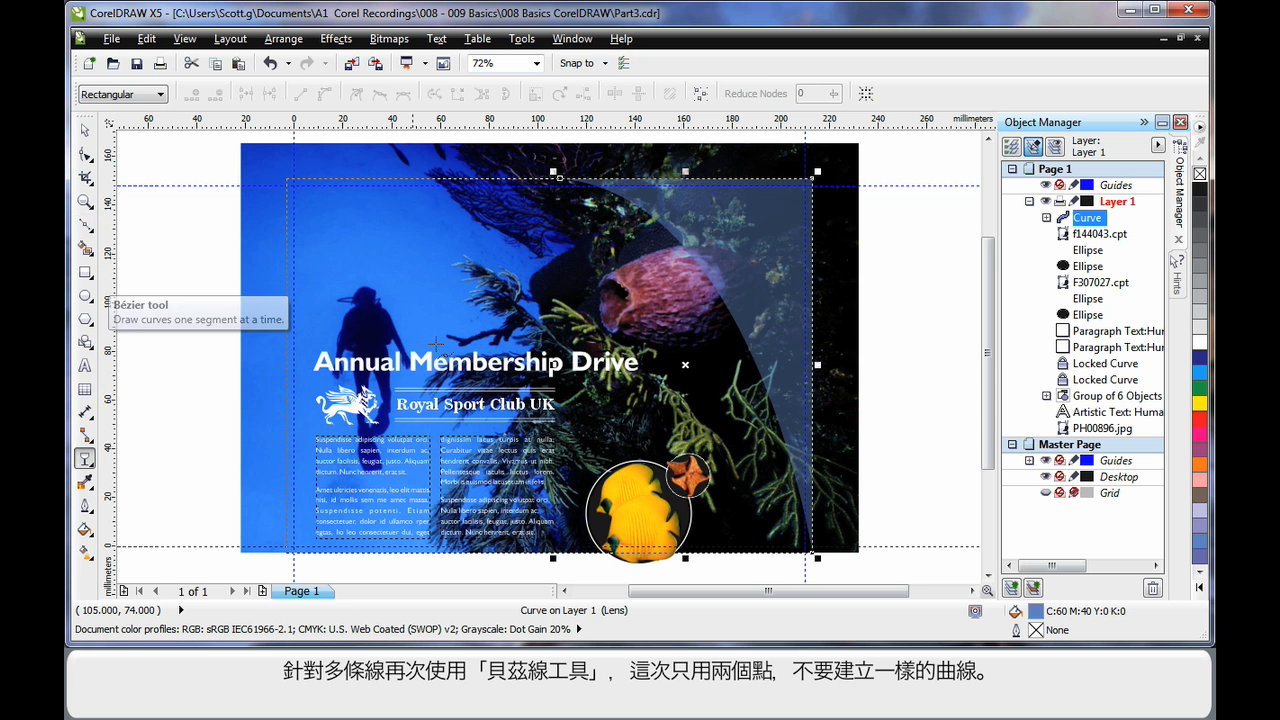
mouse_move(810, 544)
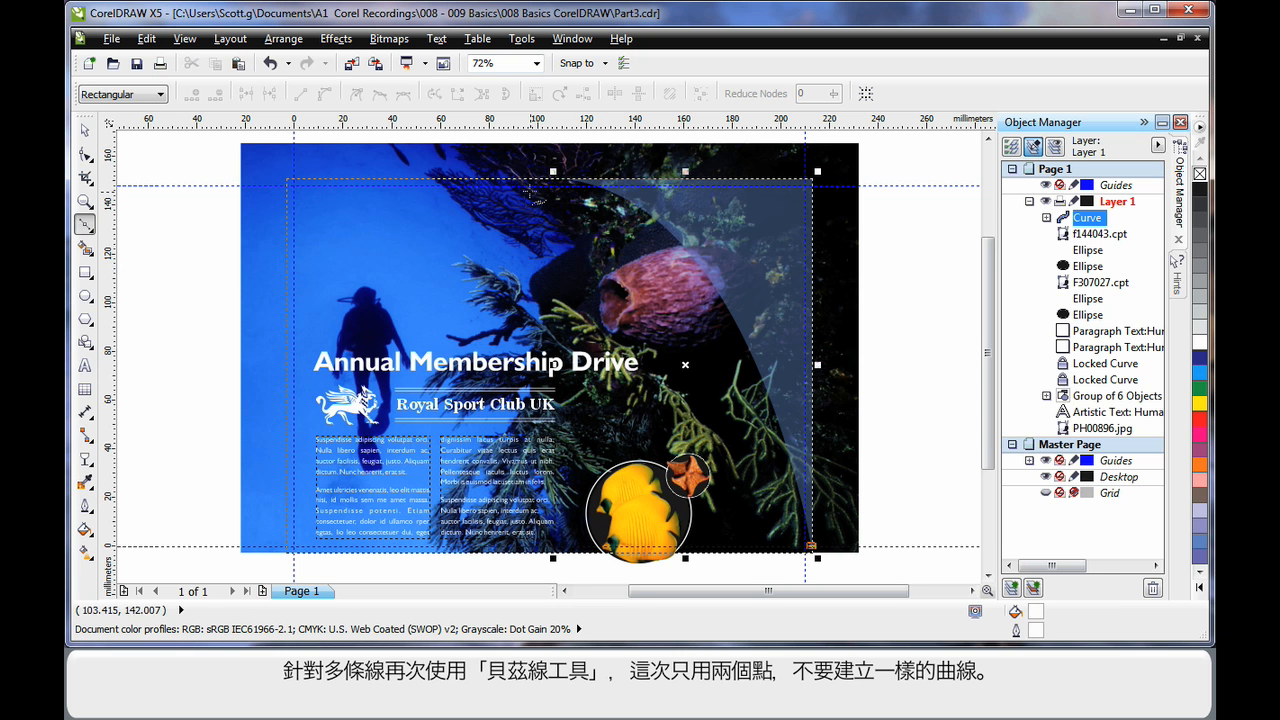
click(504, 182)
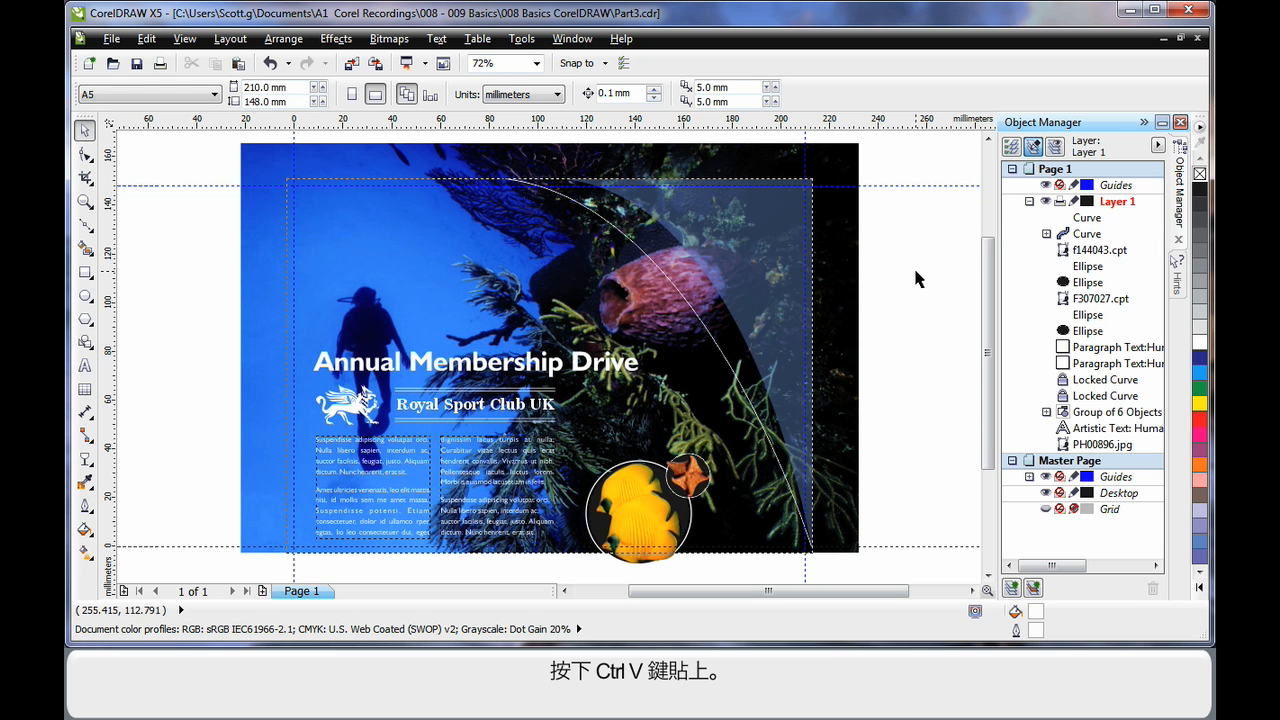
key(ctrl+v)
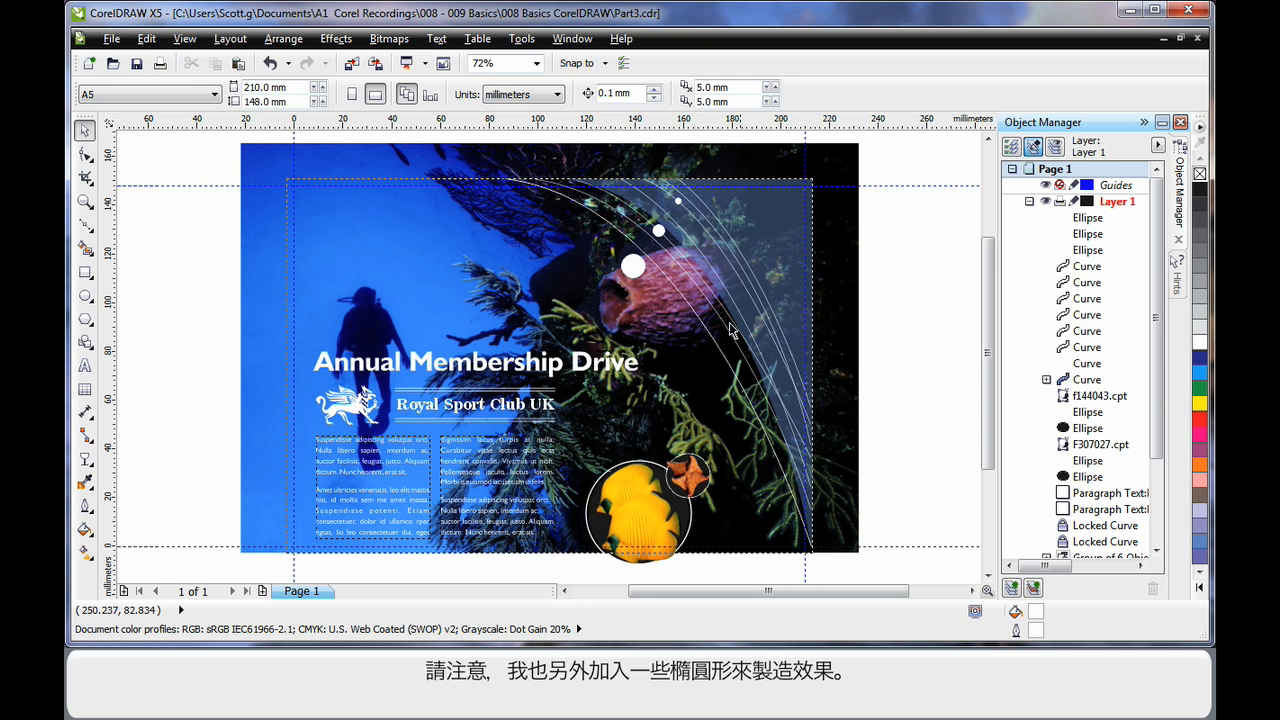
mouse_move(670, 258)
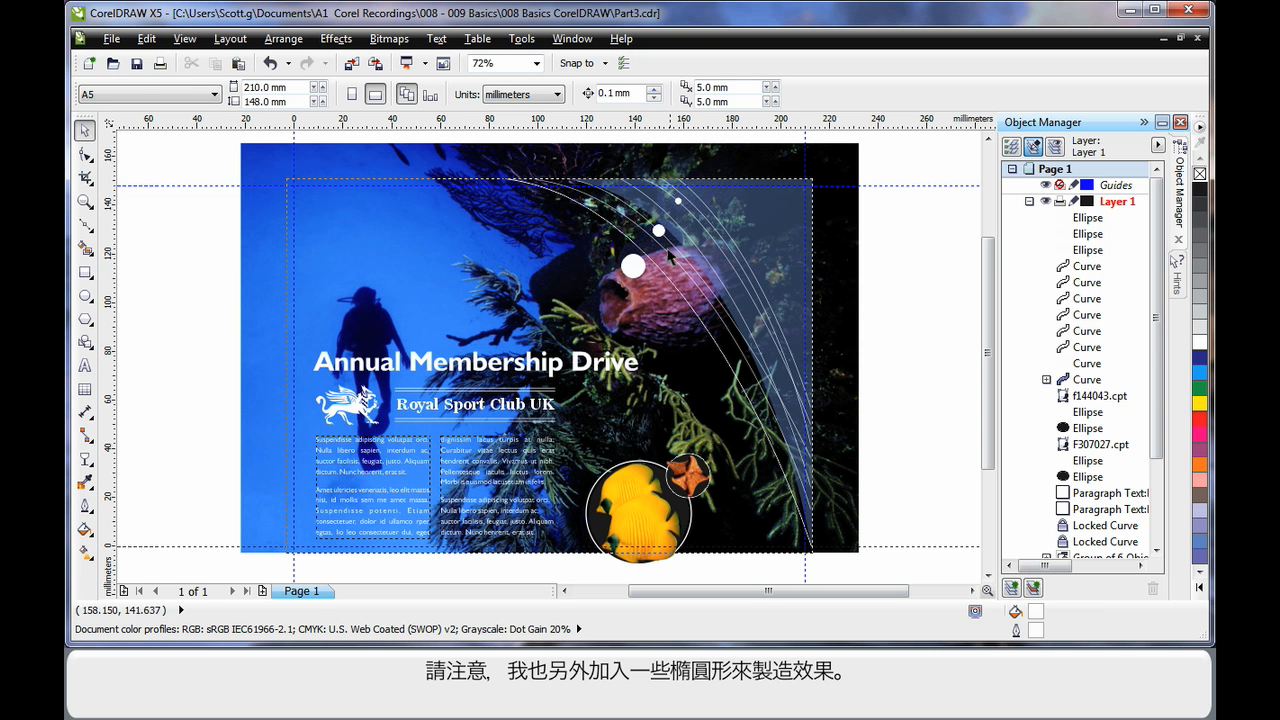
click(632, 266)
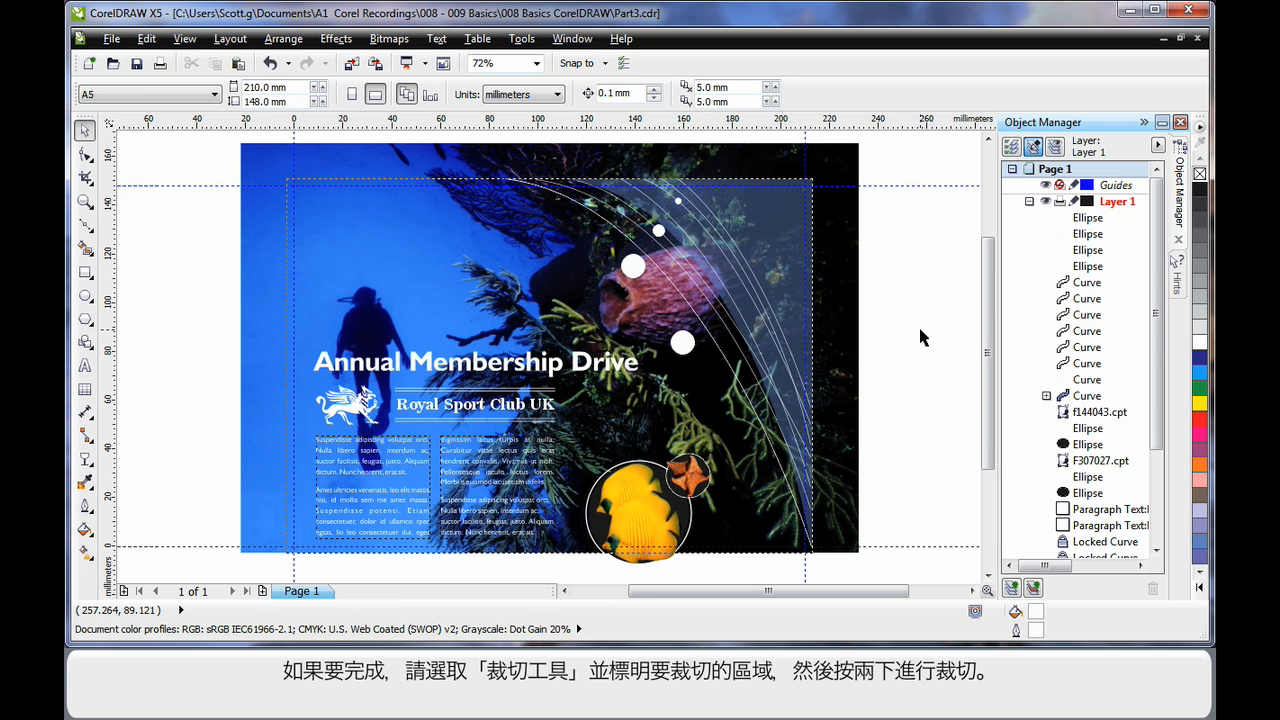
mouse_move(84, 178)
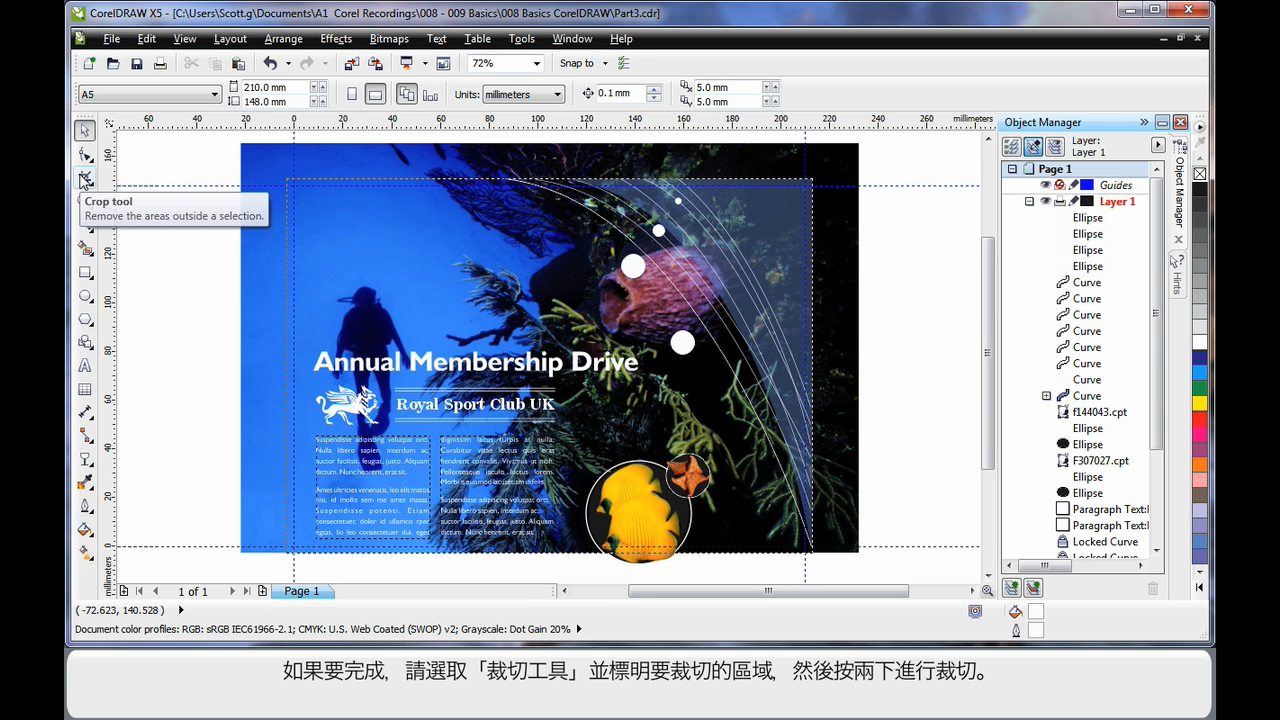
Drag a Crop tool marquee around the page bleed area
click(84, 176)
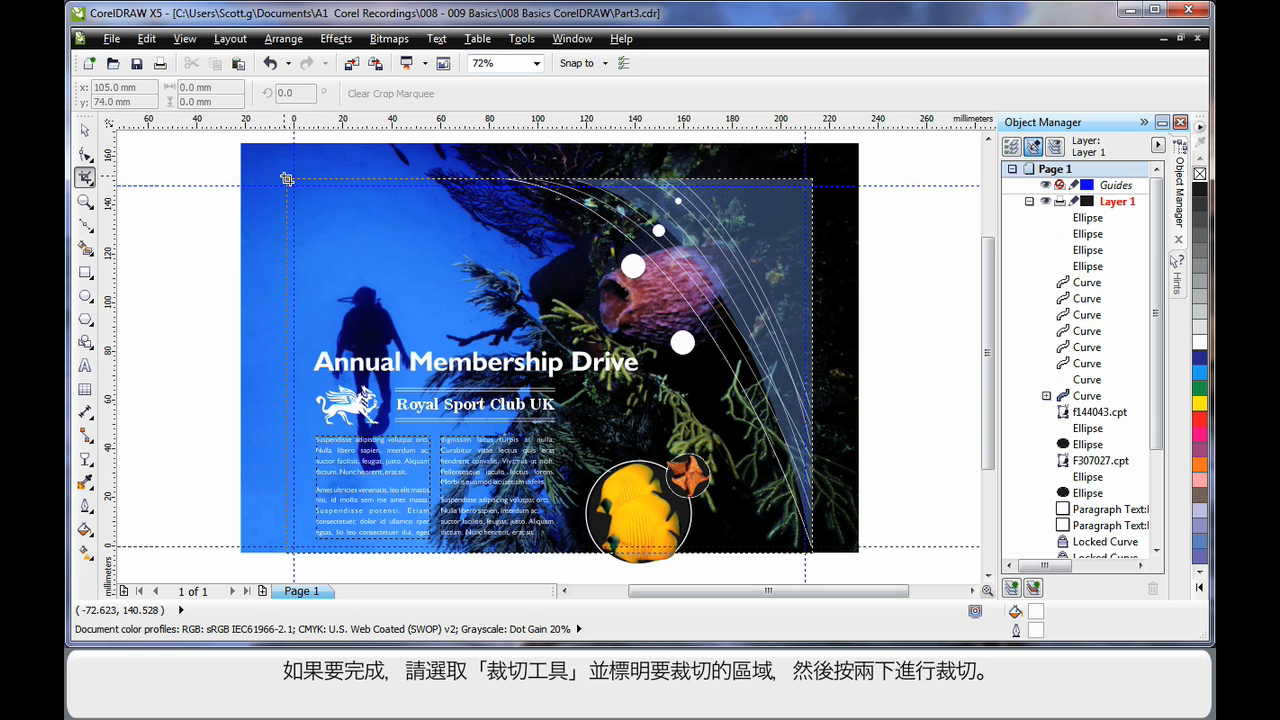
drag(288, 180, 816, 548)
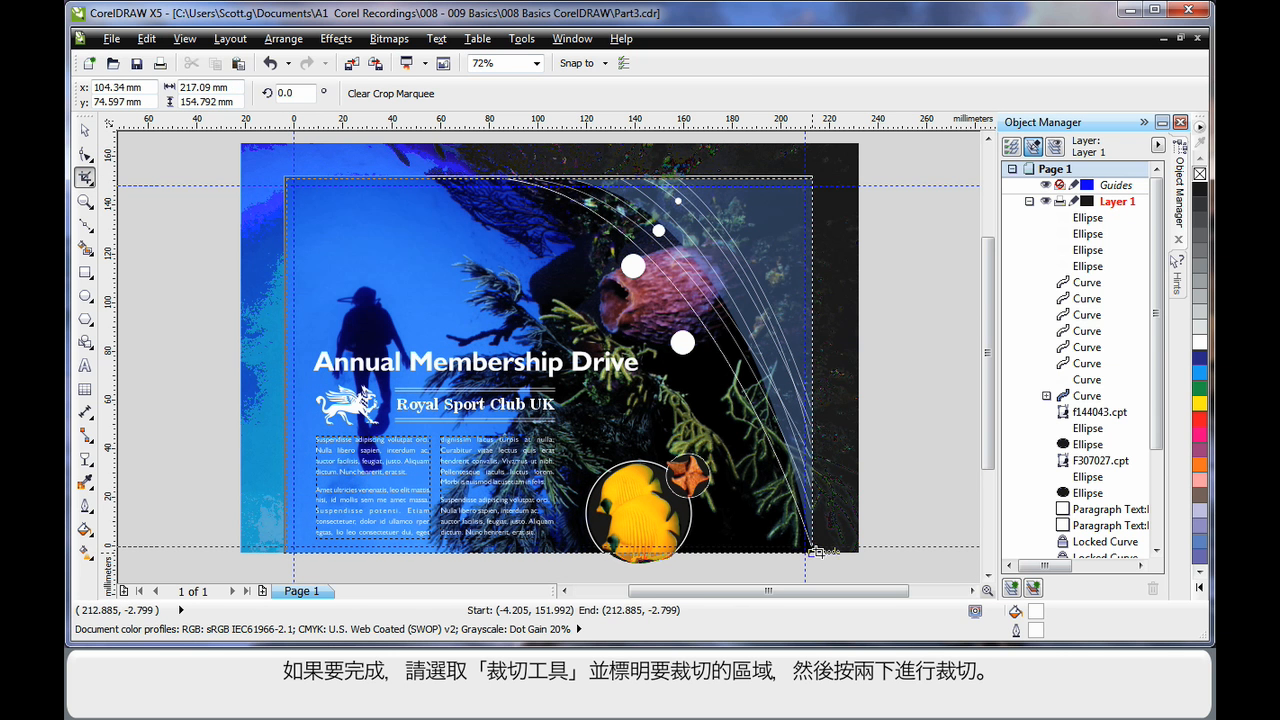